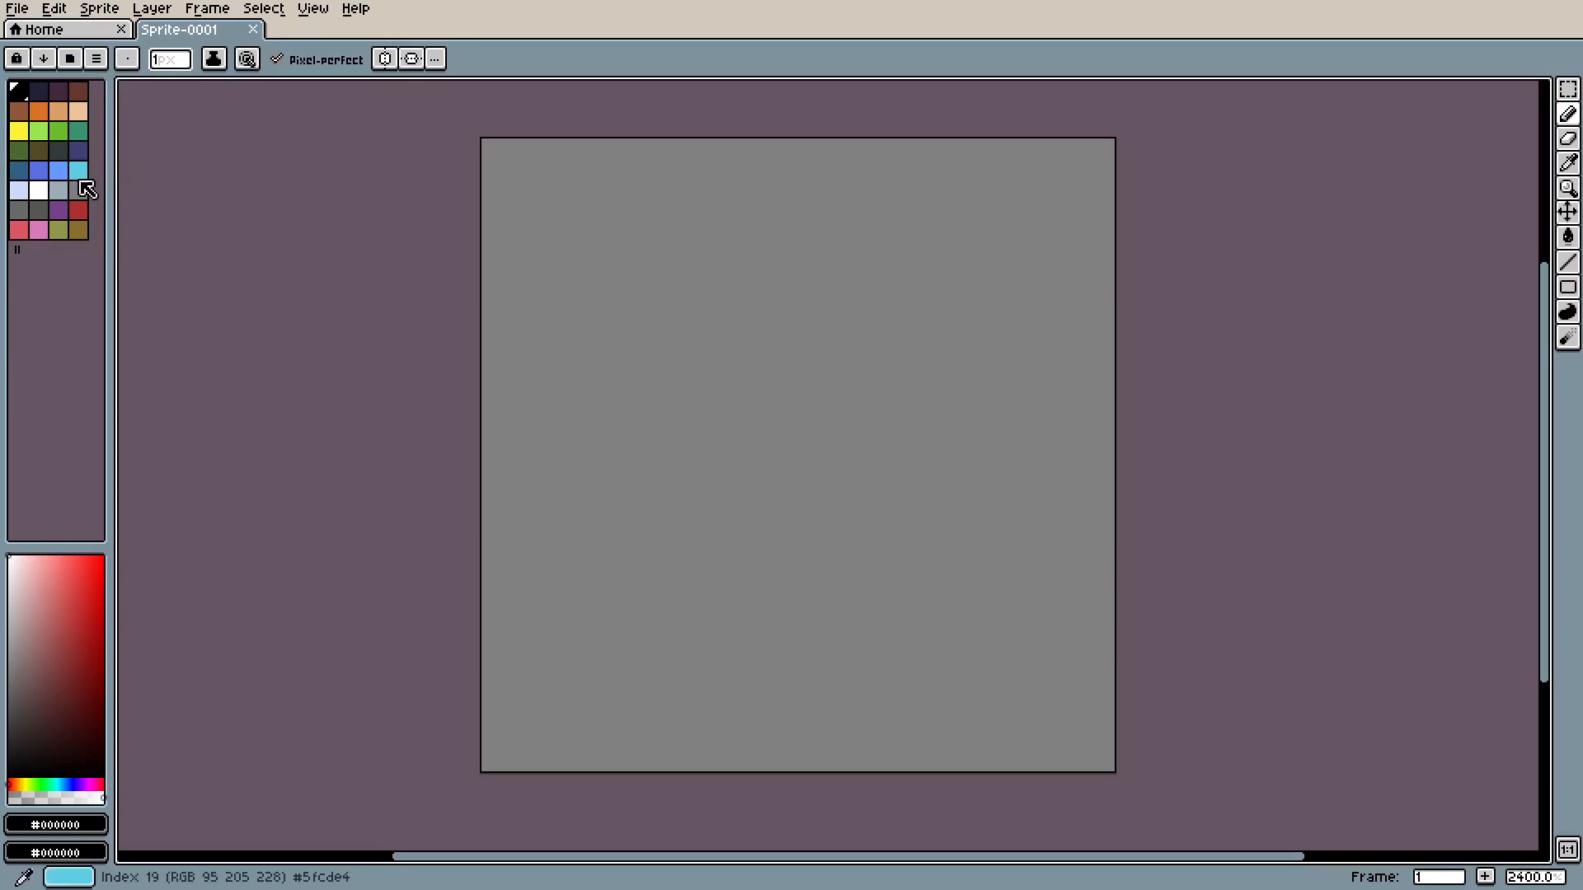
- Draw the green dinosaur body with rounded head, short tail and two legs using the Pencil
click(59, 231)
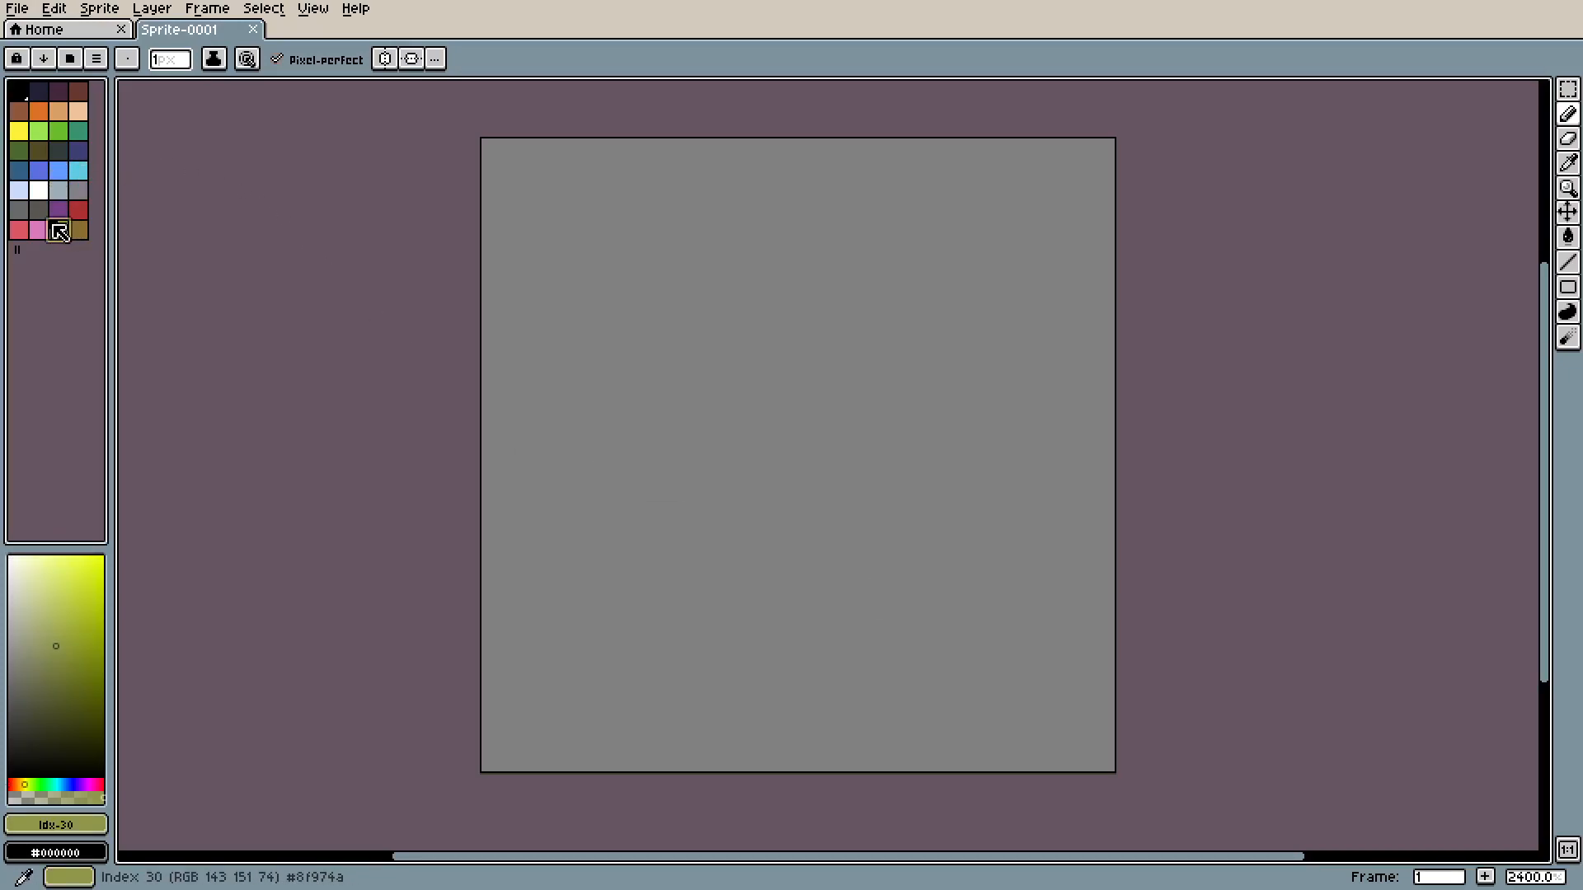
click(38, 132)
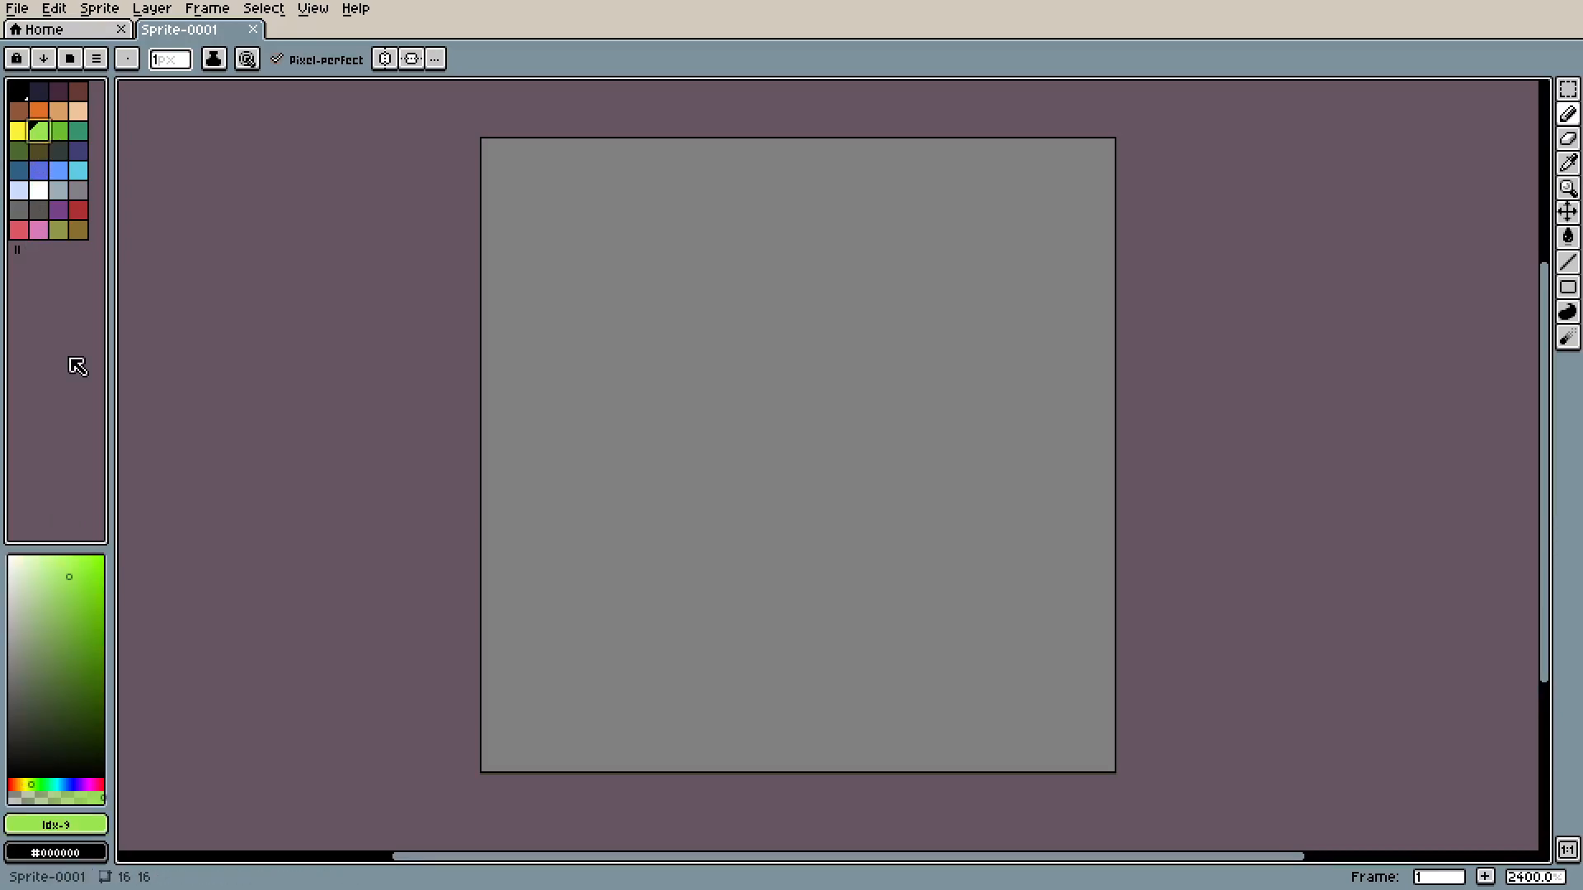
click(66, 593)
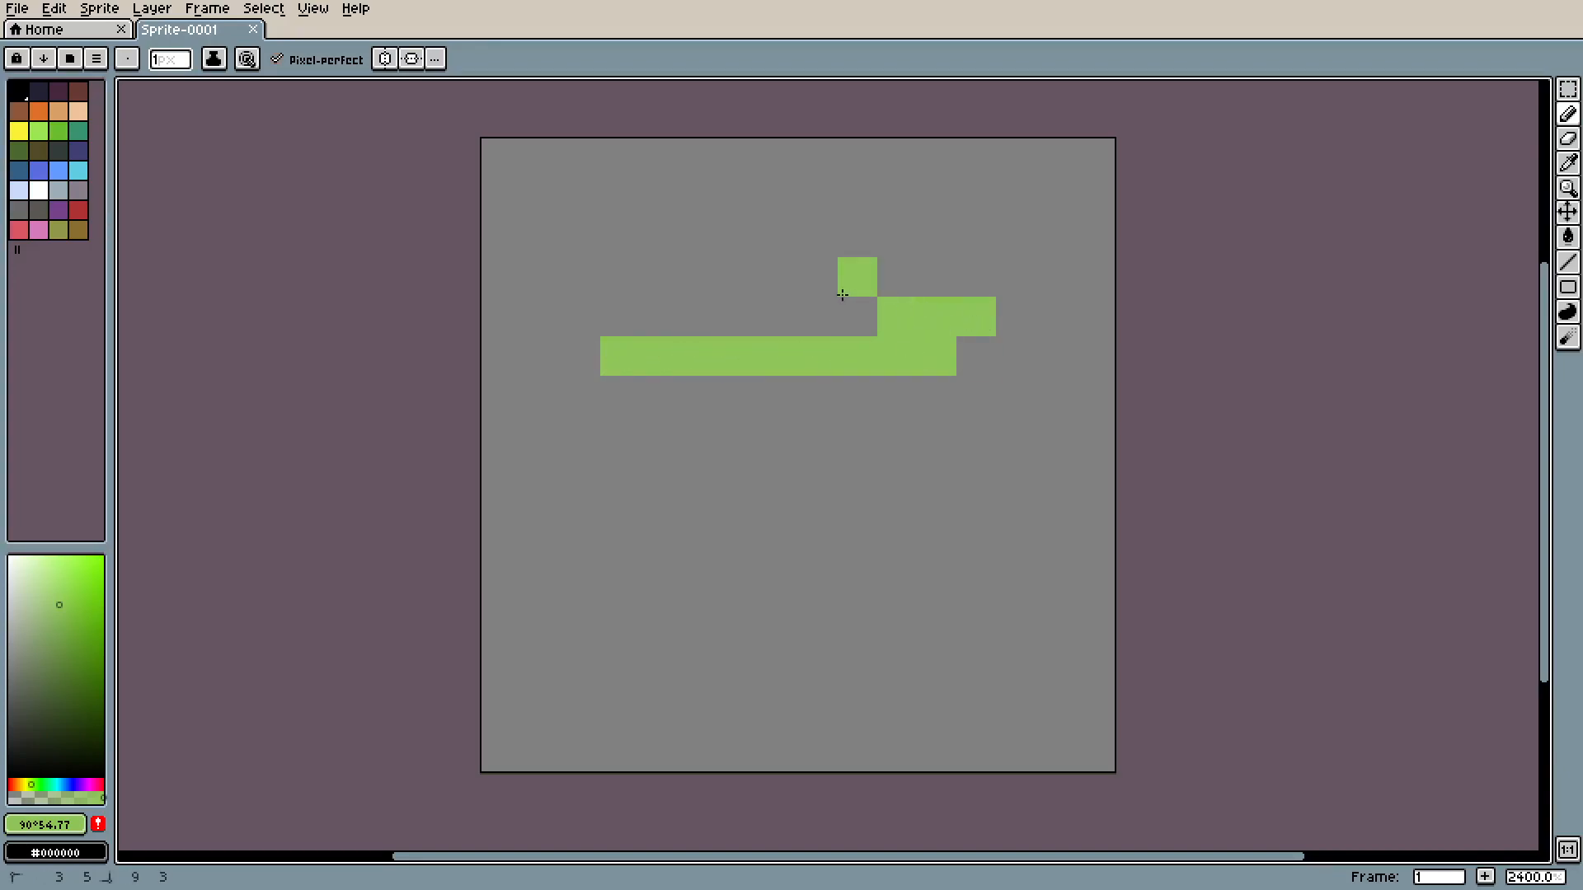
click(277, 59)
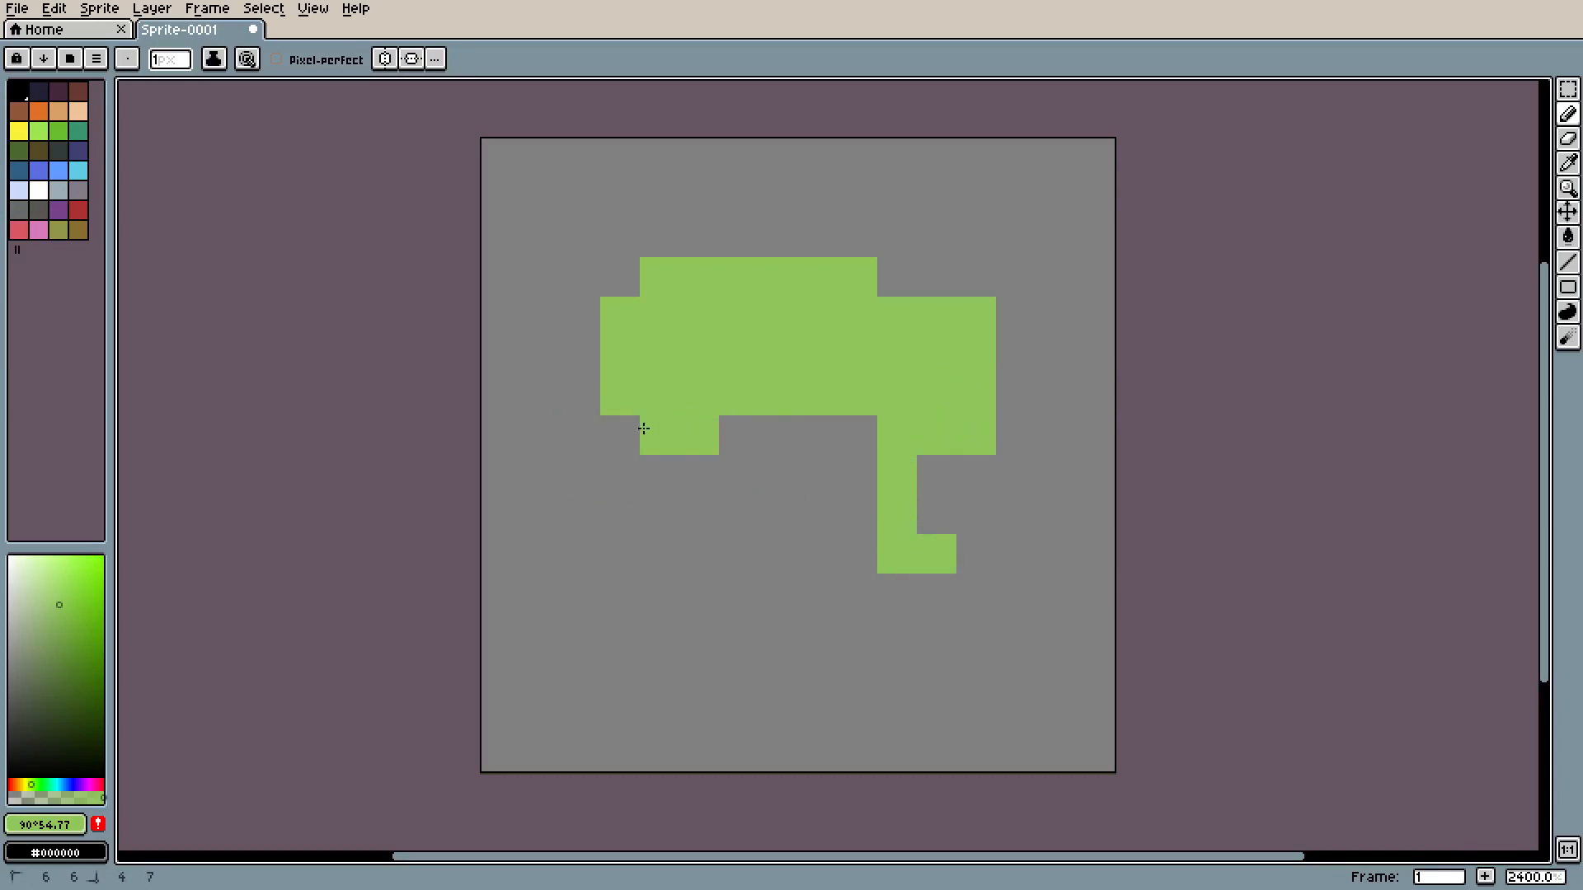
key(v)
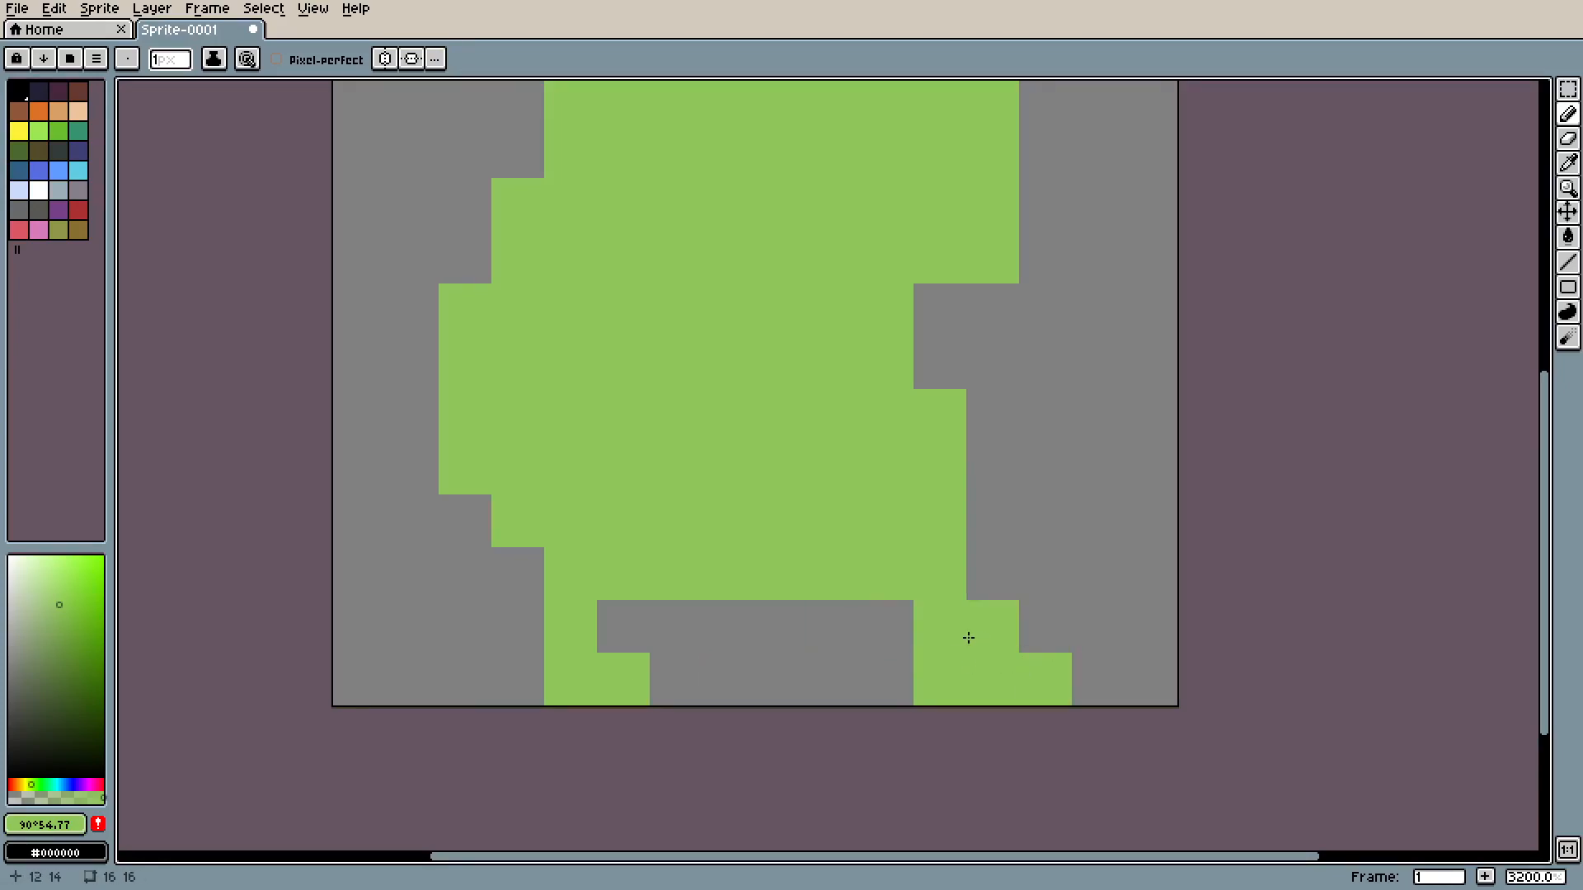
scroll(down, 3)
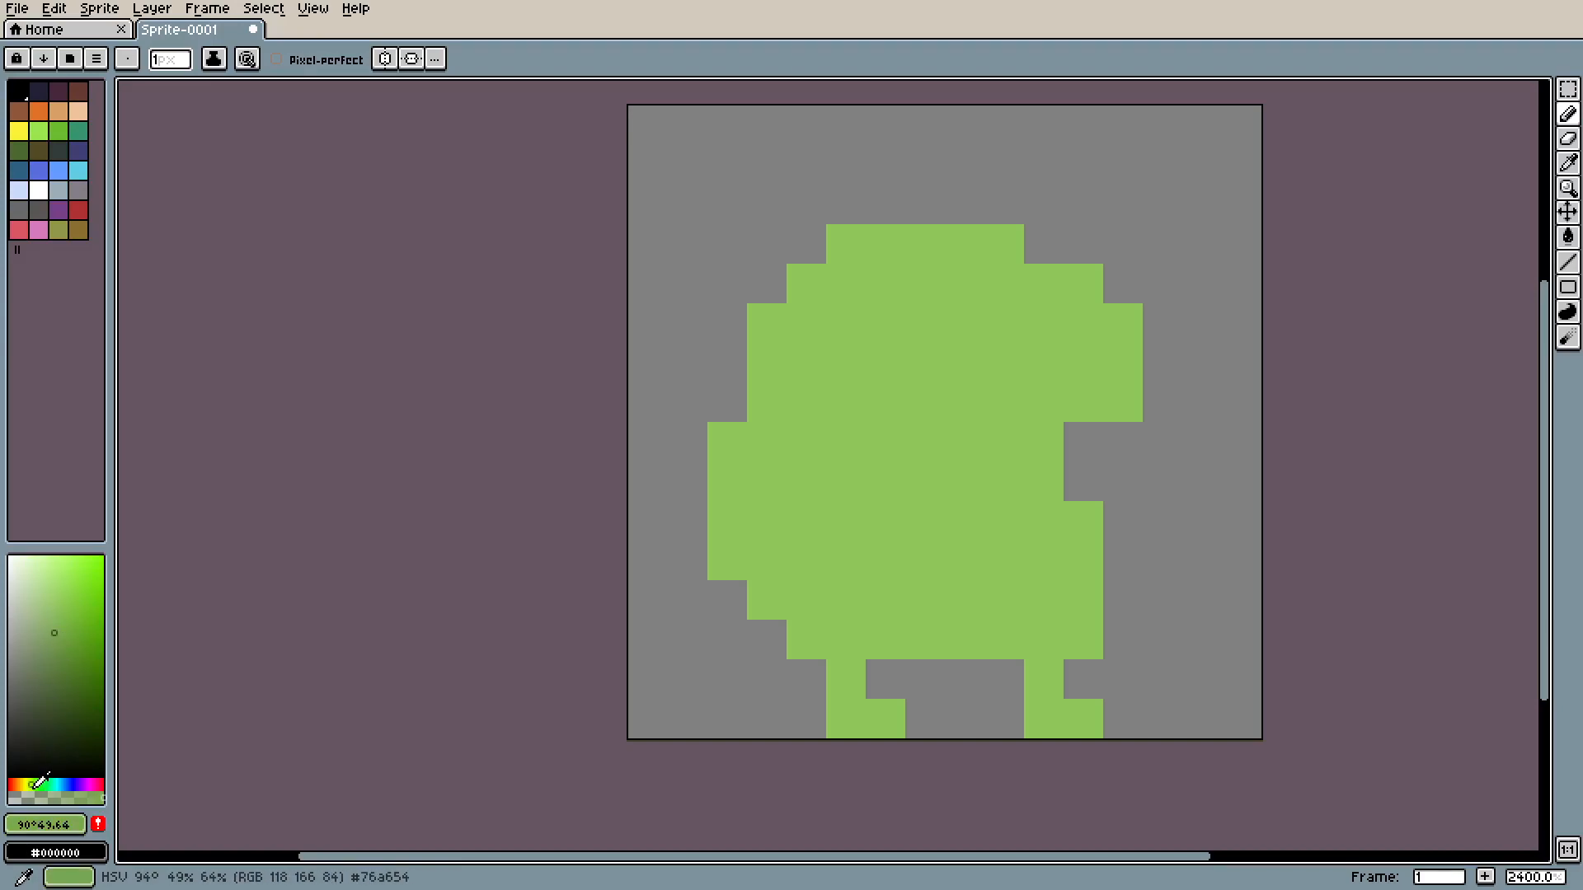
- Place three pale yellow pixels across the head and erase the stray darker green pixel
click(1085, 455)
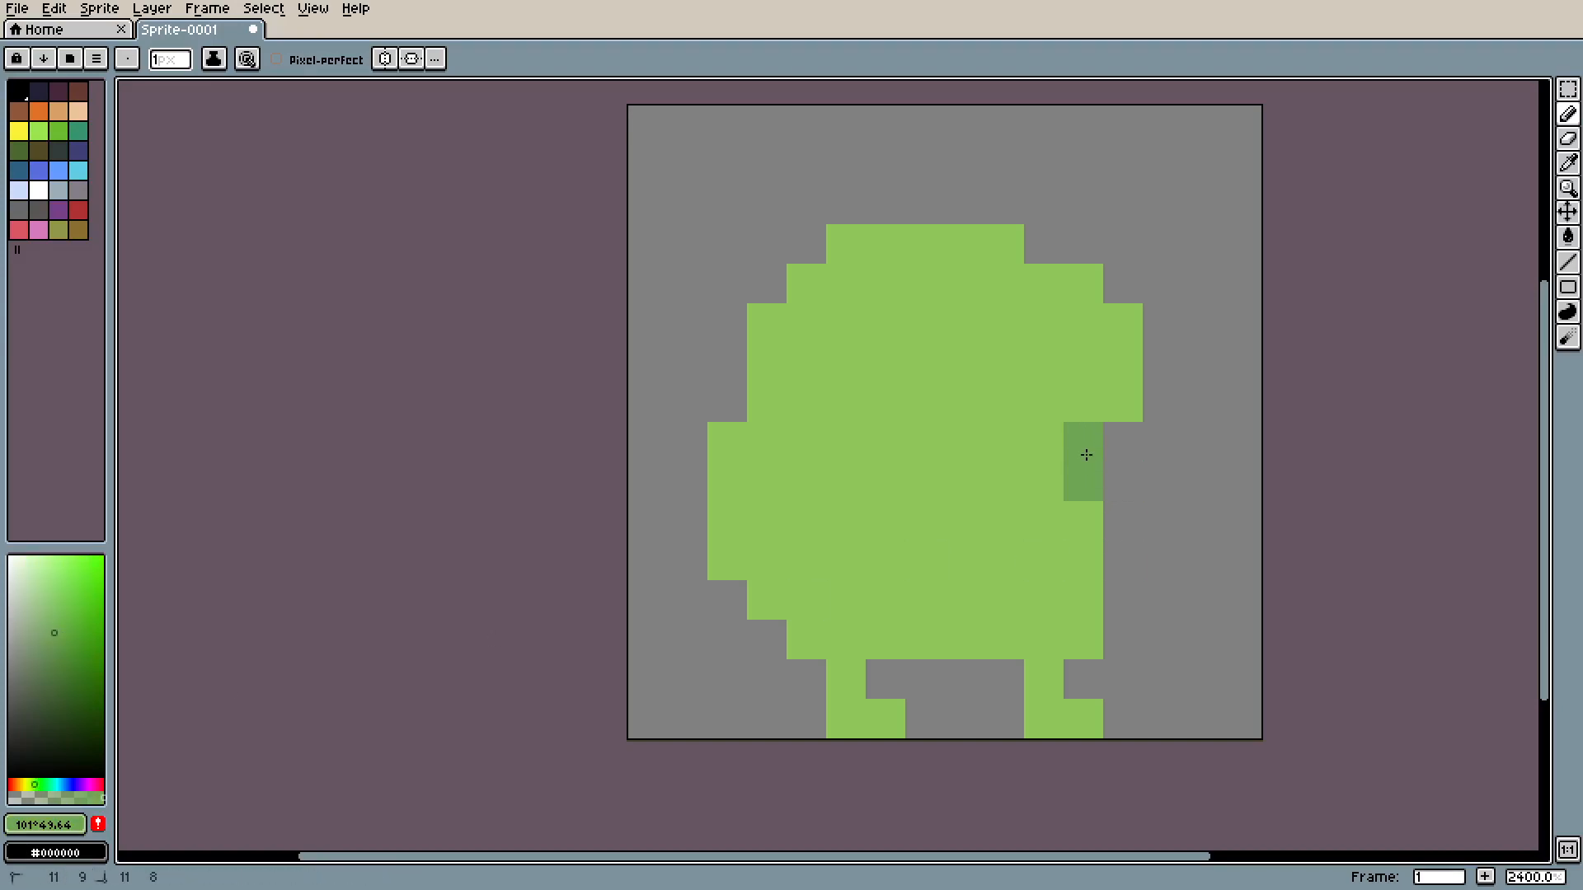
key(ctrl+z)
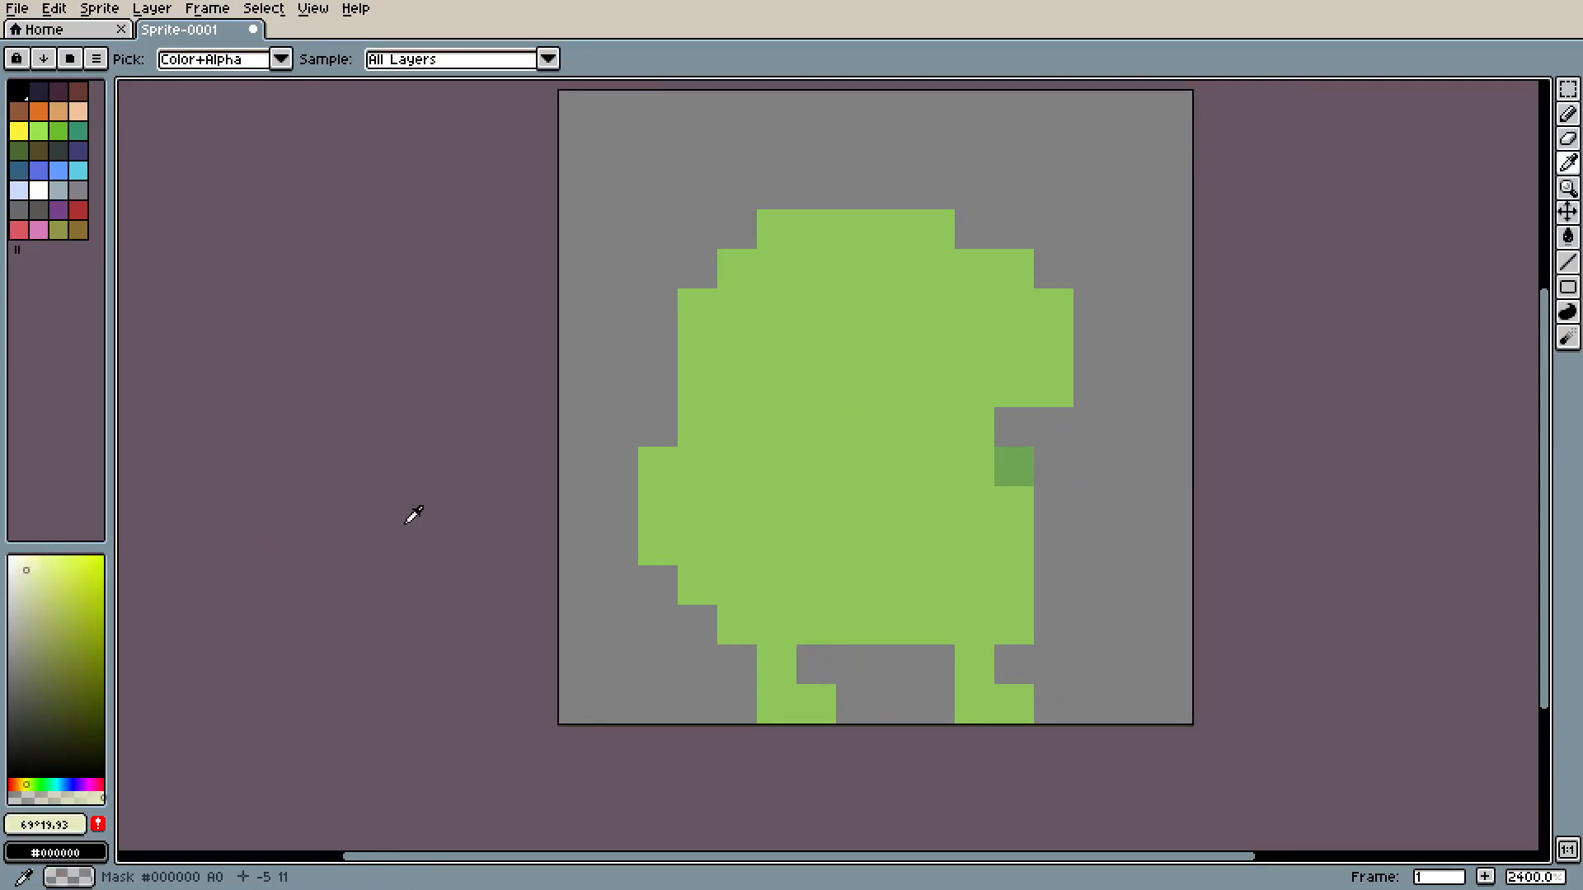
click(1567, 114)
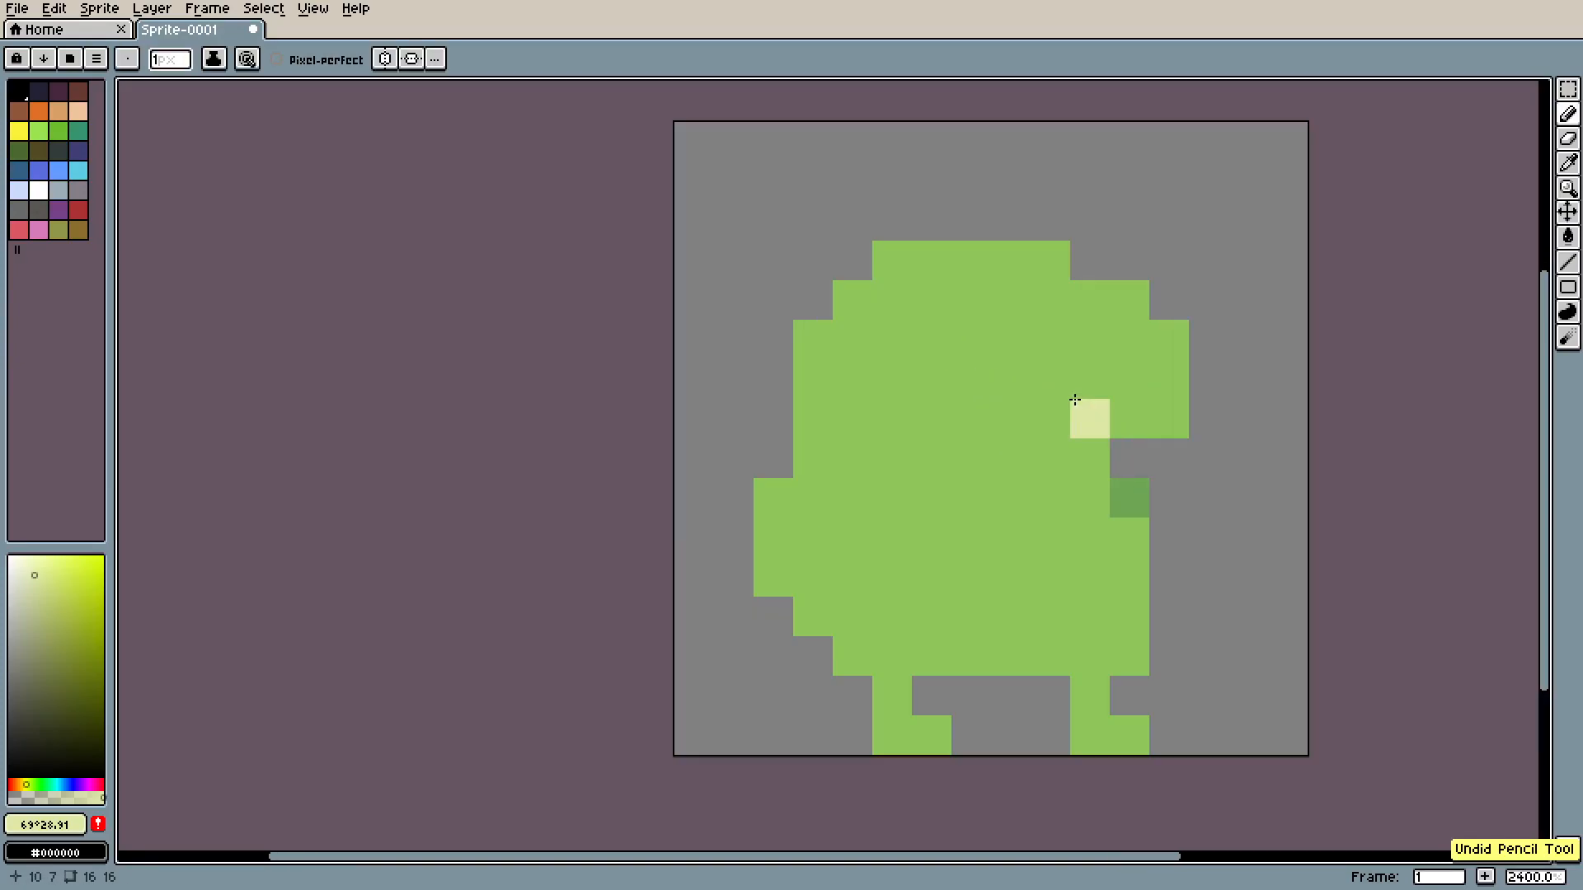
click(972, 417)
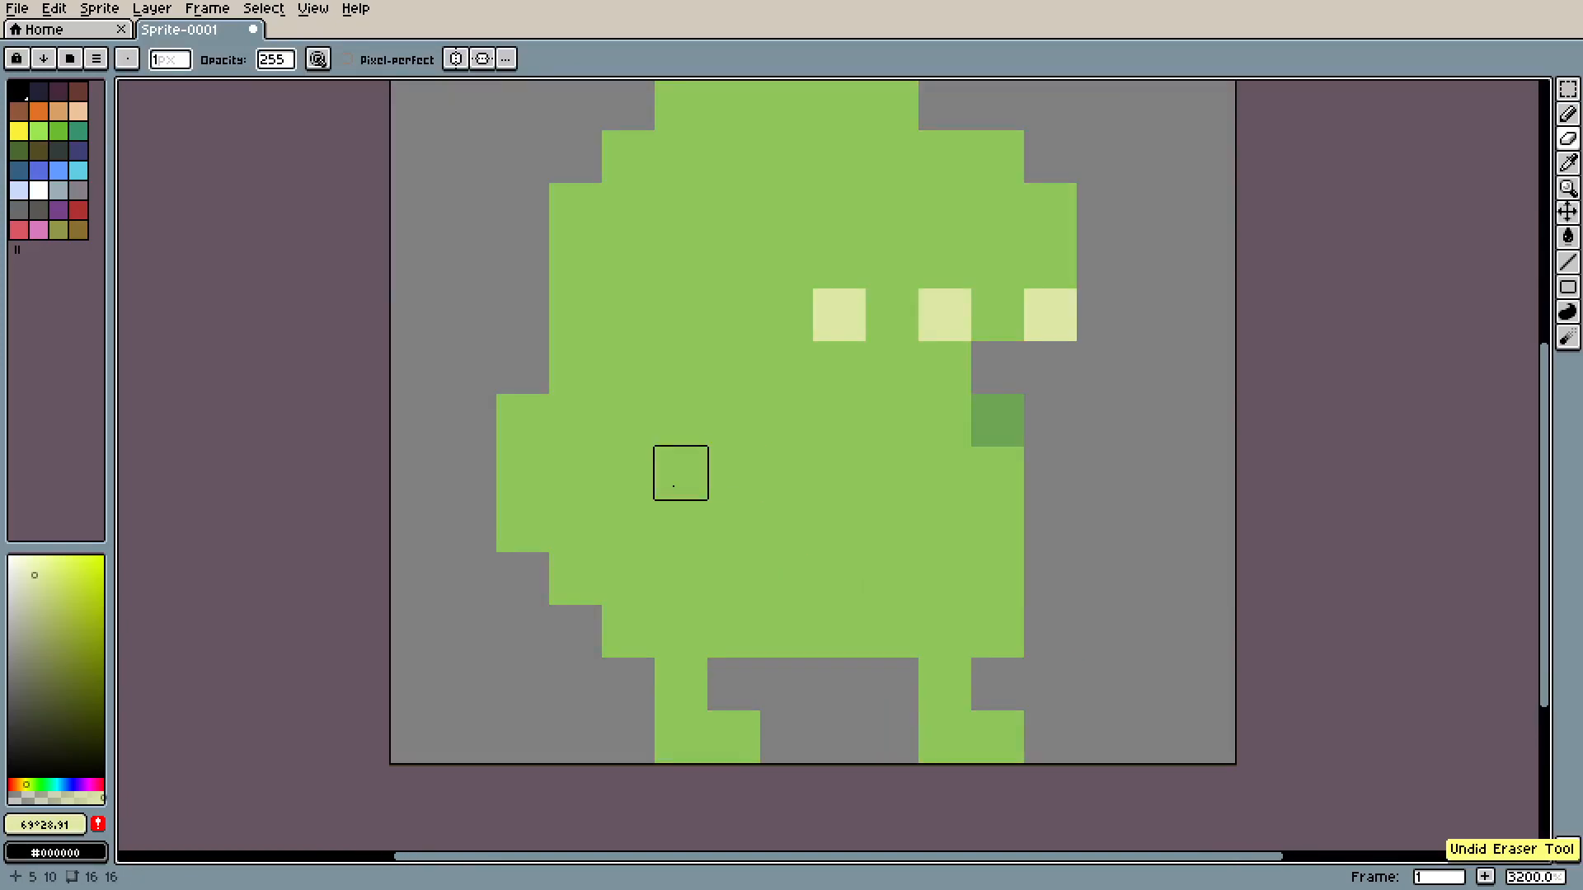
click(1568, 163)
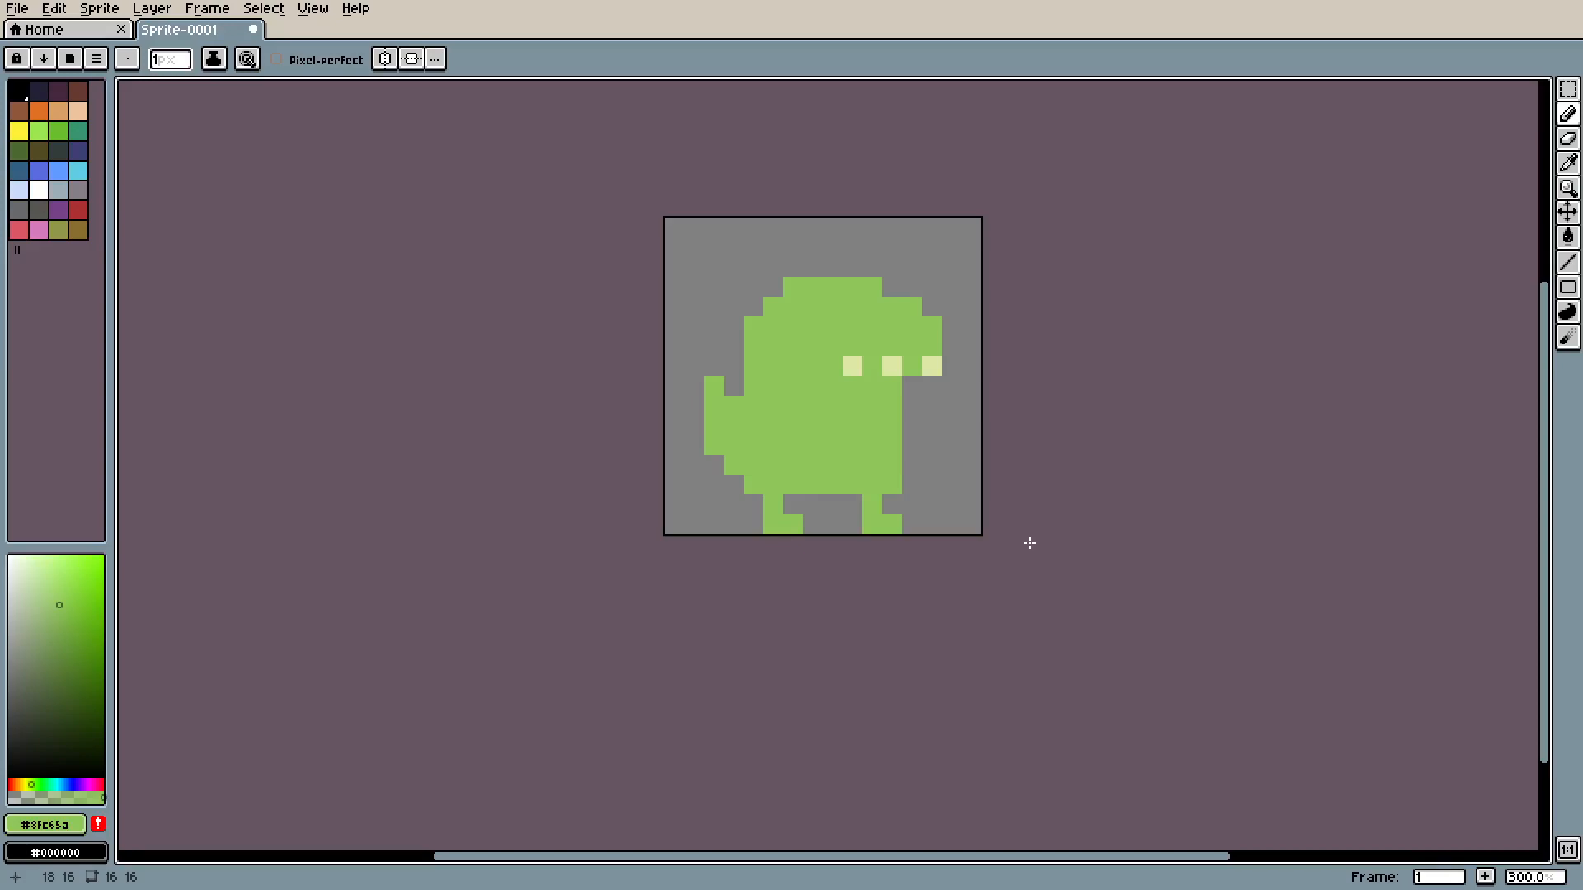
scroll(up, 3)
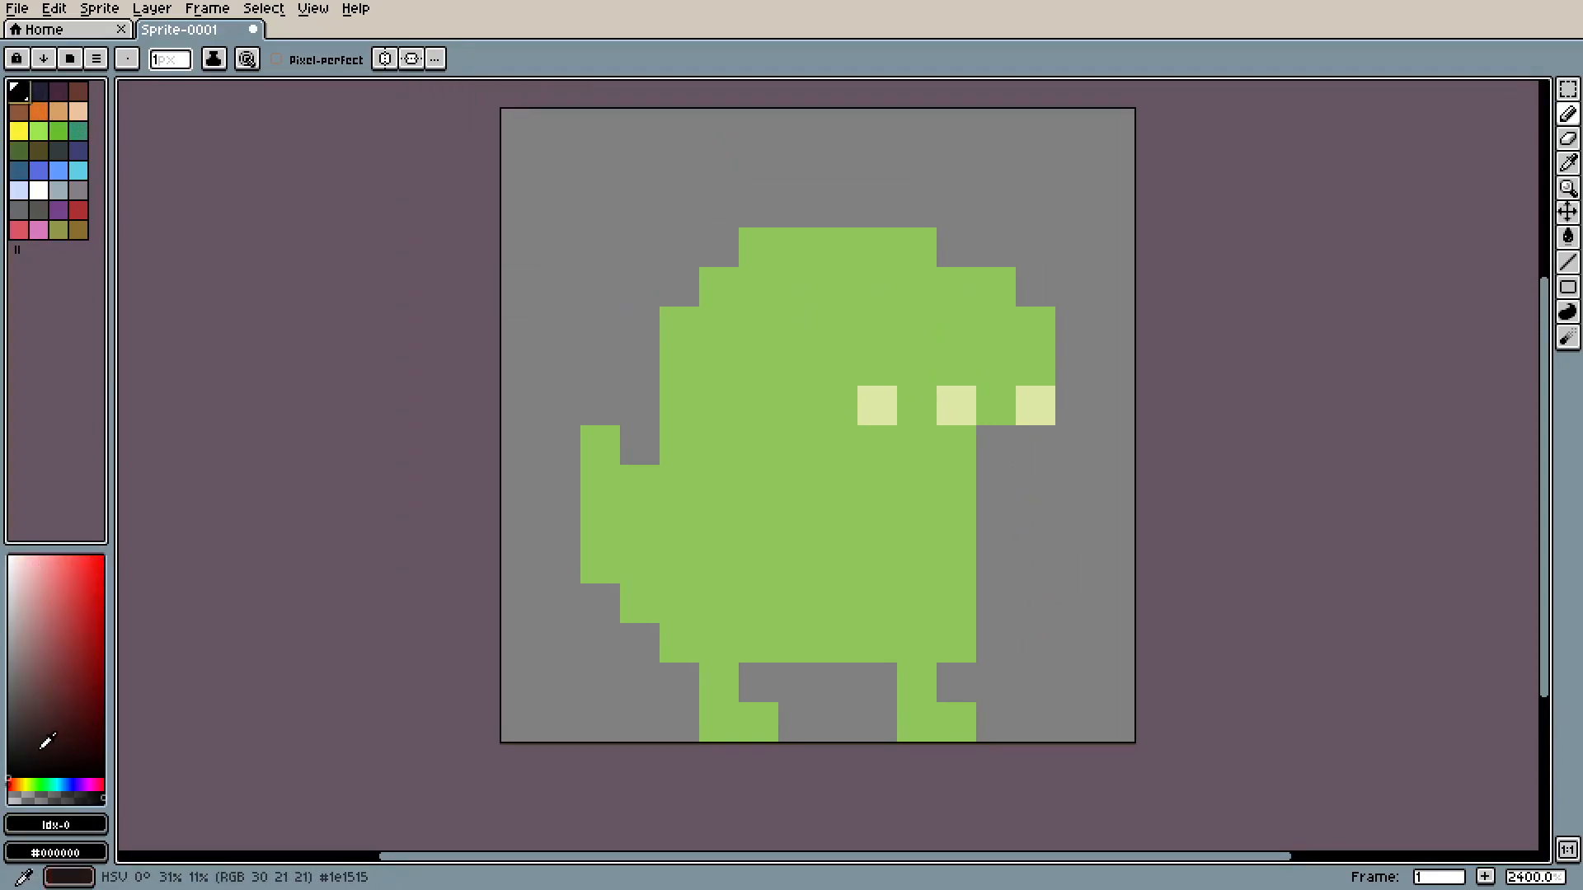
- Draw near-black sunglasses with a frame bar and two lenses, plus a darker green belly patch
click(797, 327)
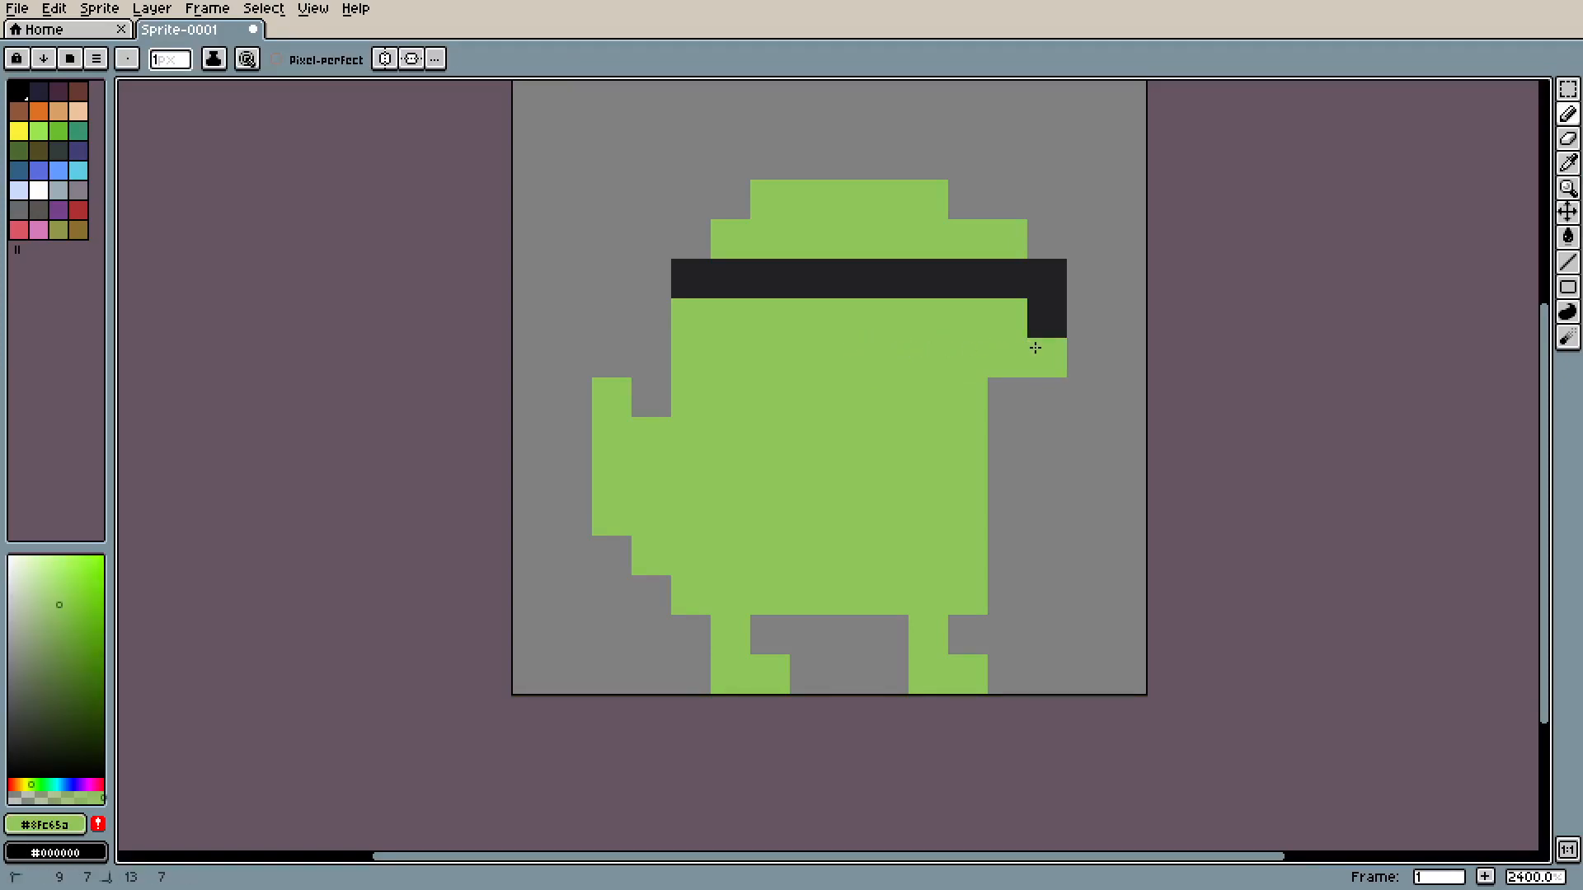
click(1004, 319)
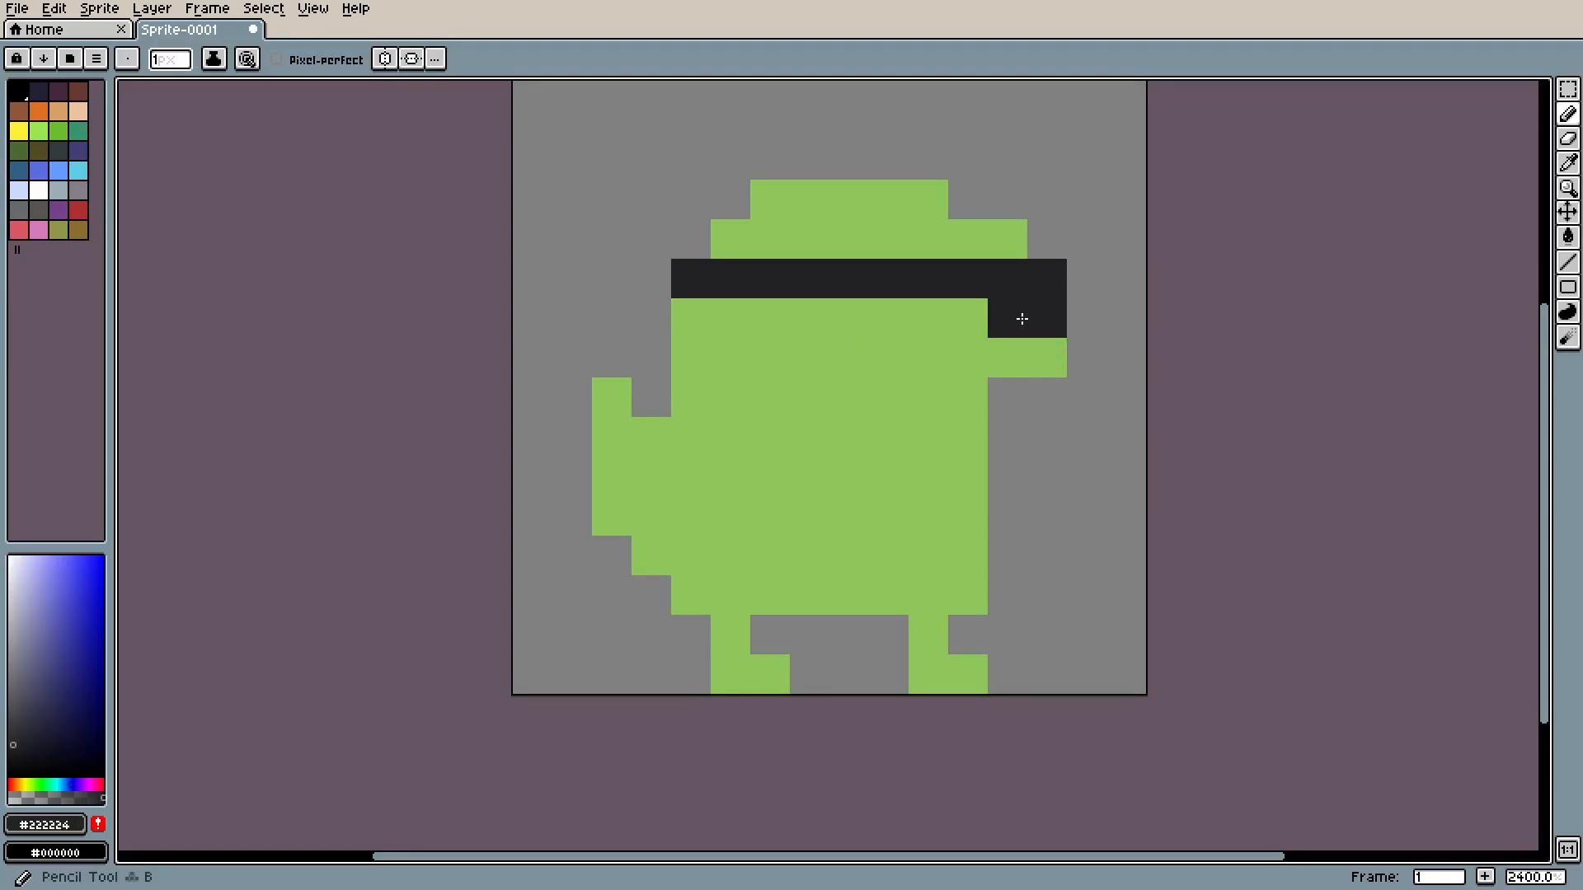
click(848, 319)
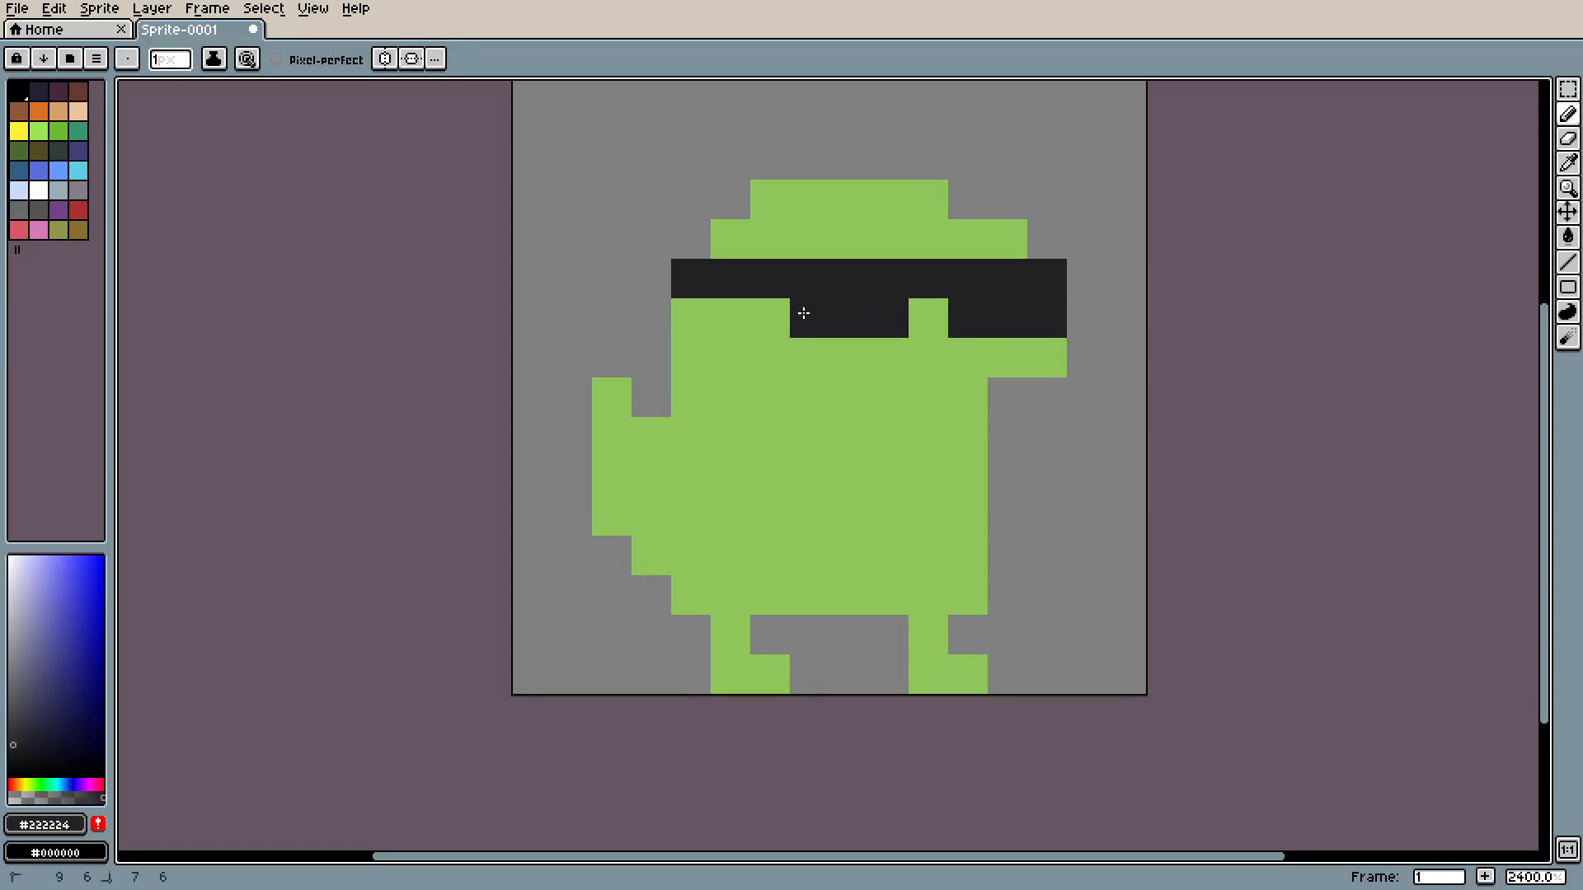
click(762, 315)
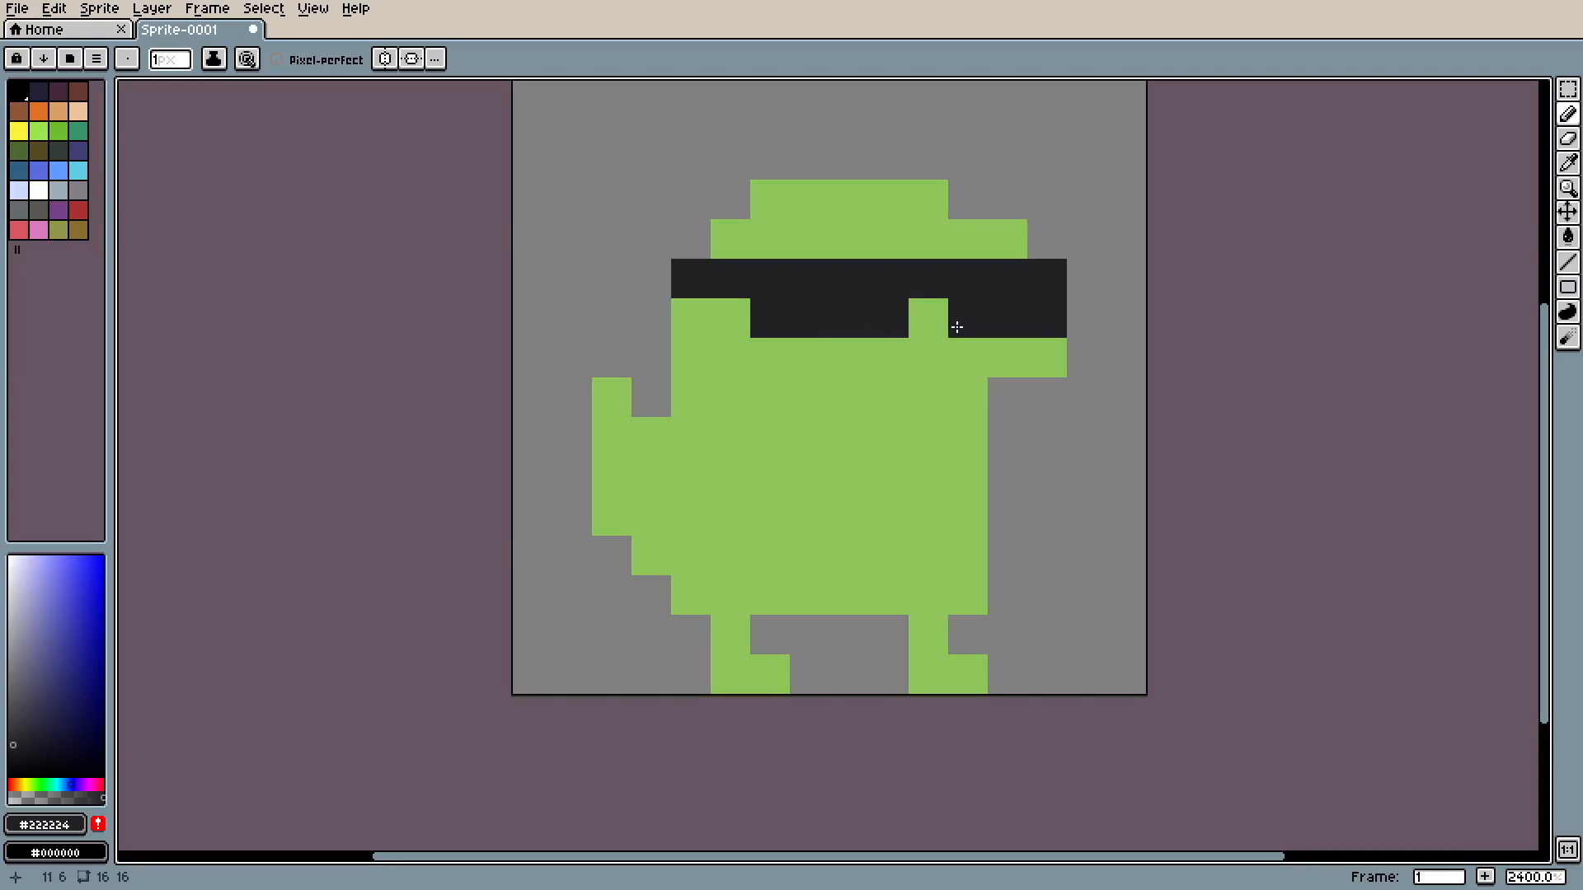
scroll(down, 3)
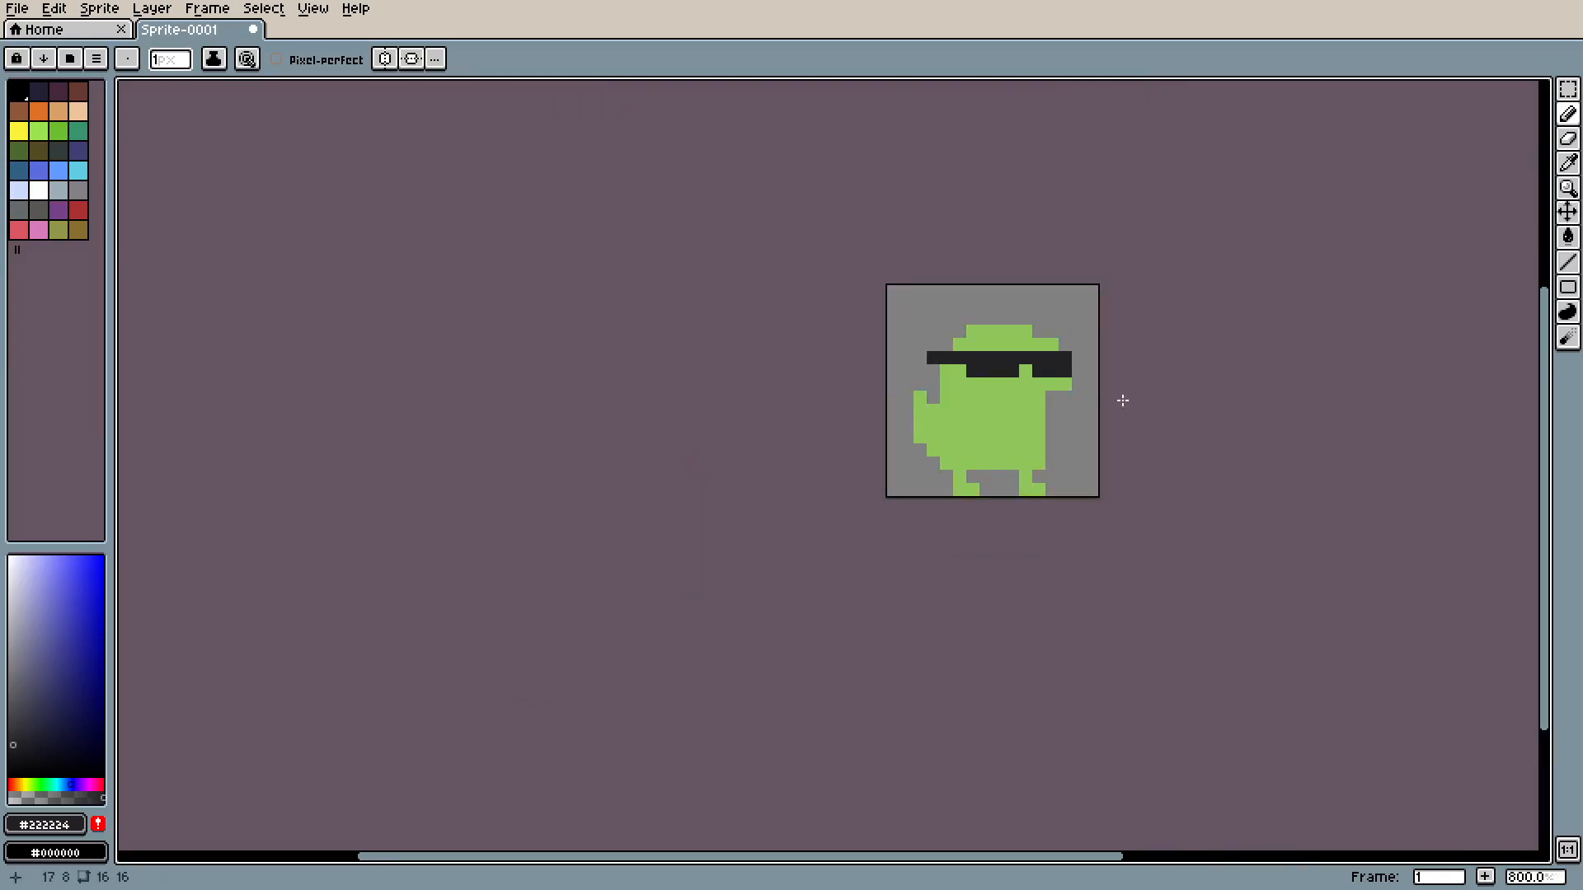
scroll(up, 3)
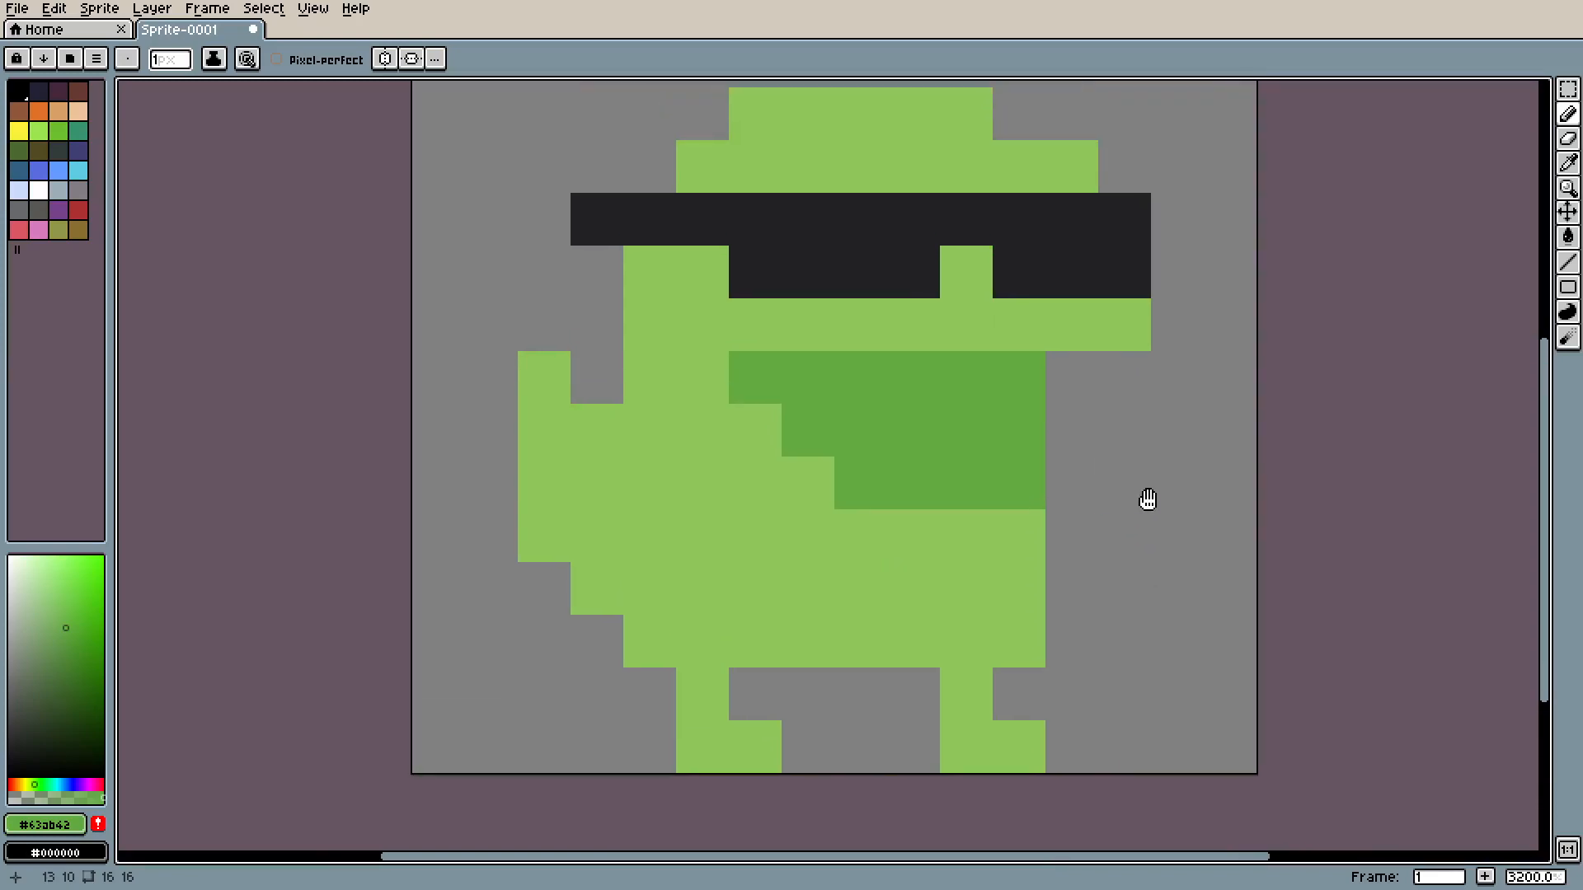
- Paint darker green on the legs and arm and a lighter green pixel below the sunglasses
scroll(down, 3)
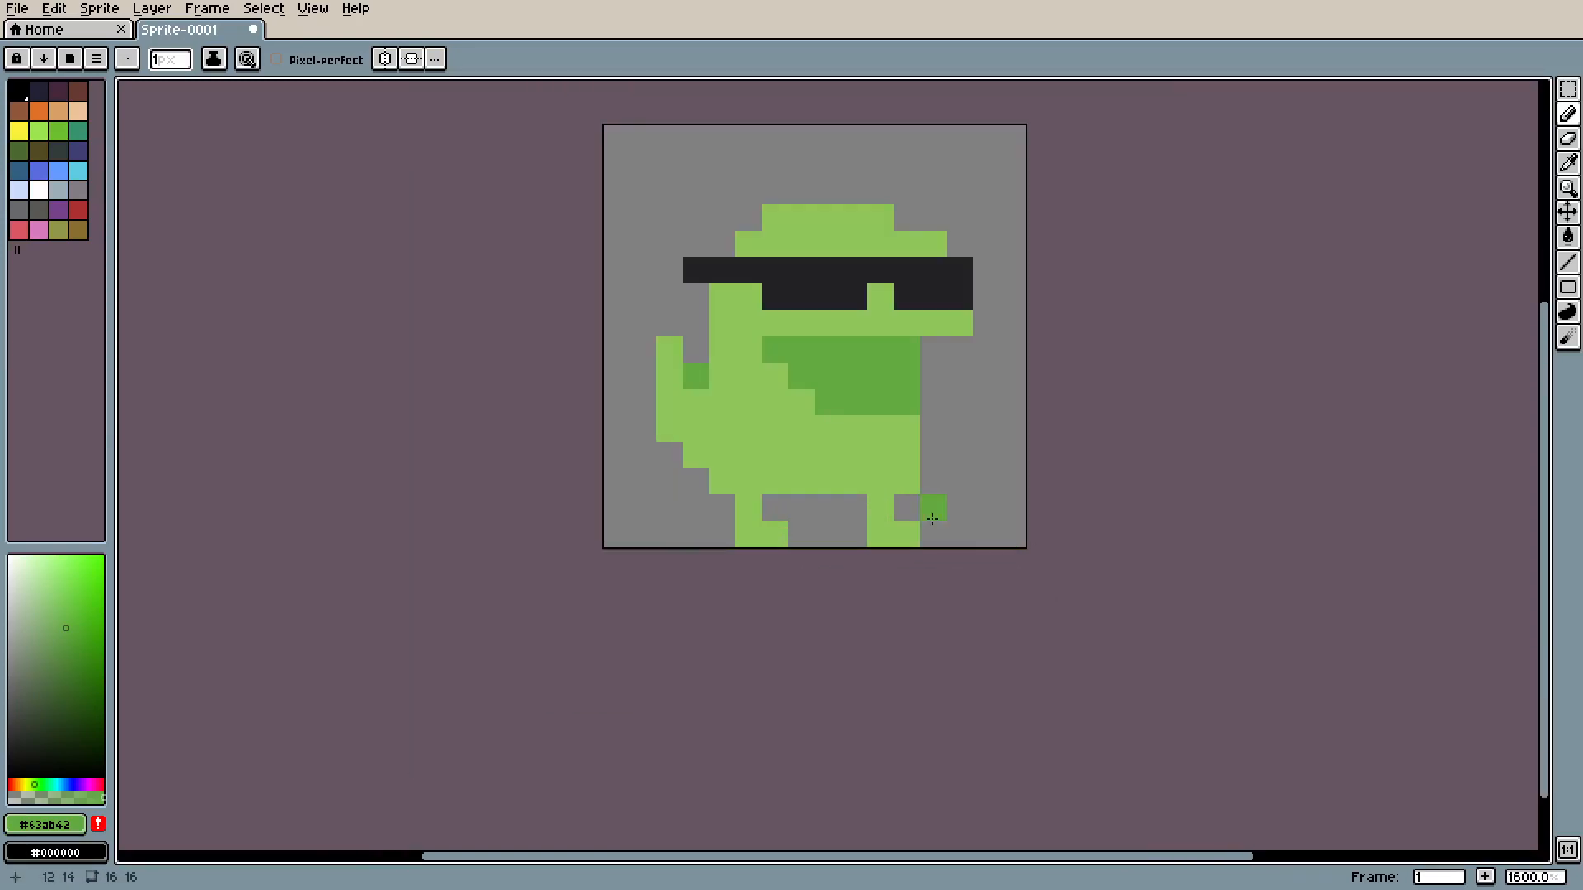
scroll(down, 3)
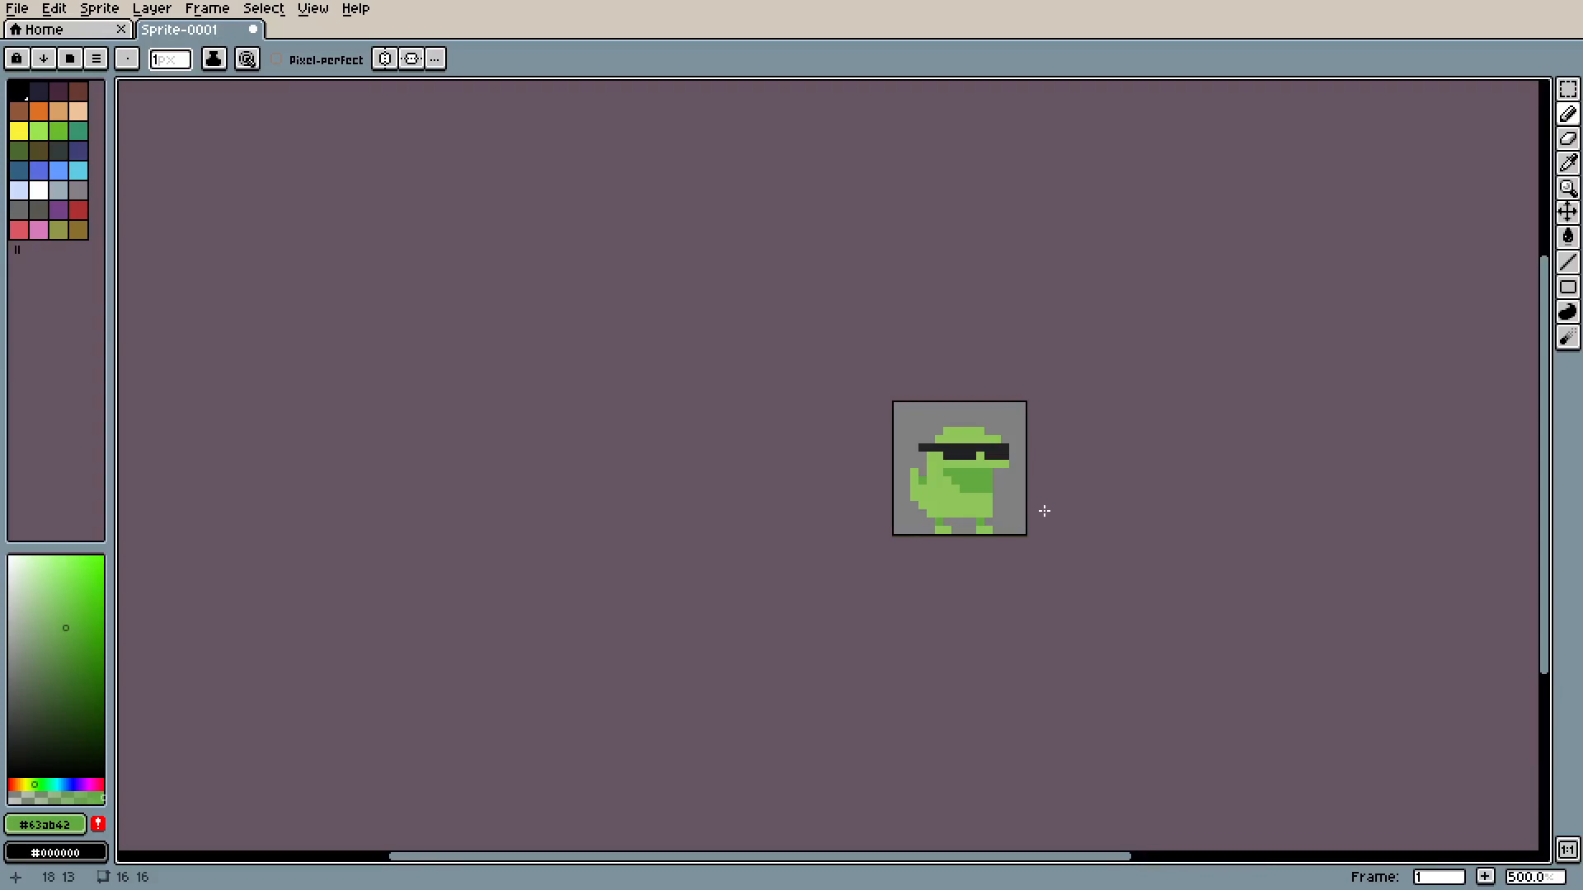
scroll(up, 3)
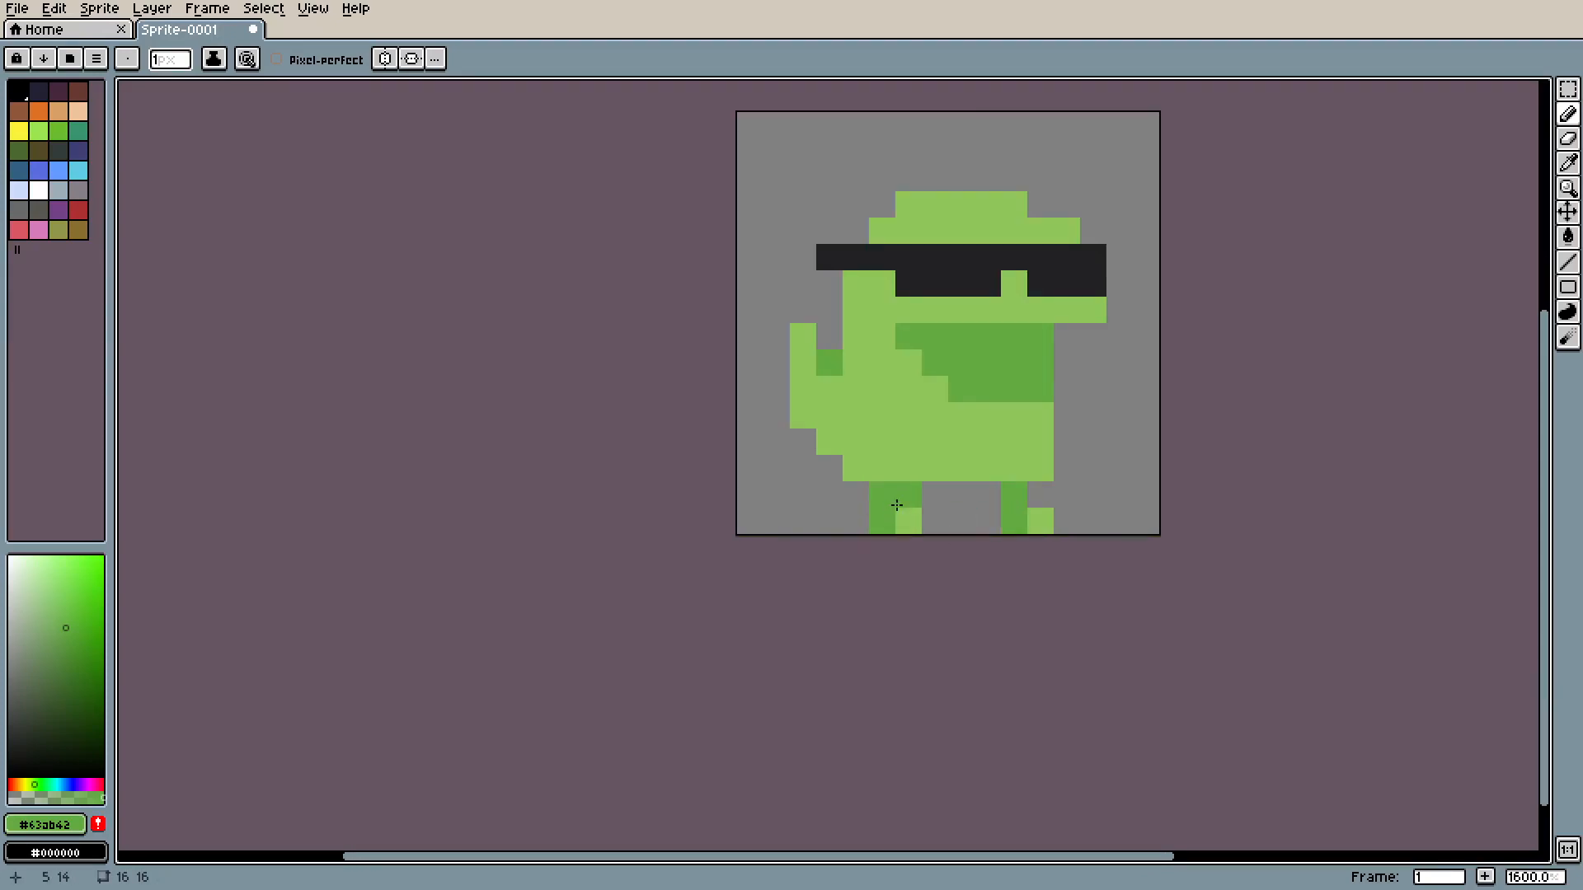
scroll(down, 3)
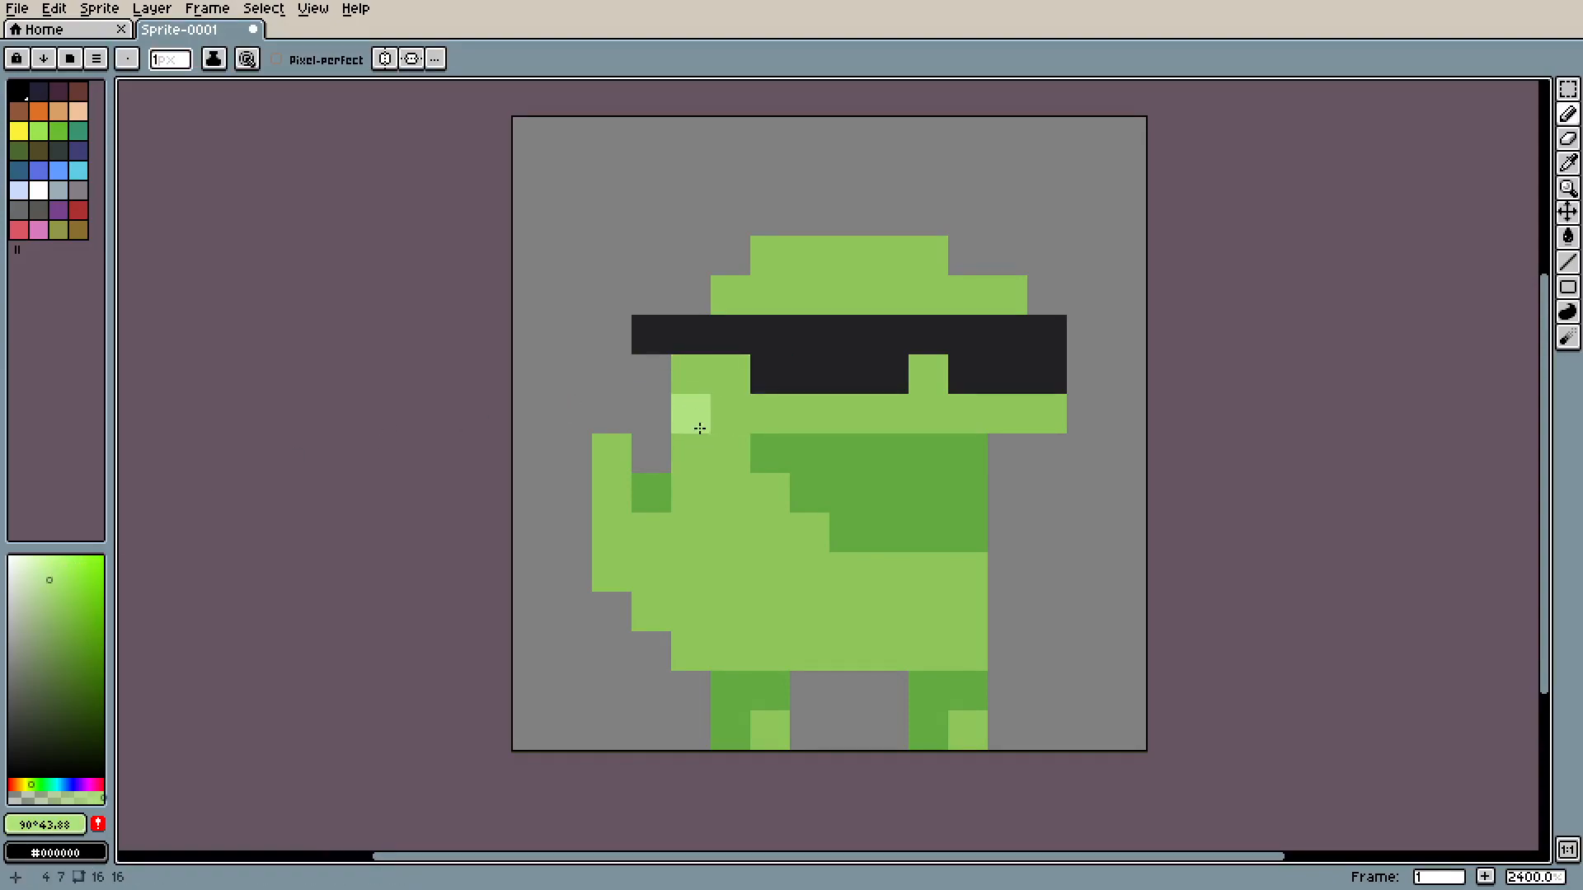
- Add pale green highlights on head, tail and chest, a dark green arm, and grey lens glints
scroll(down, 3)
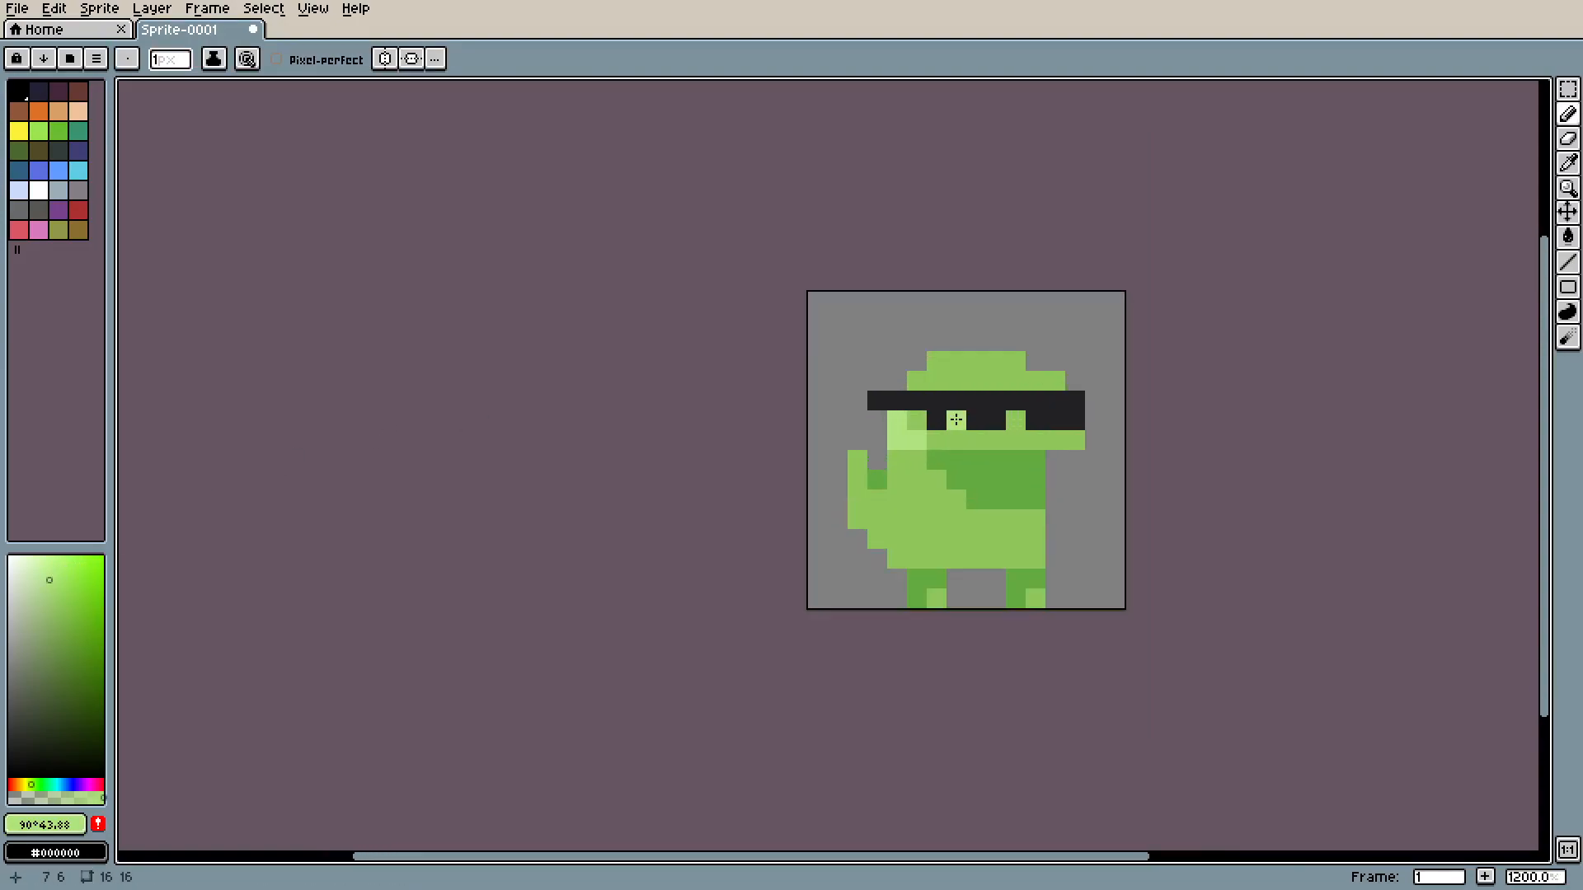
scroll(up, 3)
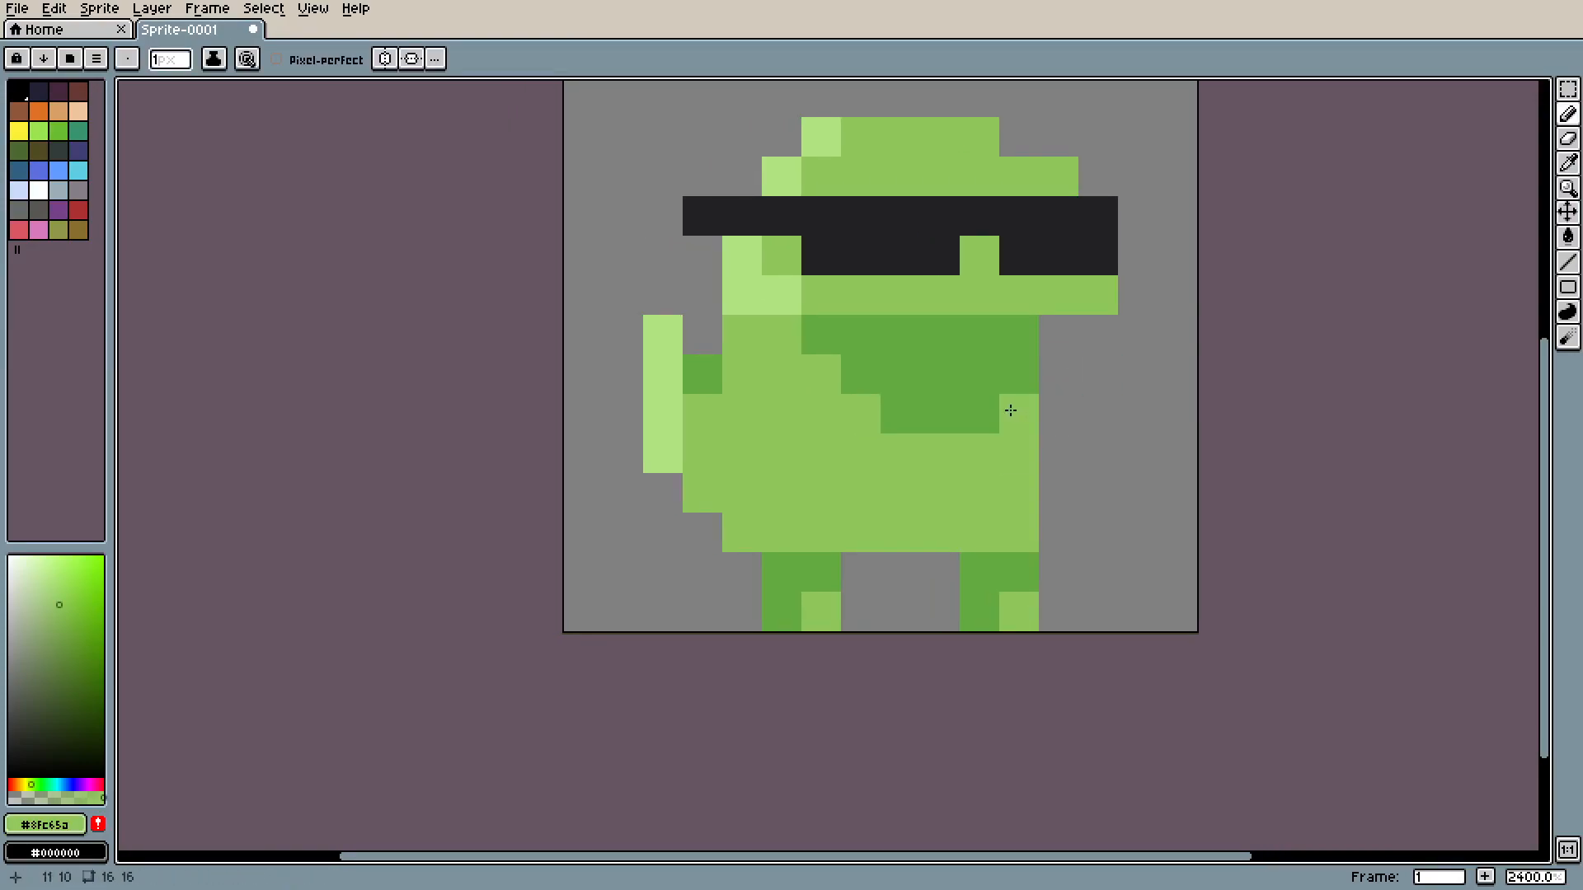
click(1059, 414)
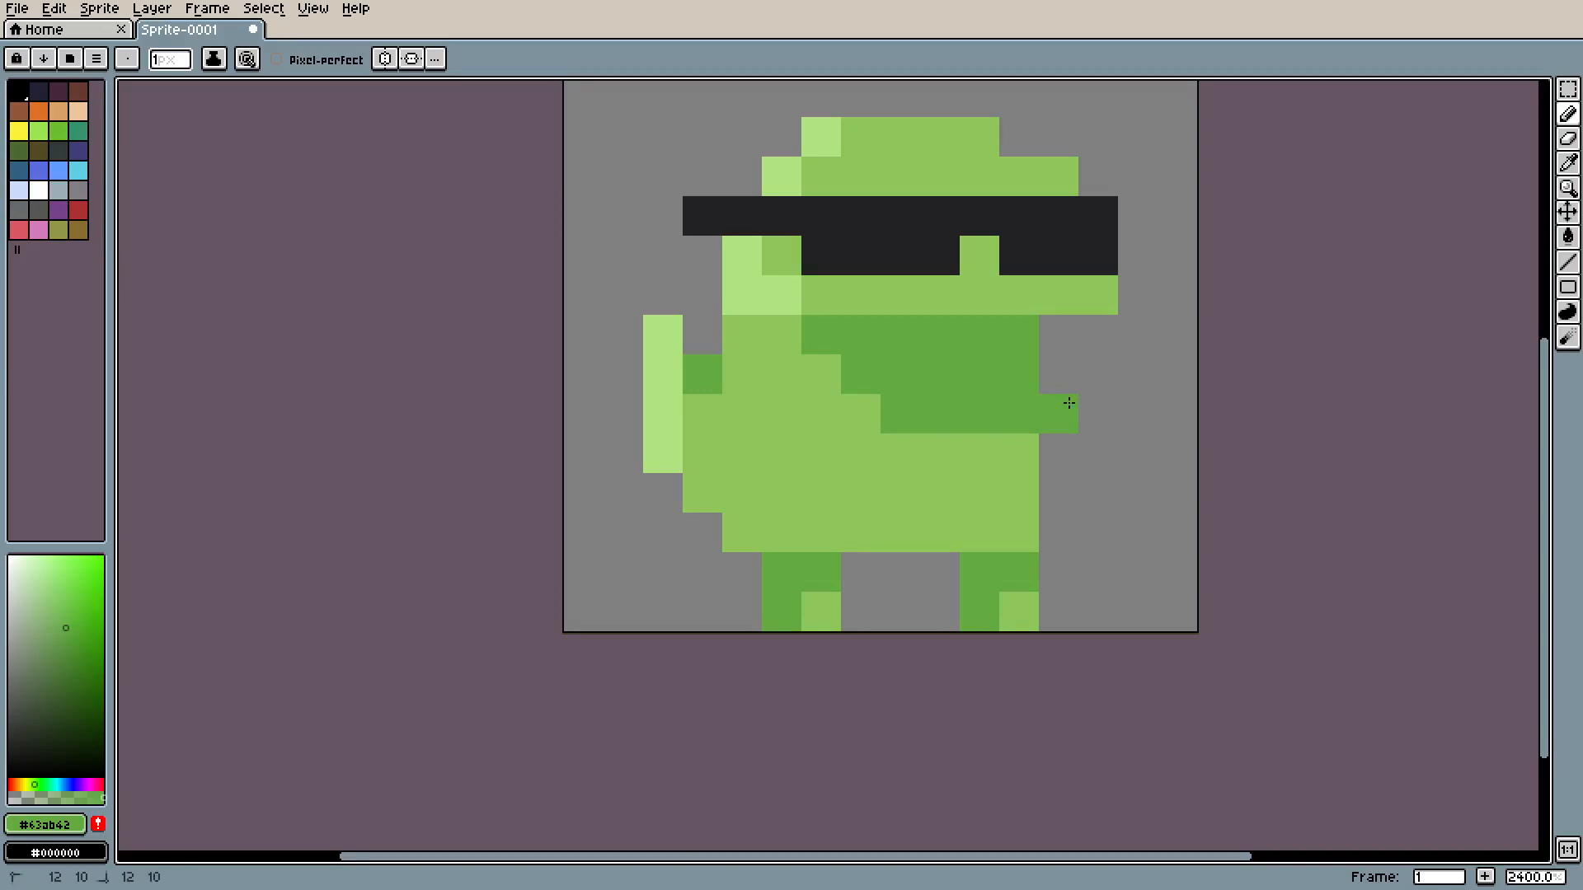
scroll(up, 3)
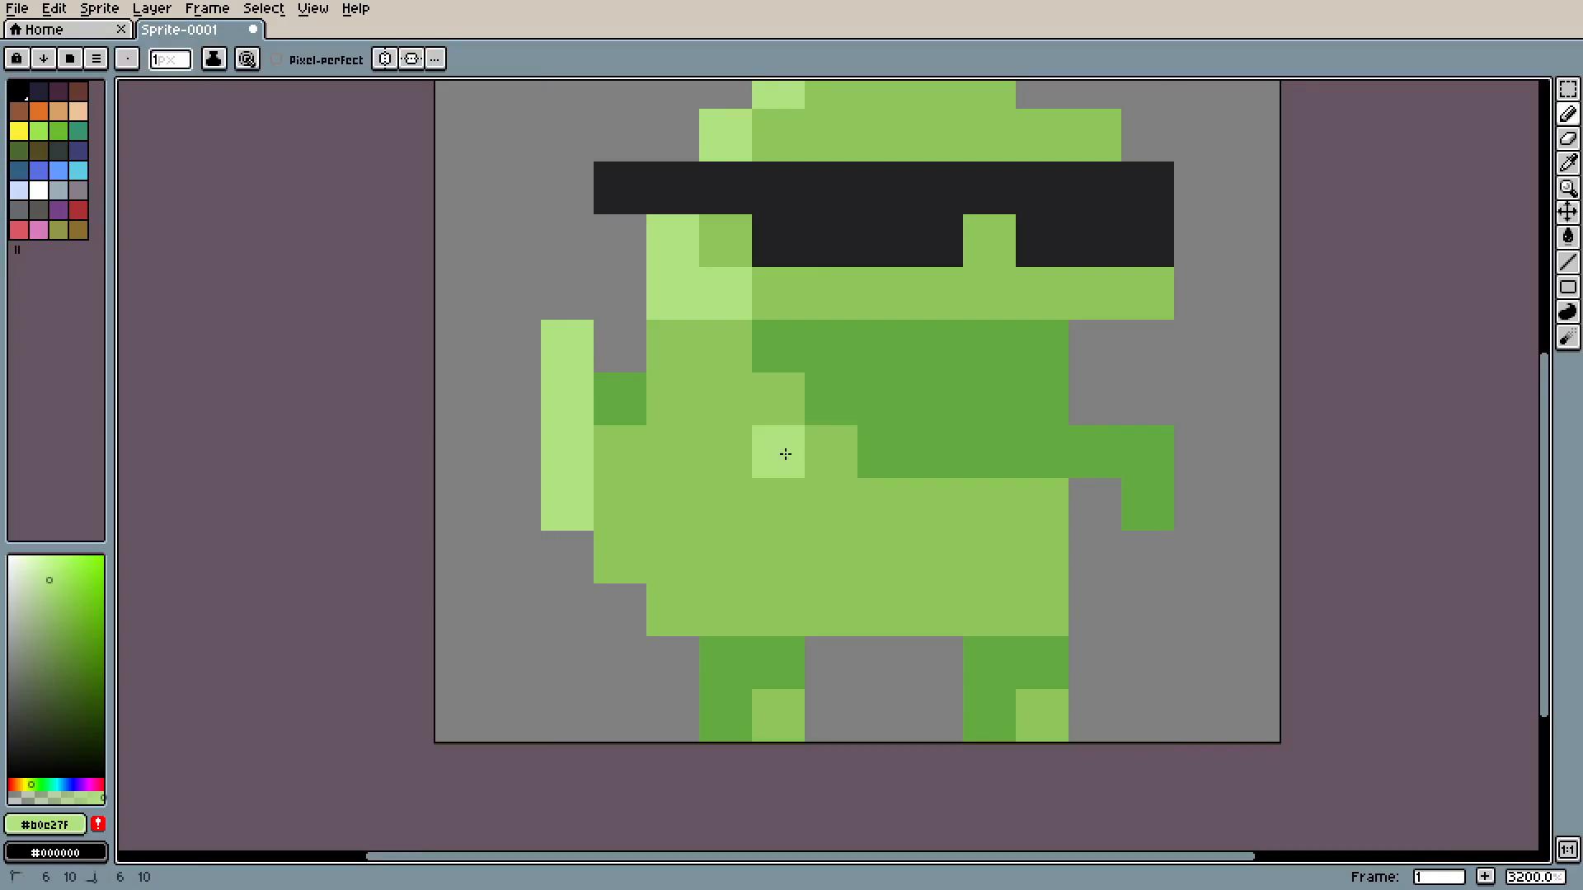
scroll(down, 3)
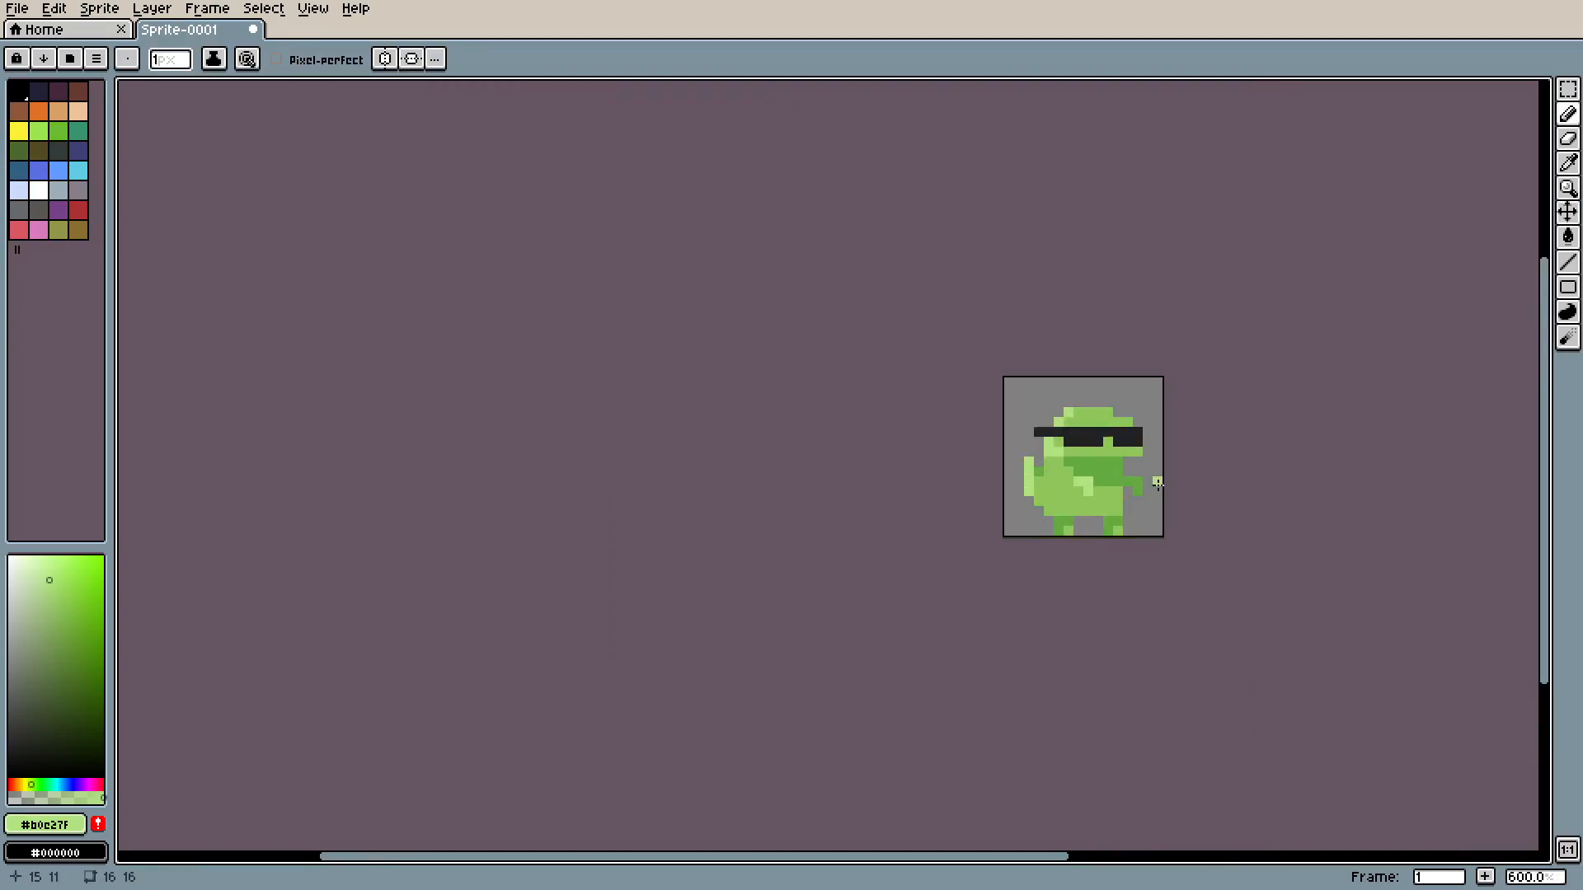
scroll(up, 3)
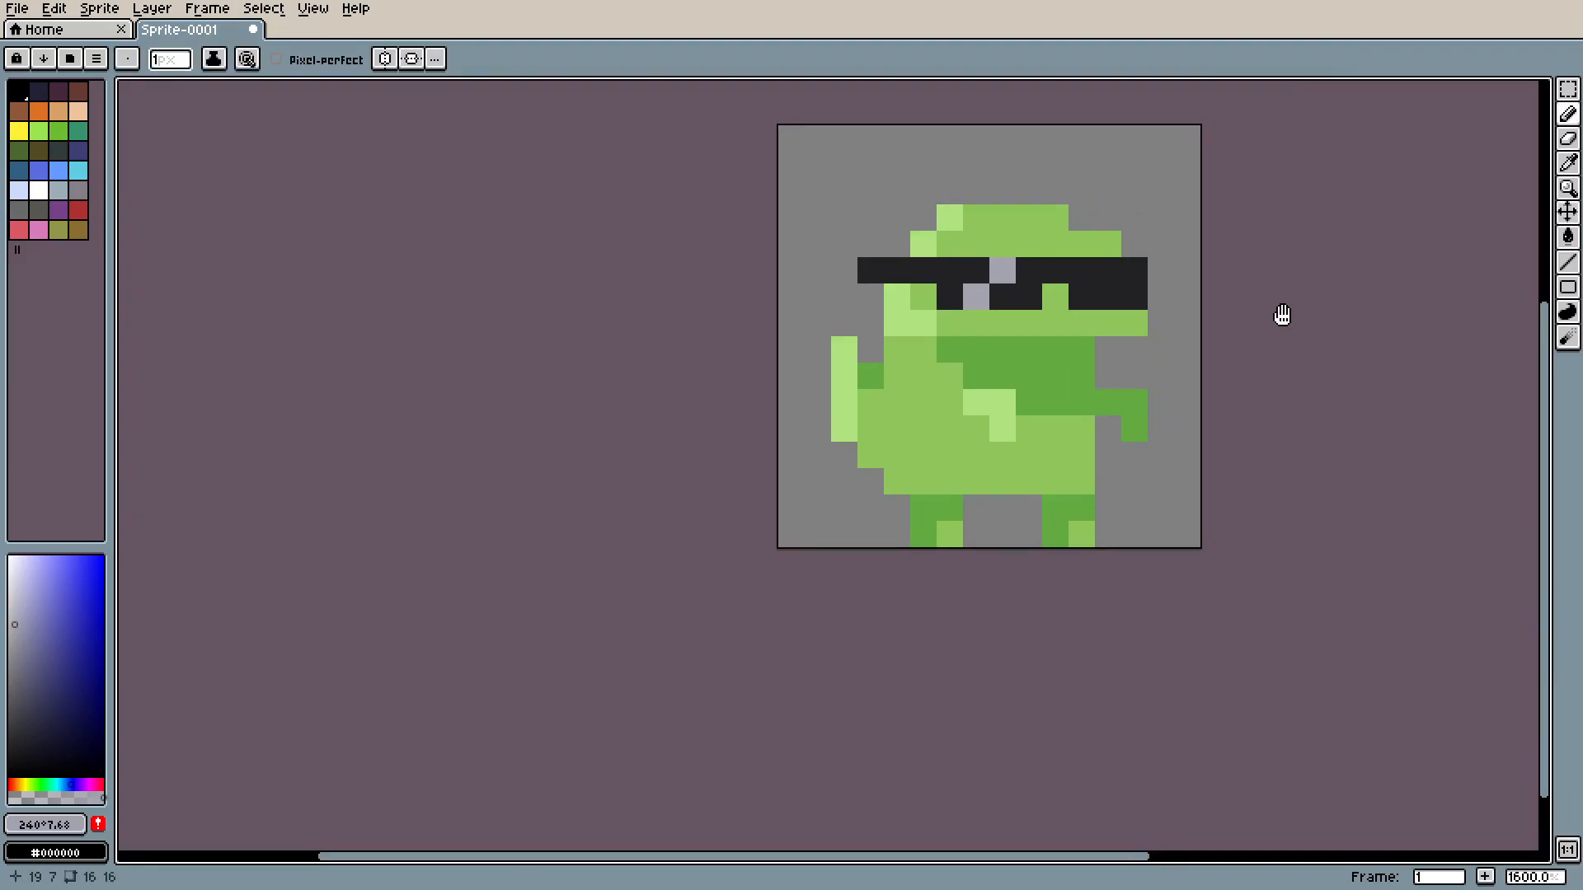
- Undo the grey glints, lengthen the pale tail tip, and create a second animation frame
key(ctrl+z)
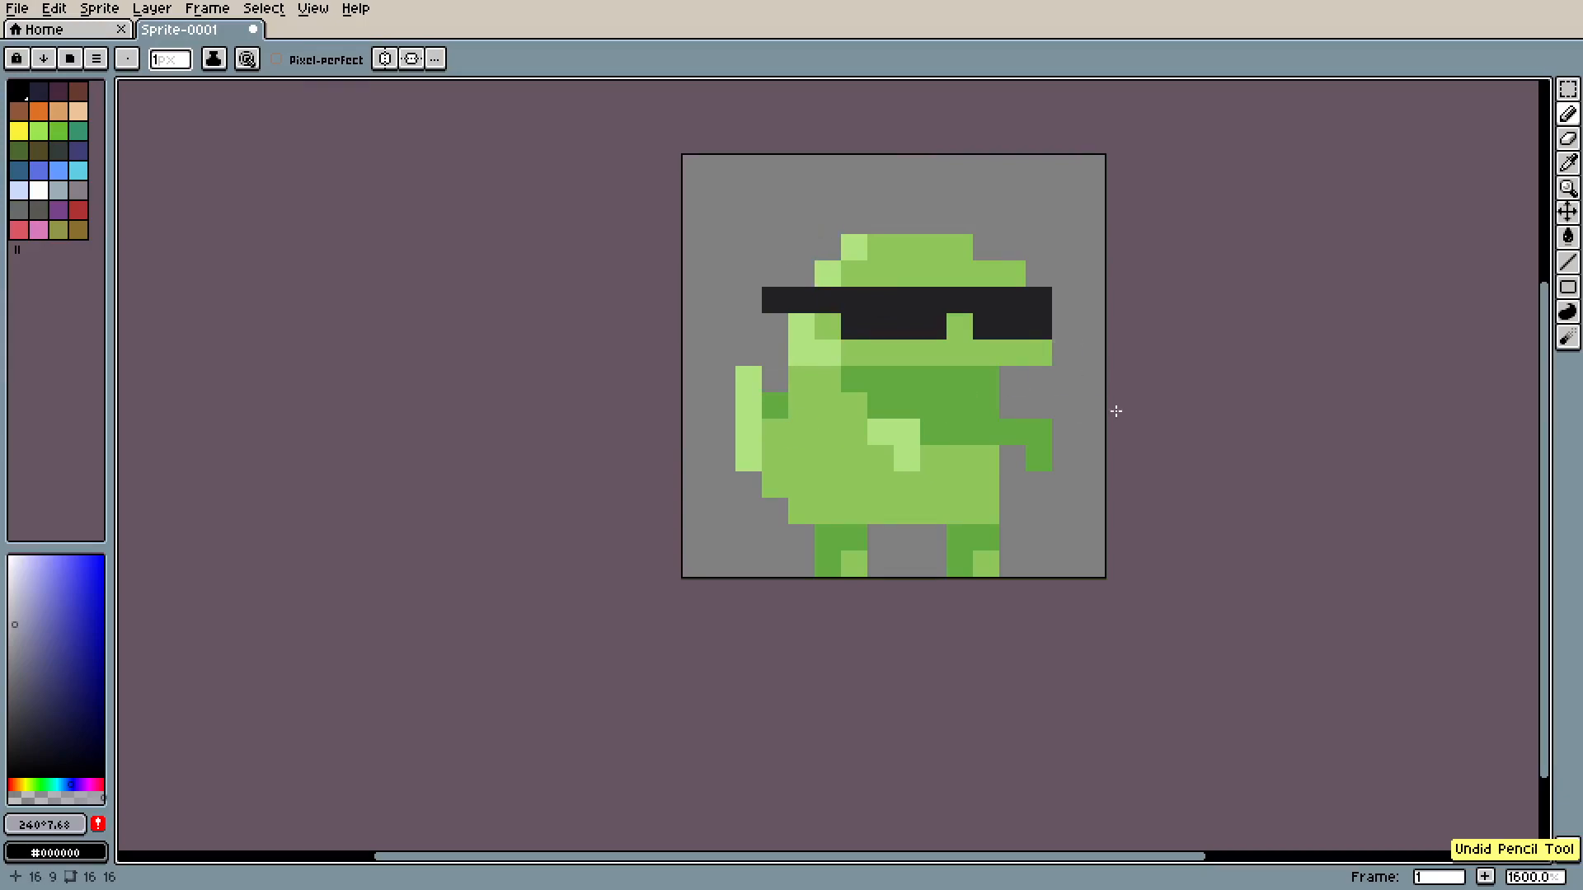
key(e)
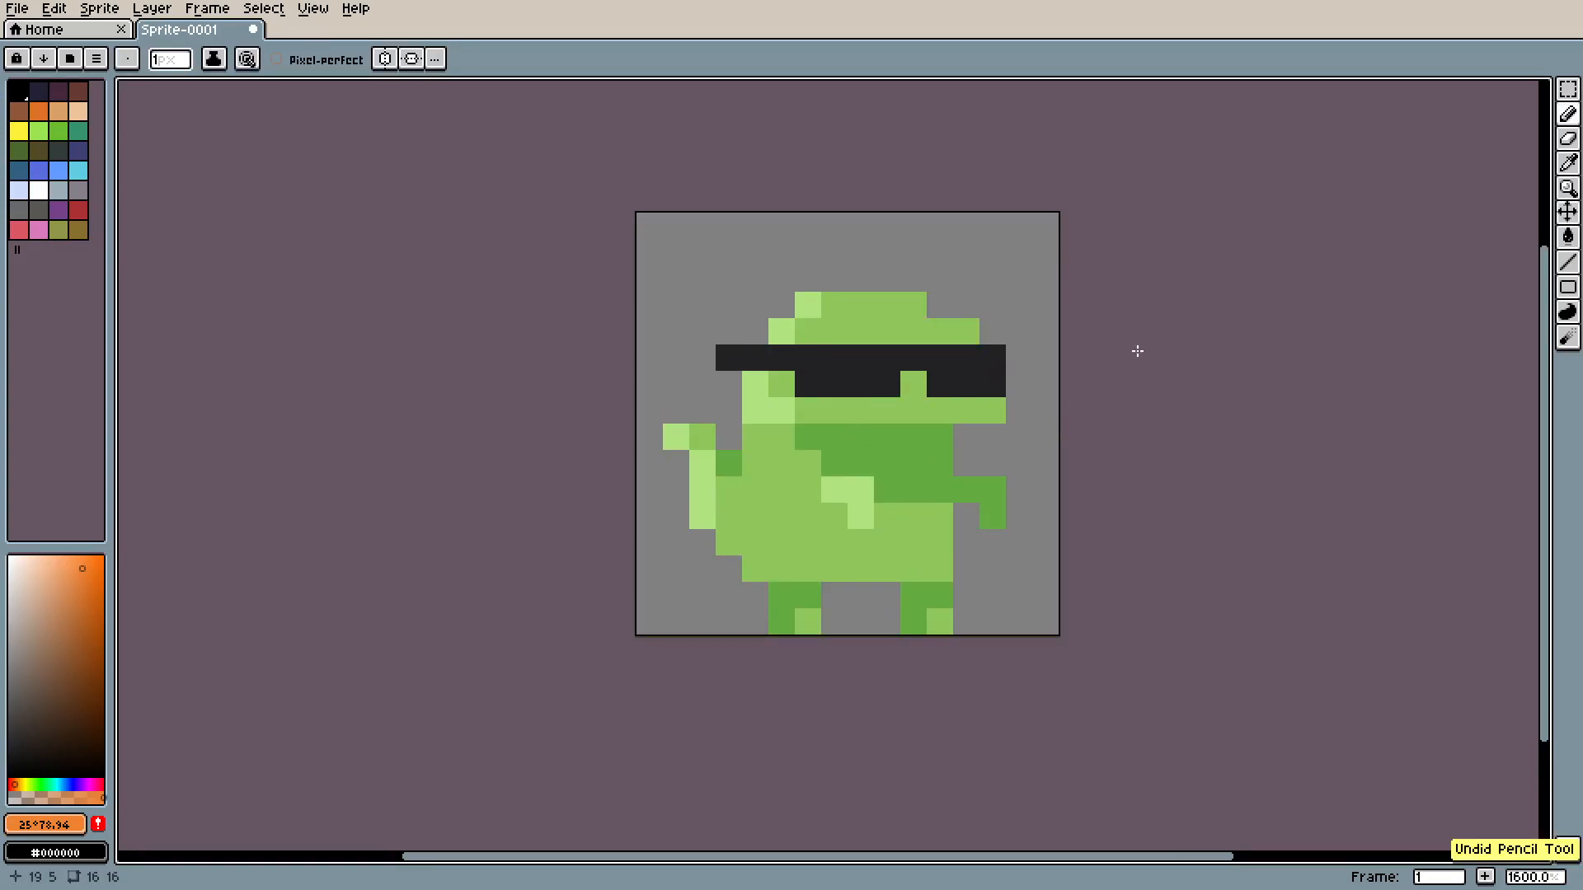
scroll(down, 3)
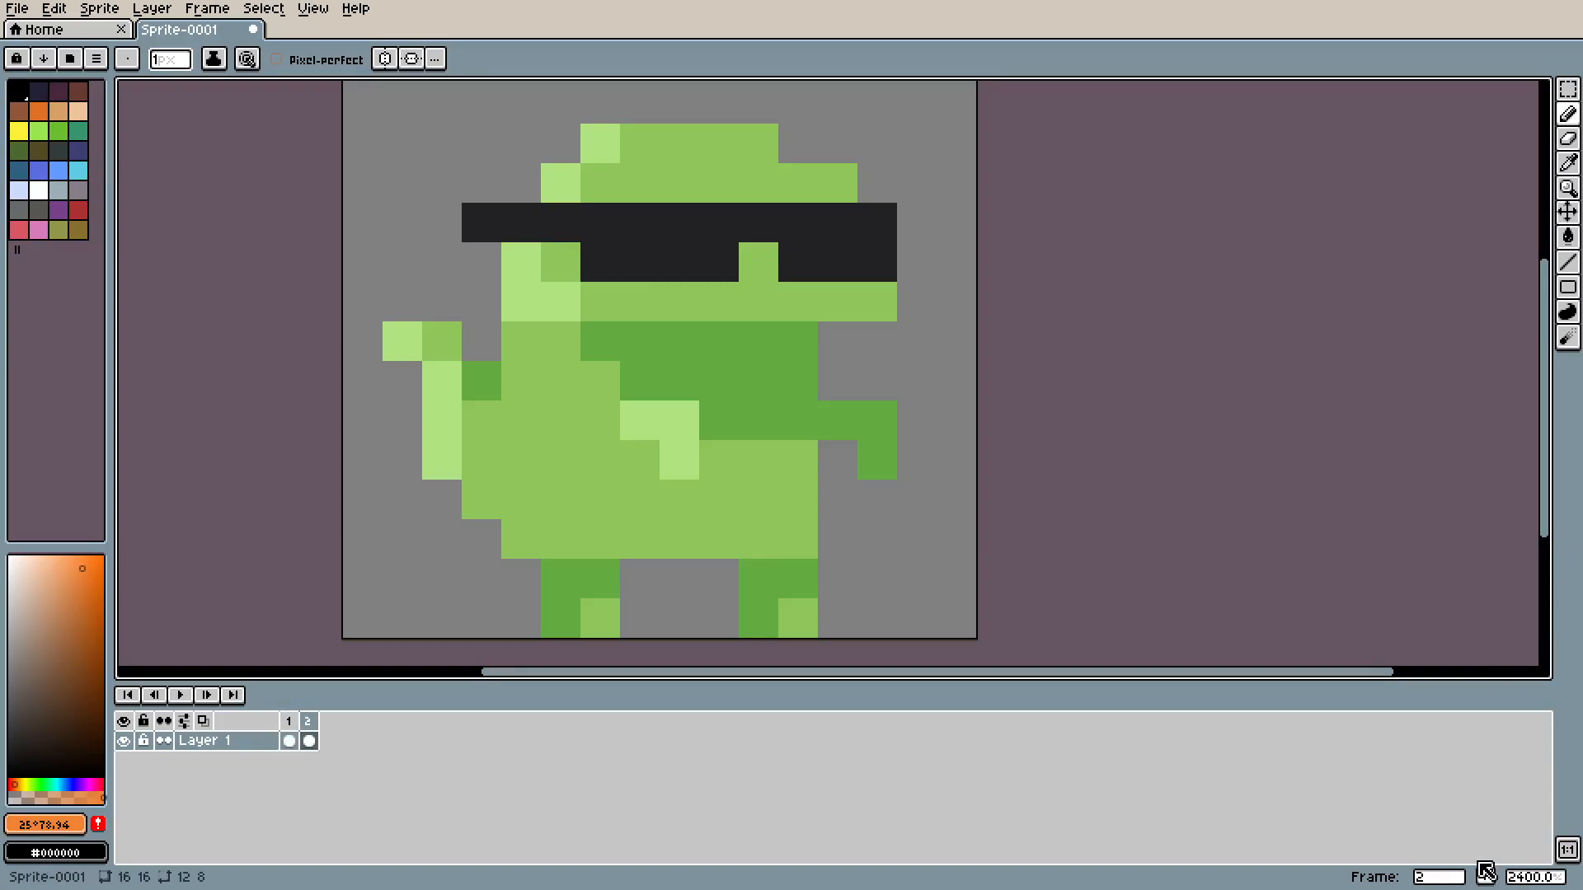
- Move frame 2's upper body down one pixel and deselect, then add a third frame
click(950, 263)
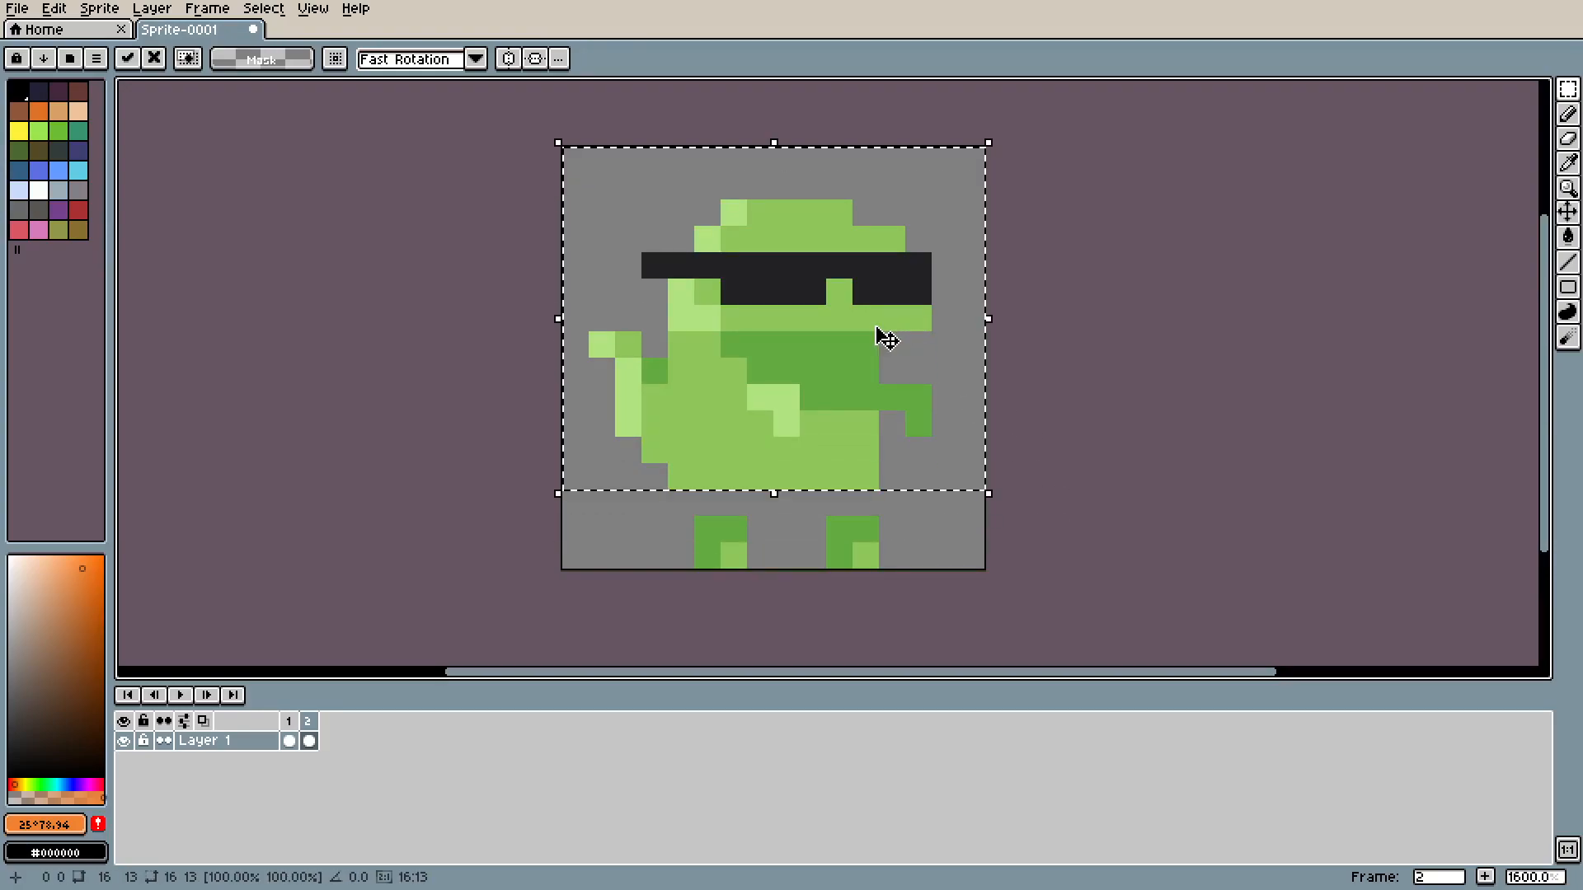
click(264, 8)
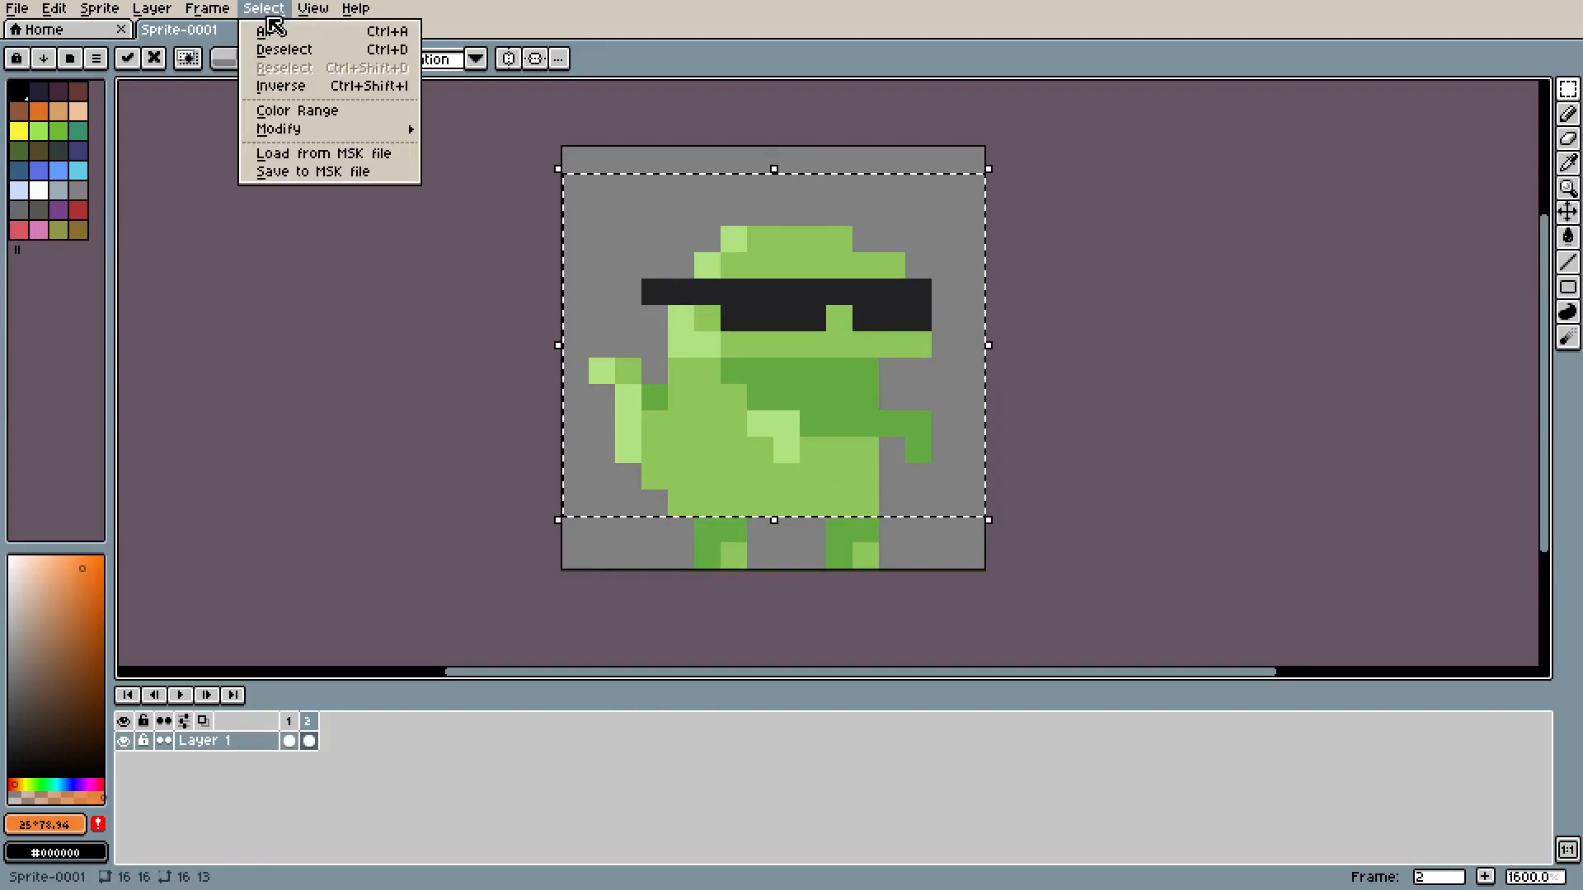
click(283, 48)
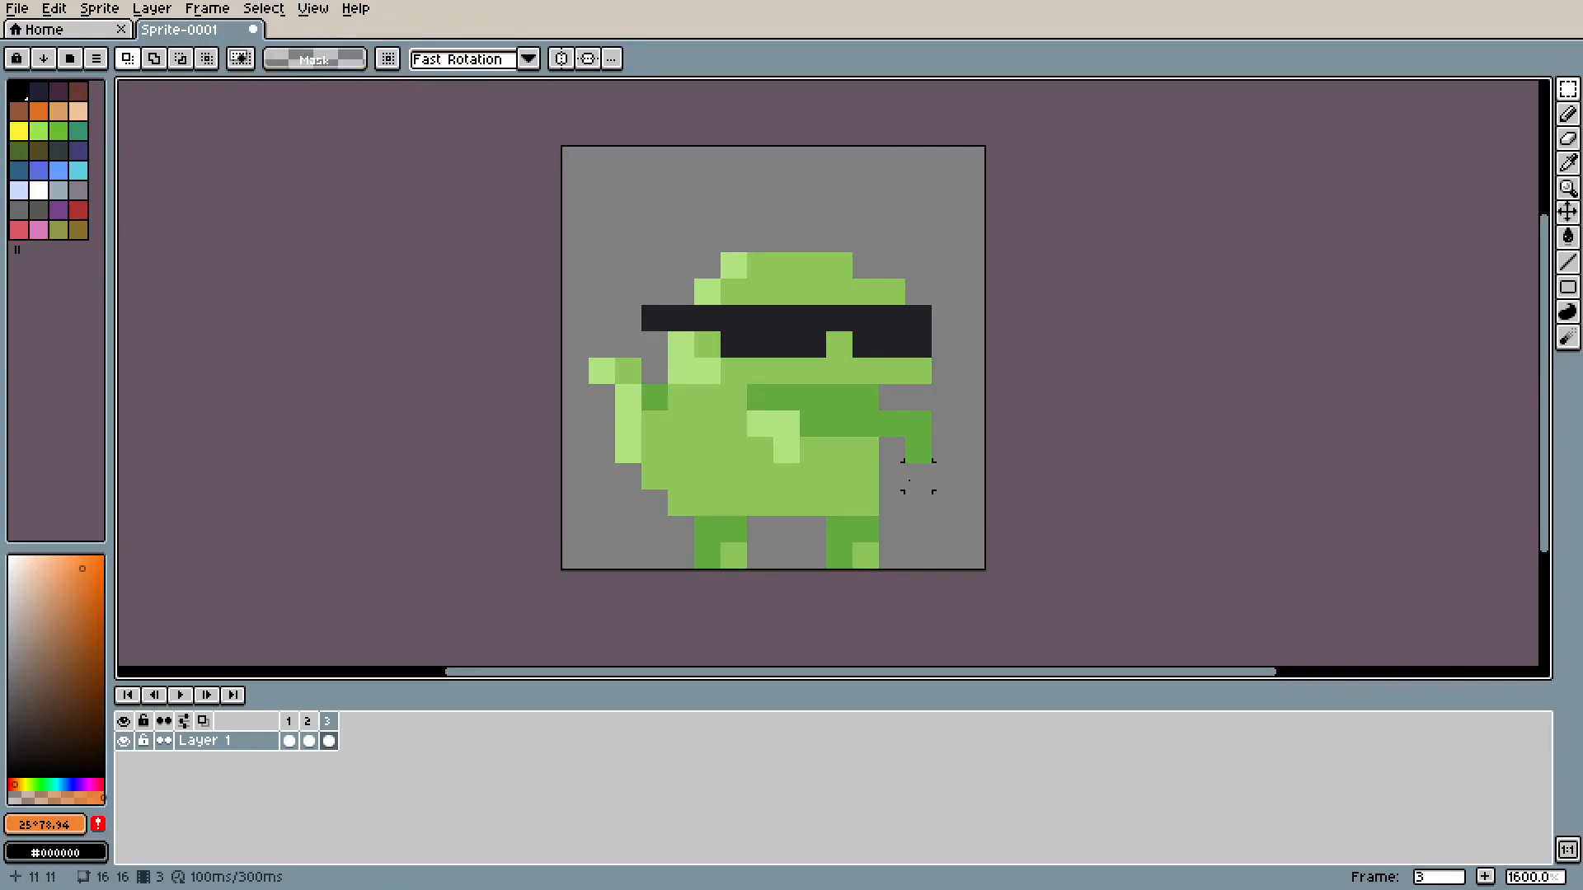
- Copy the frame 2 cel to create a fourth frame in the raised pose
click(307, 740)
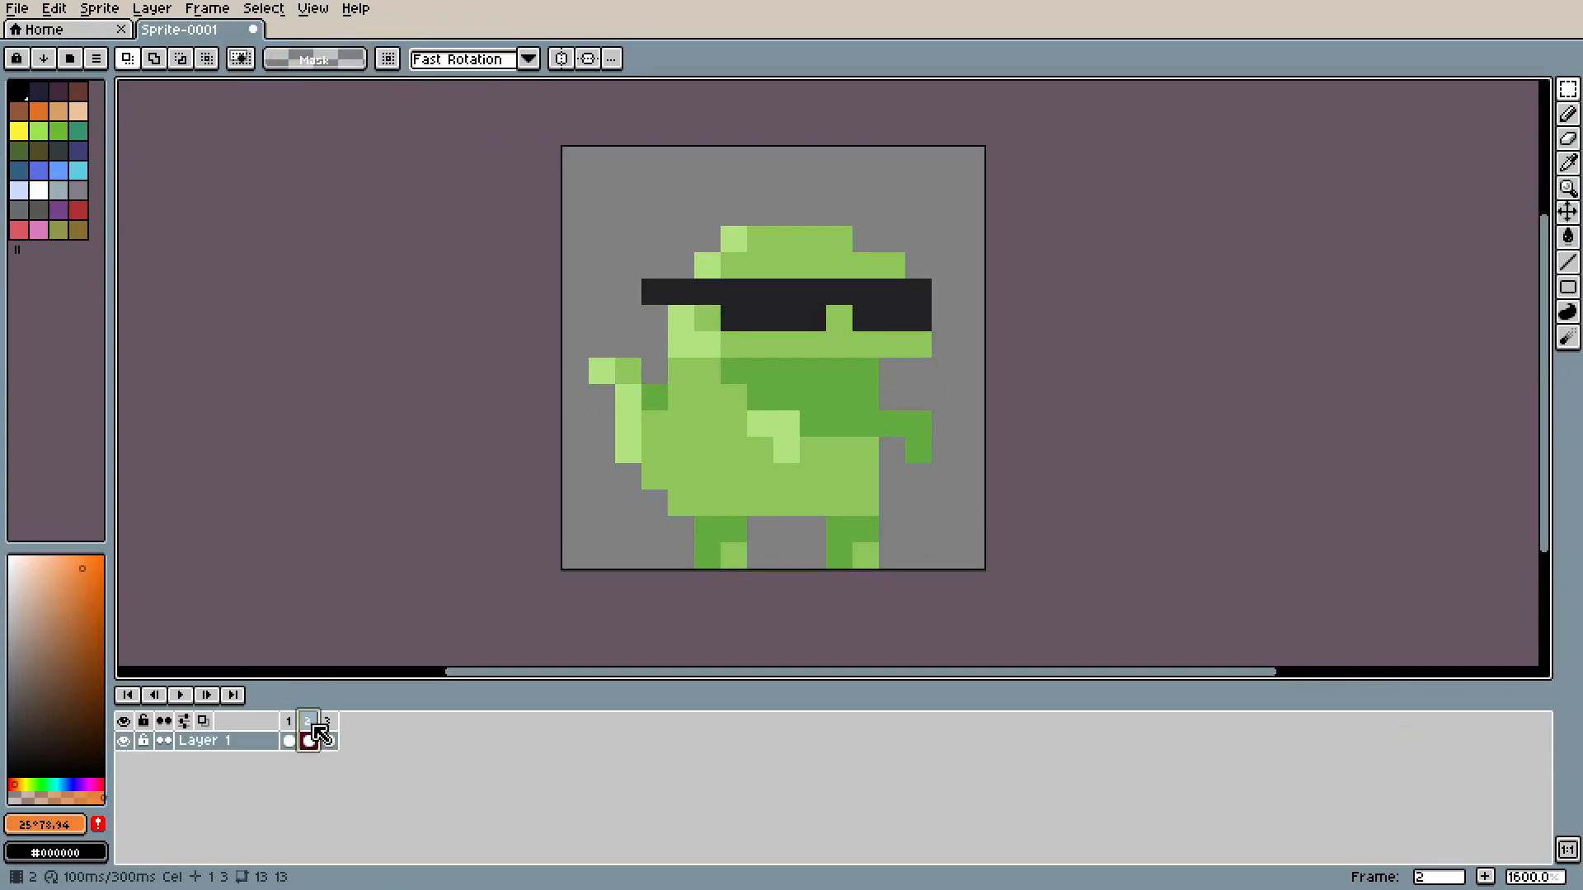
right_click(308, 734)
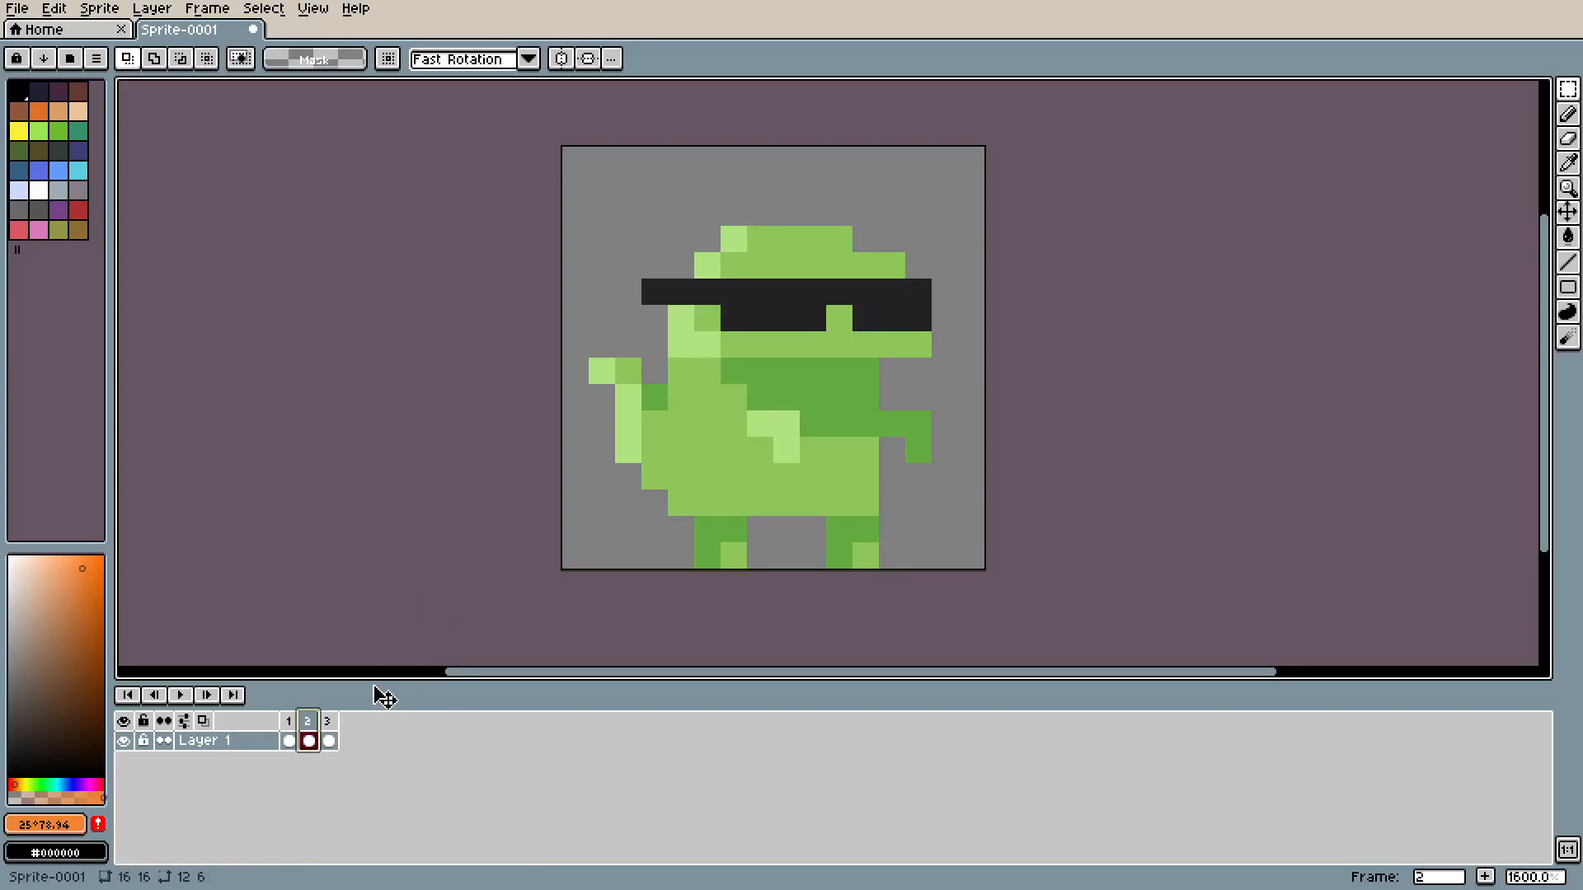
click(328, 740)
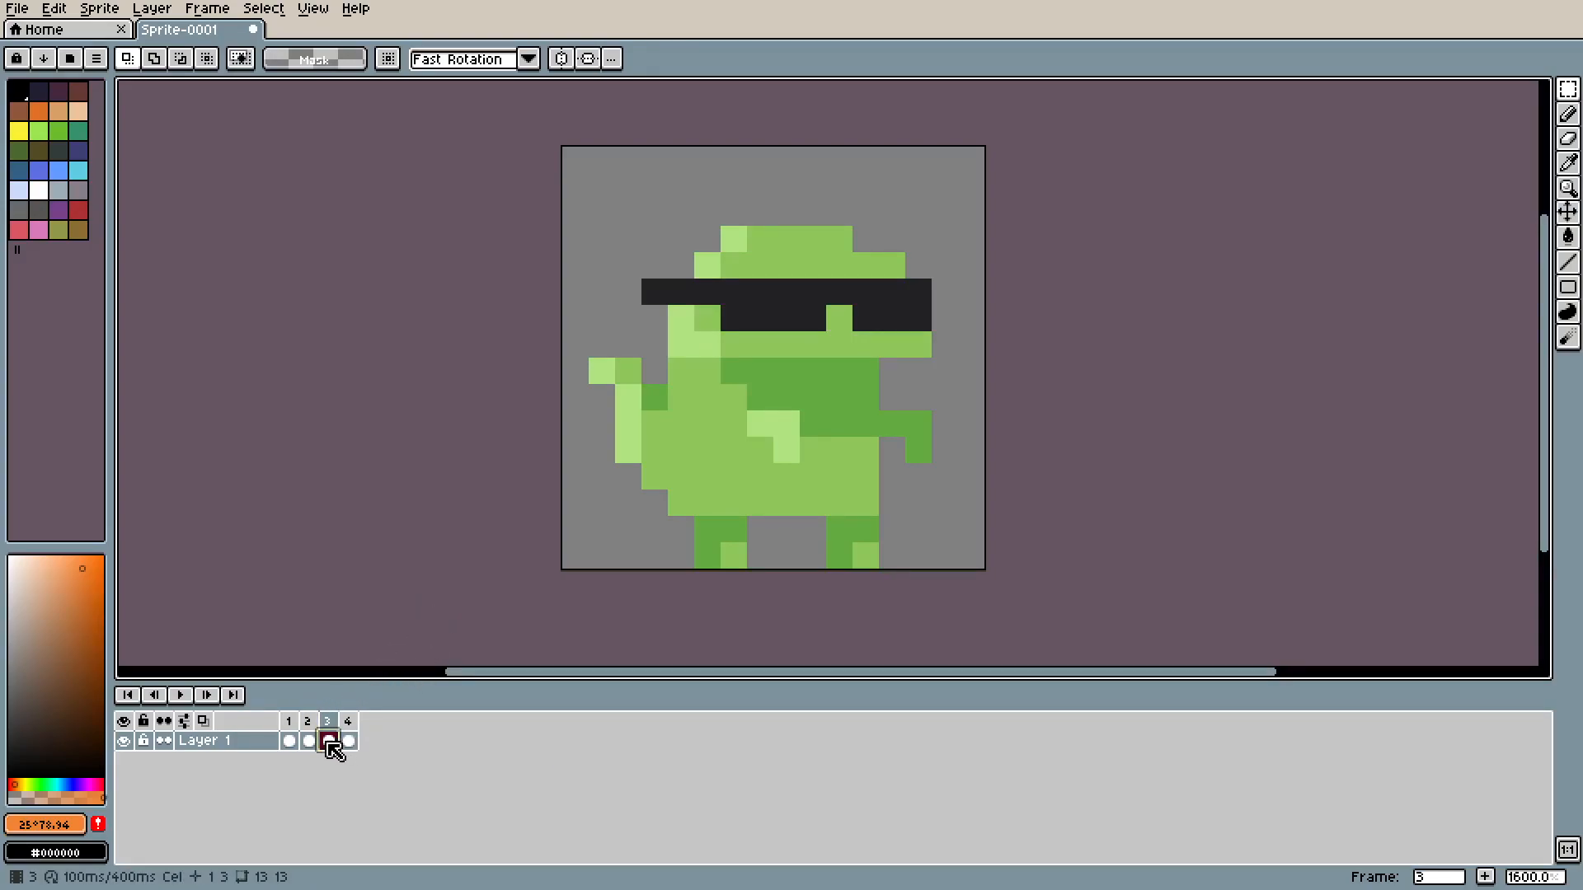
- Step through frames 1–4 to compare them, then play the animation
click(328, 721)
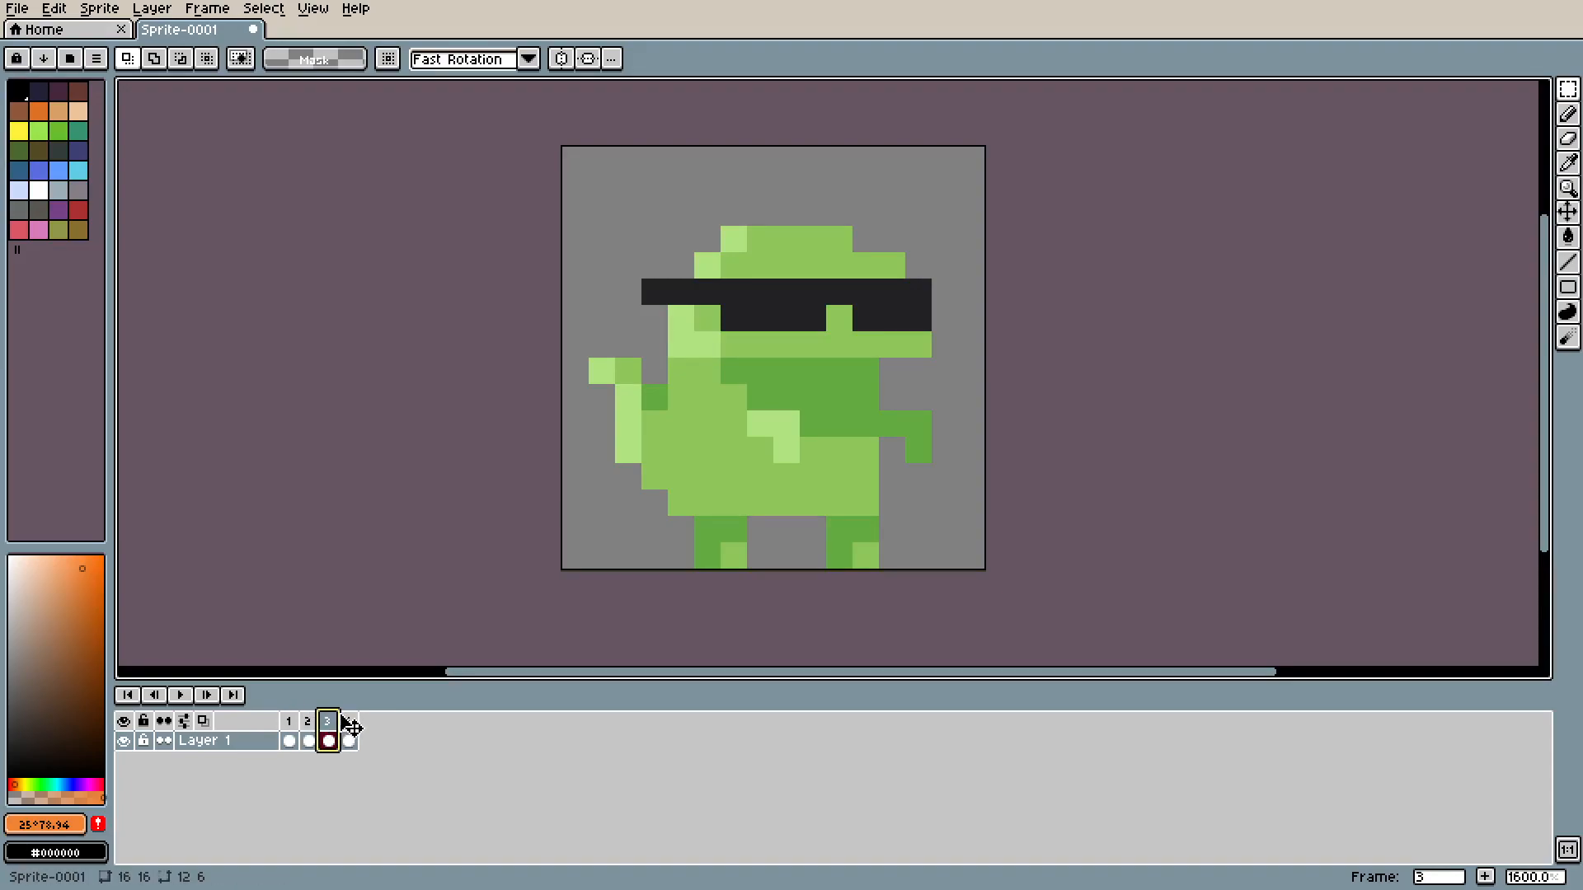
click(307, 720)
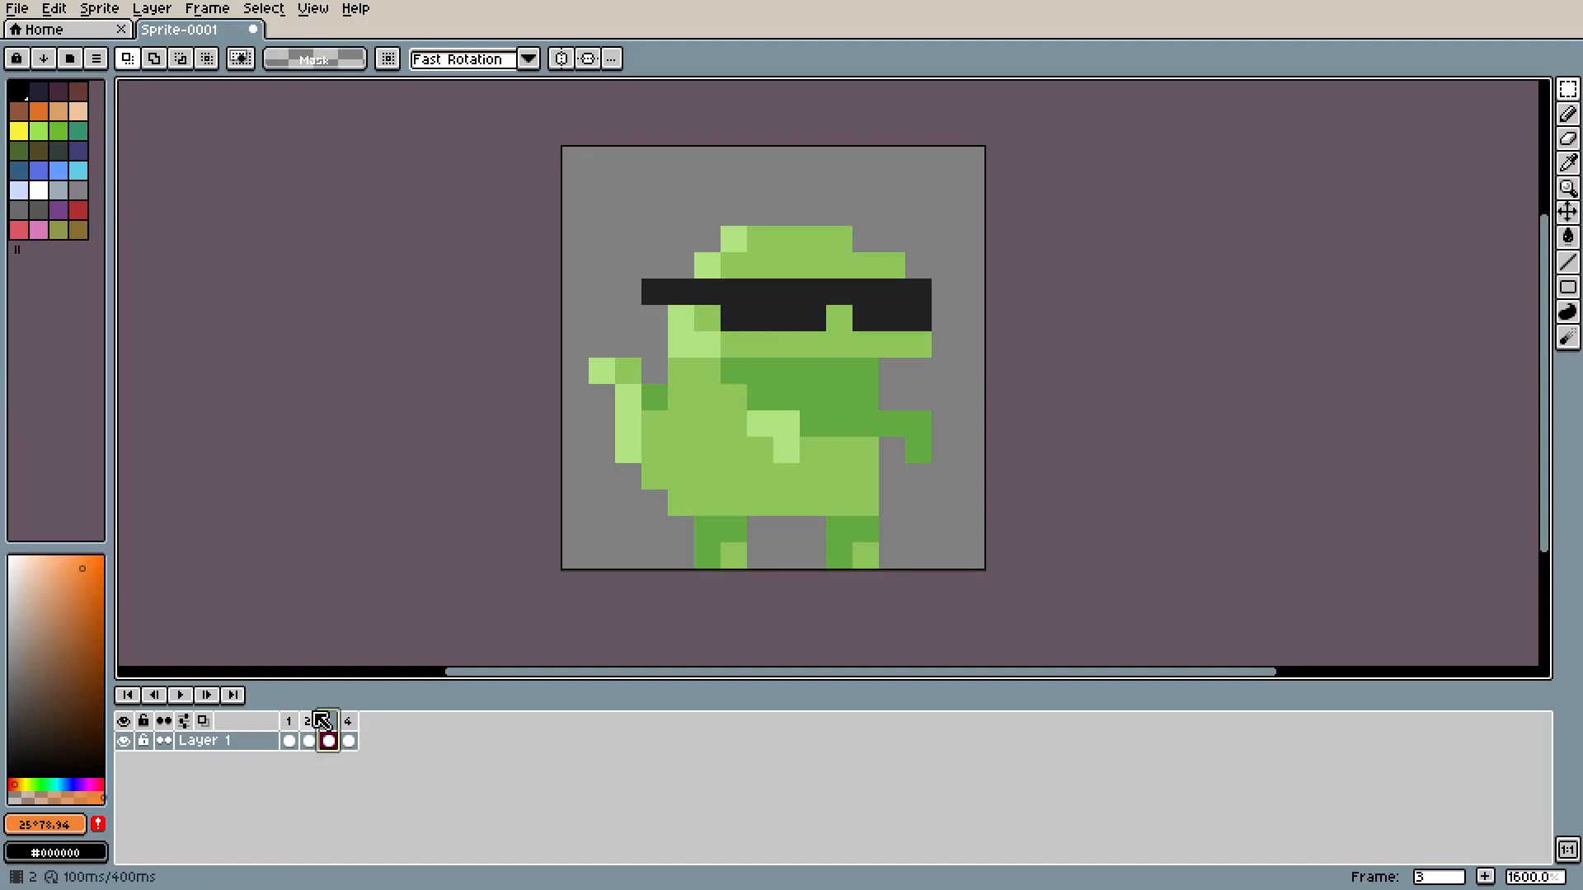
click(327, 740)
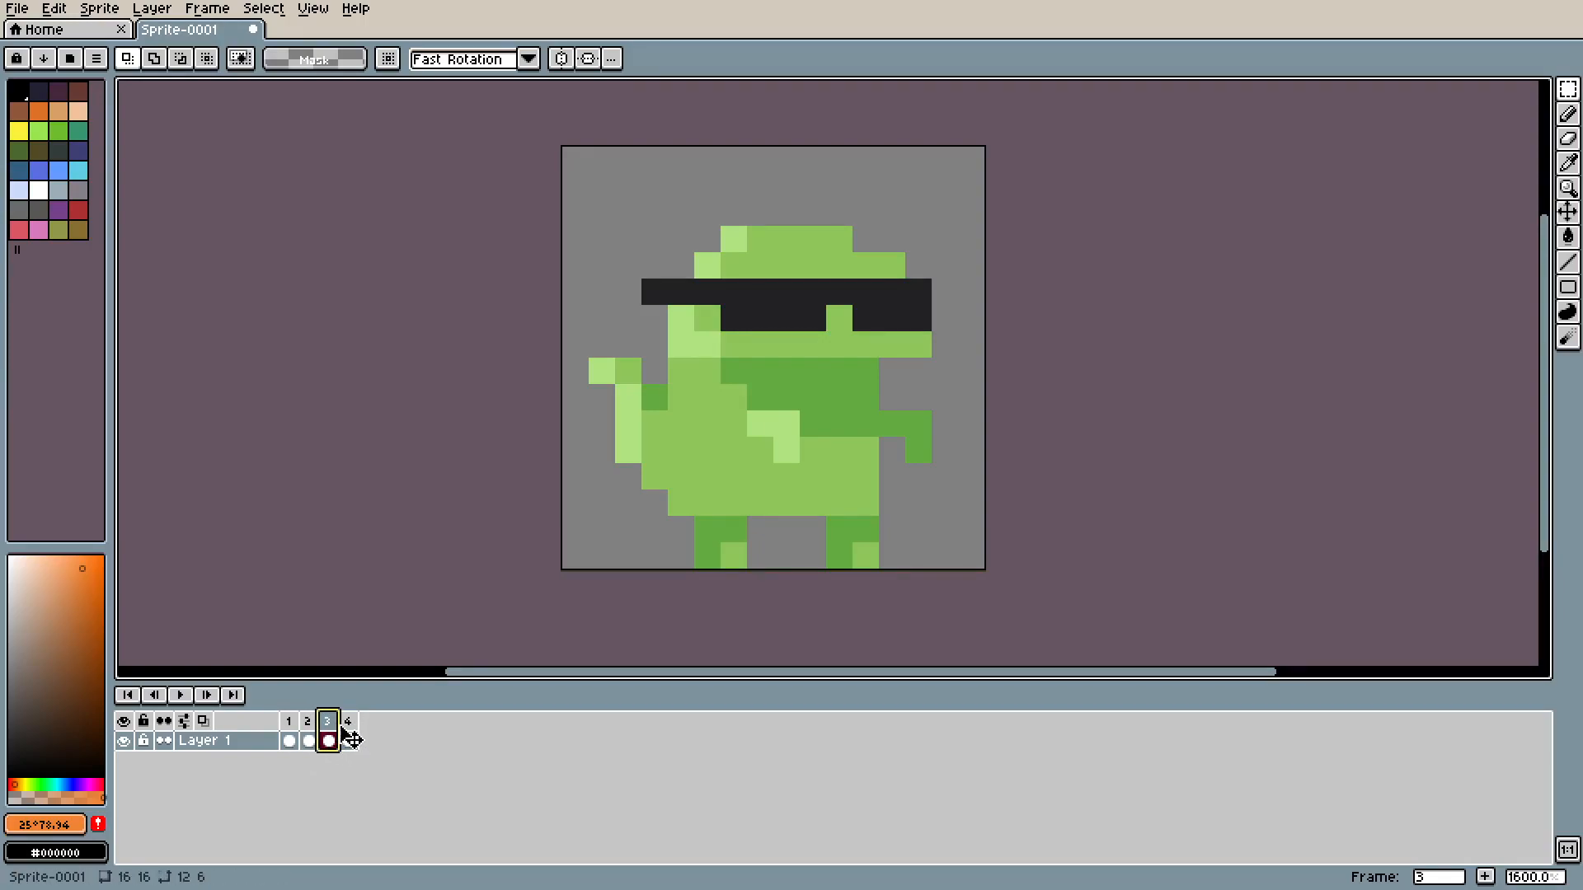
click(347, 720)
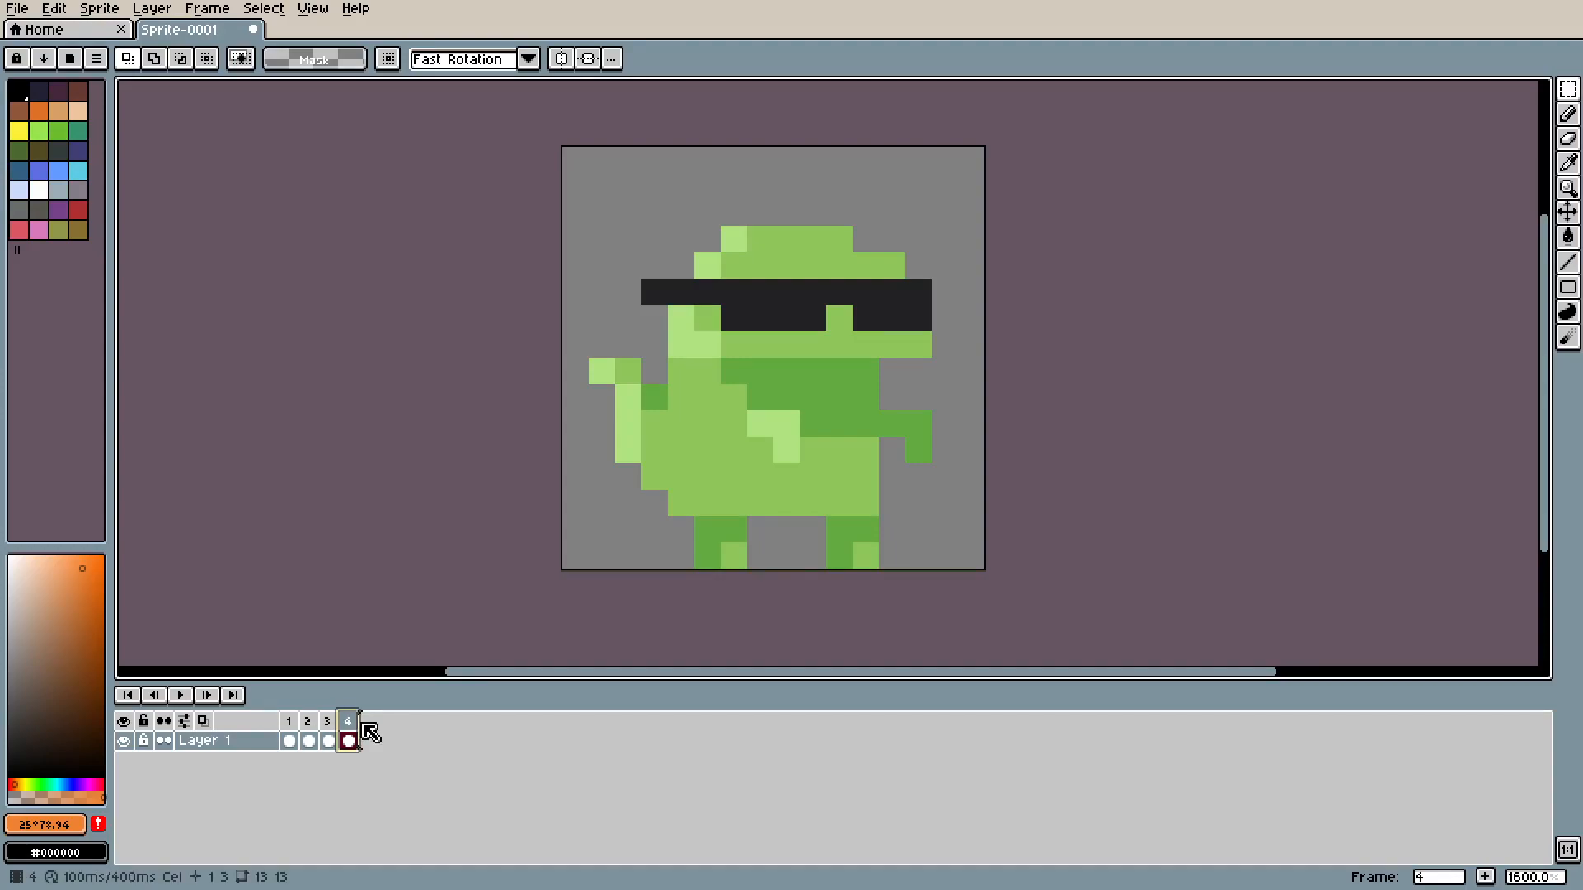
click(289, 721)
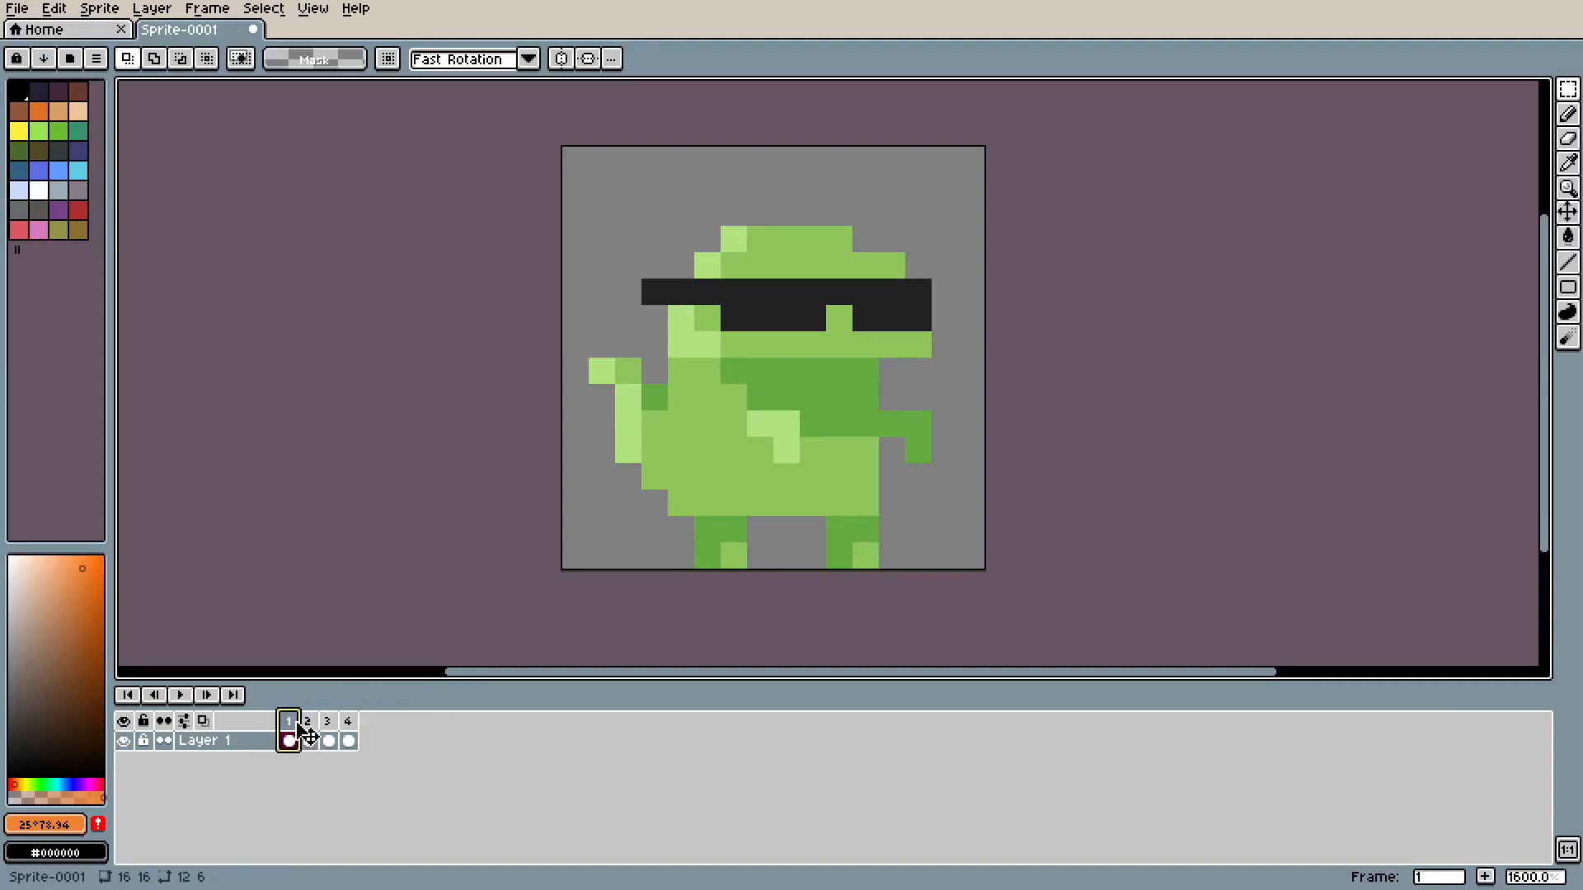
click(327, 720)
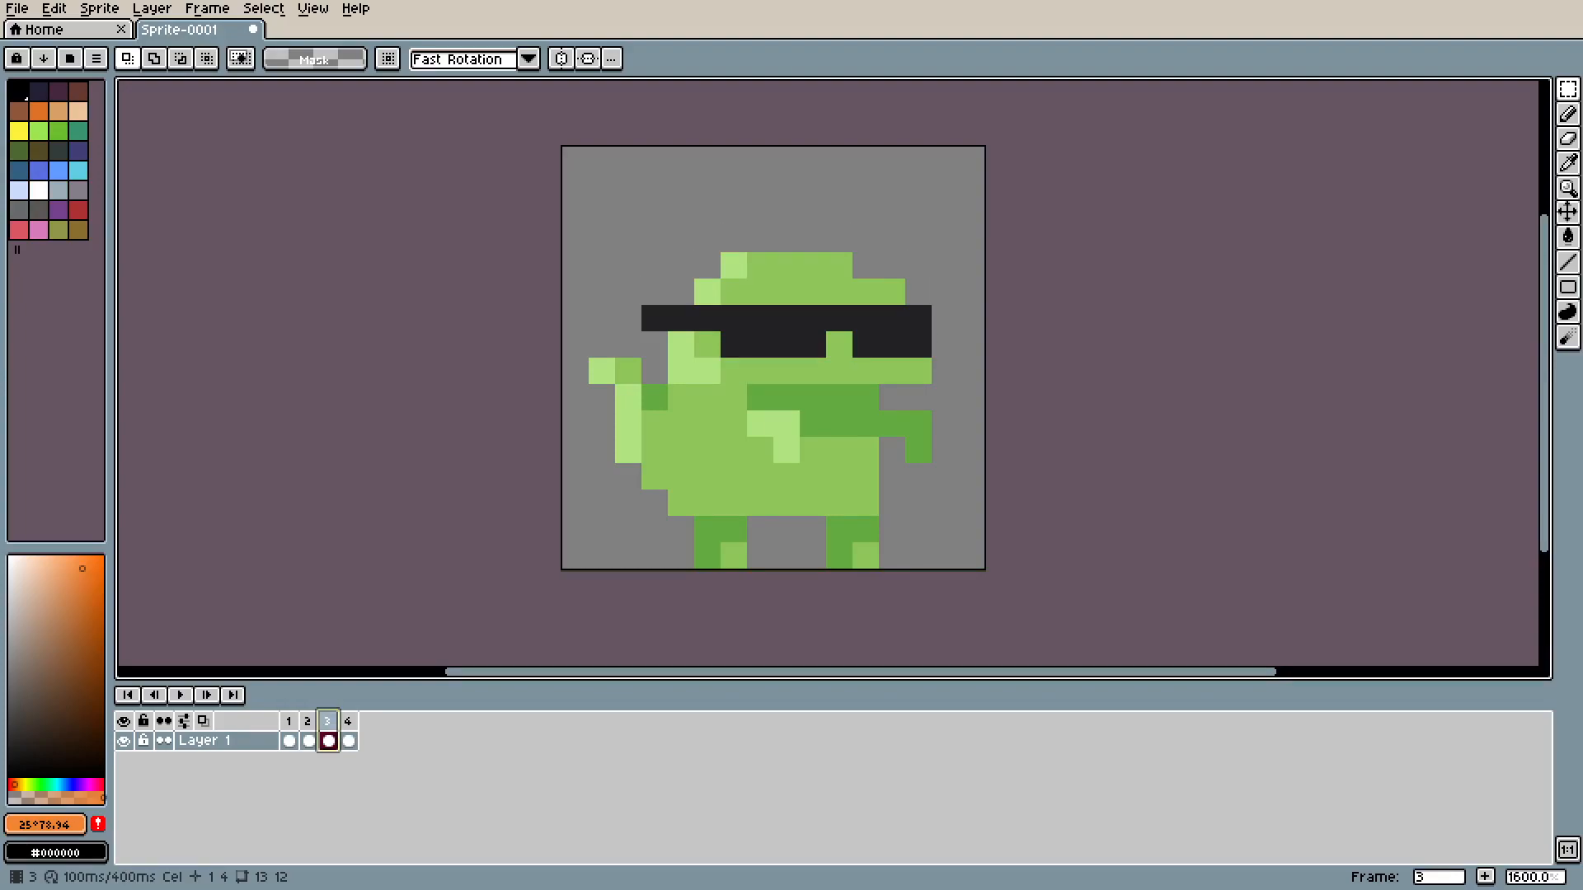
click(305, 727)
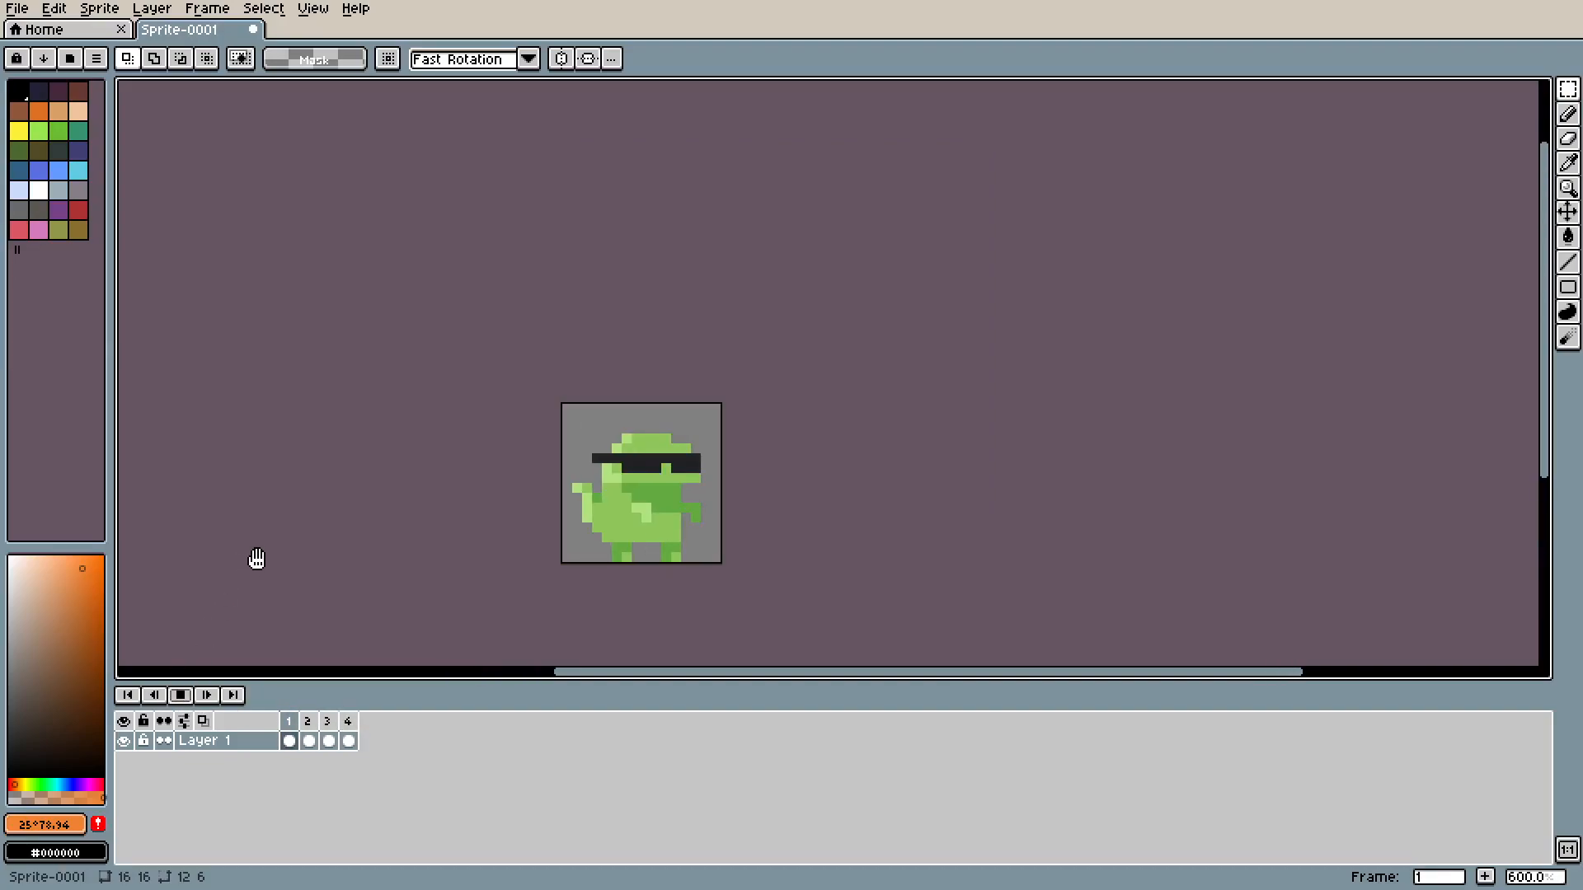
click(326, 741)
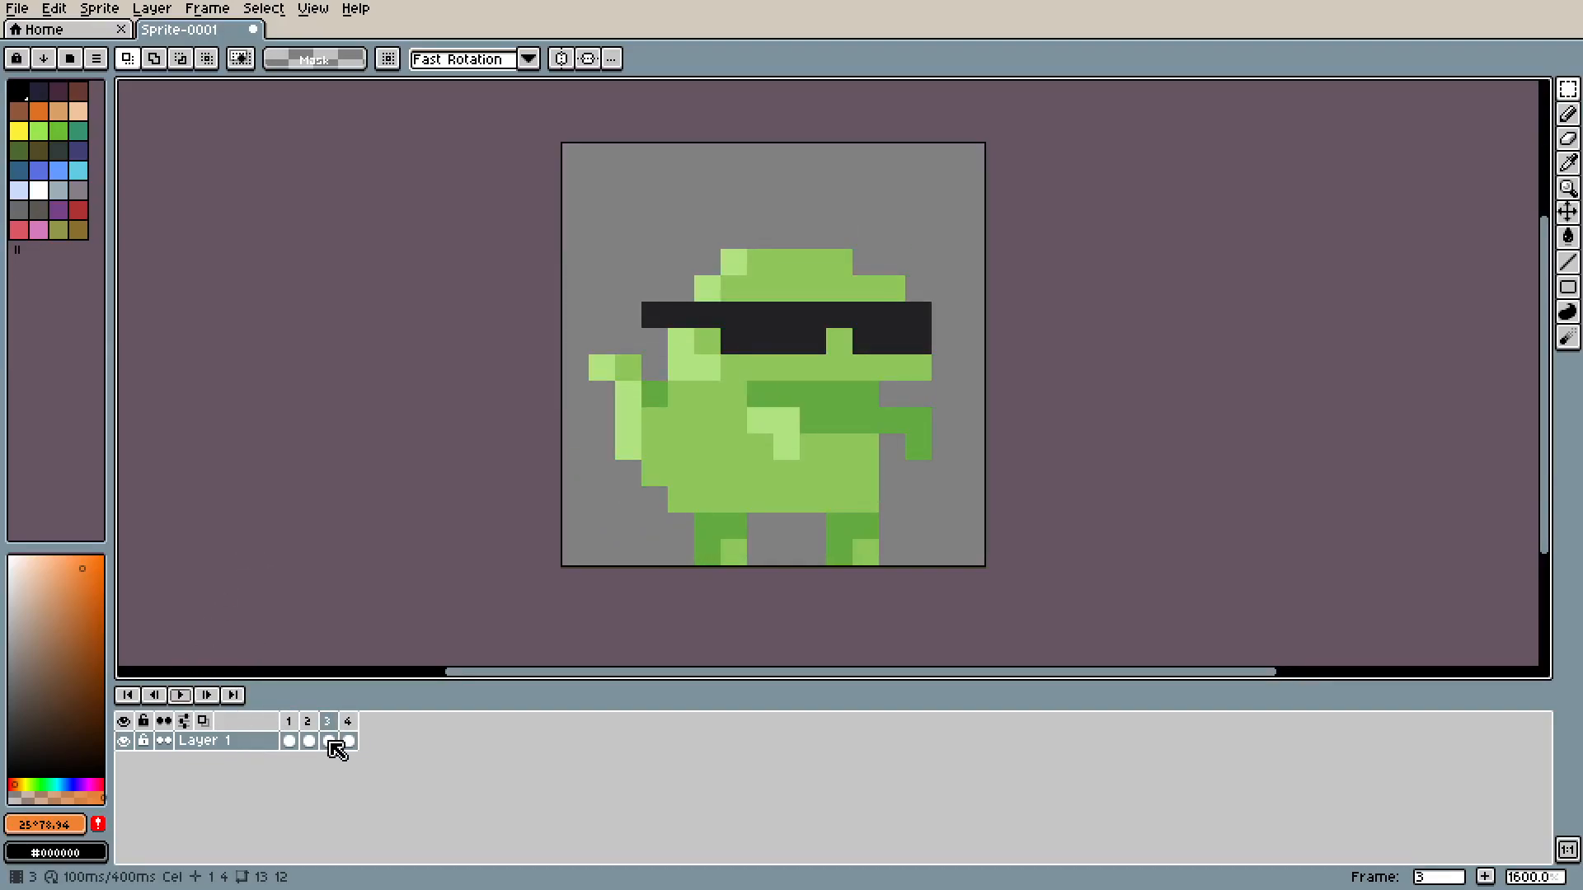
click(308, 740)
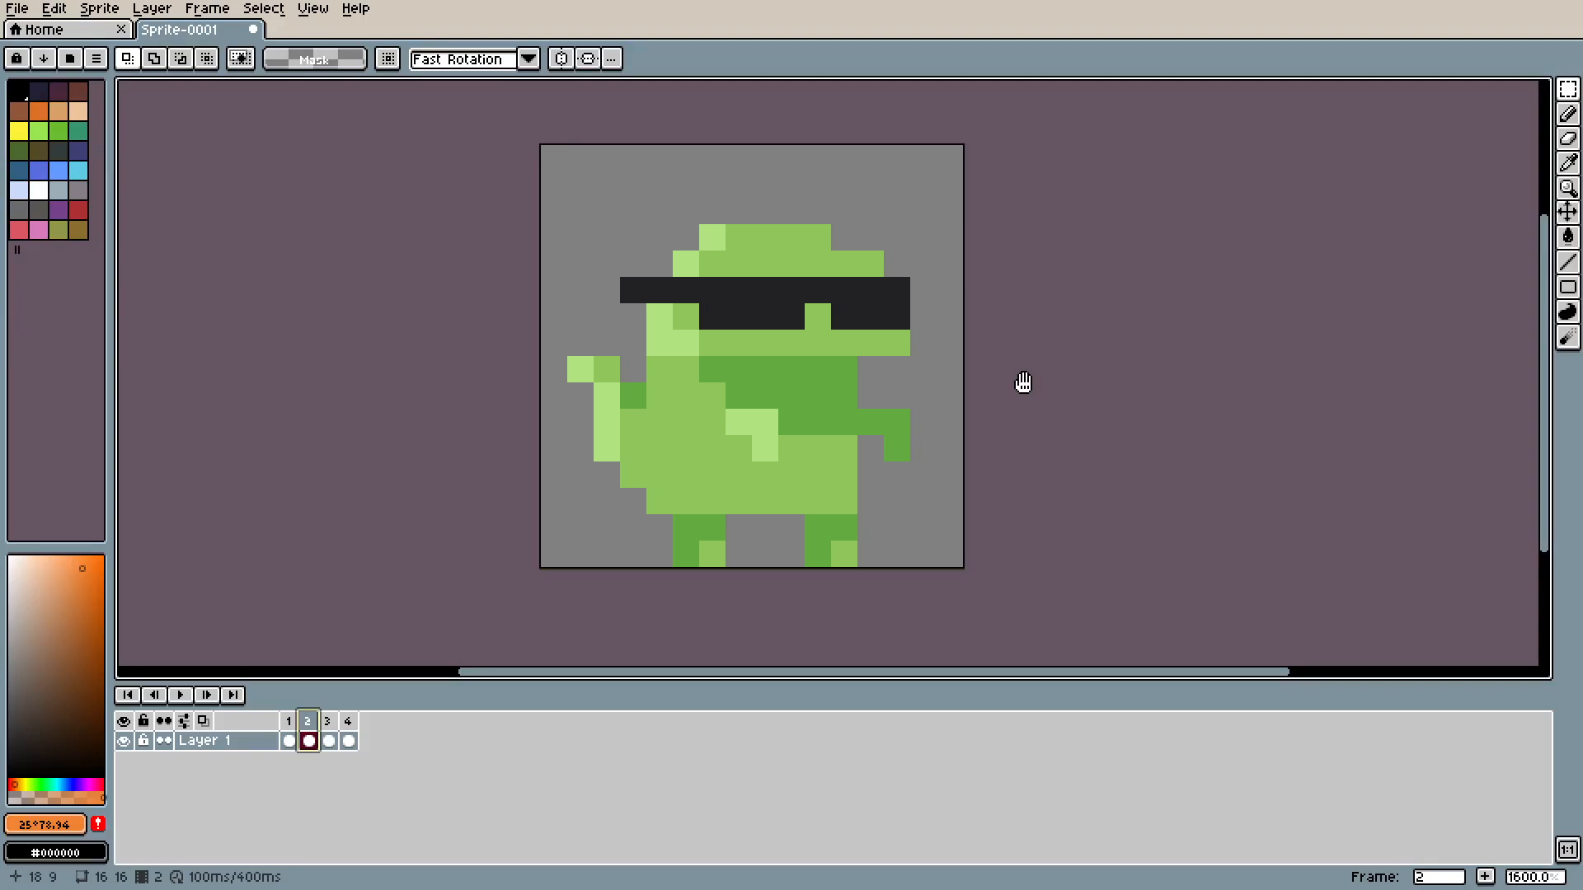
mouse_move(989, 419)
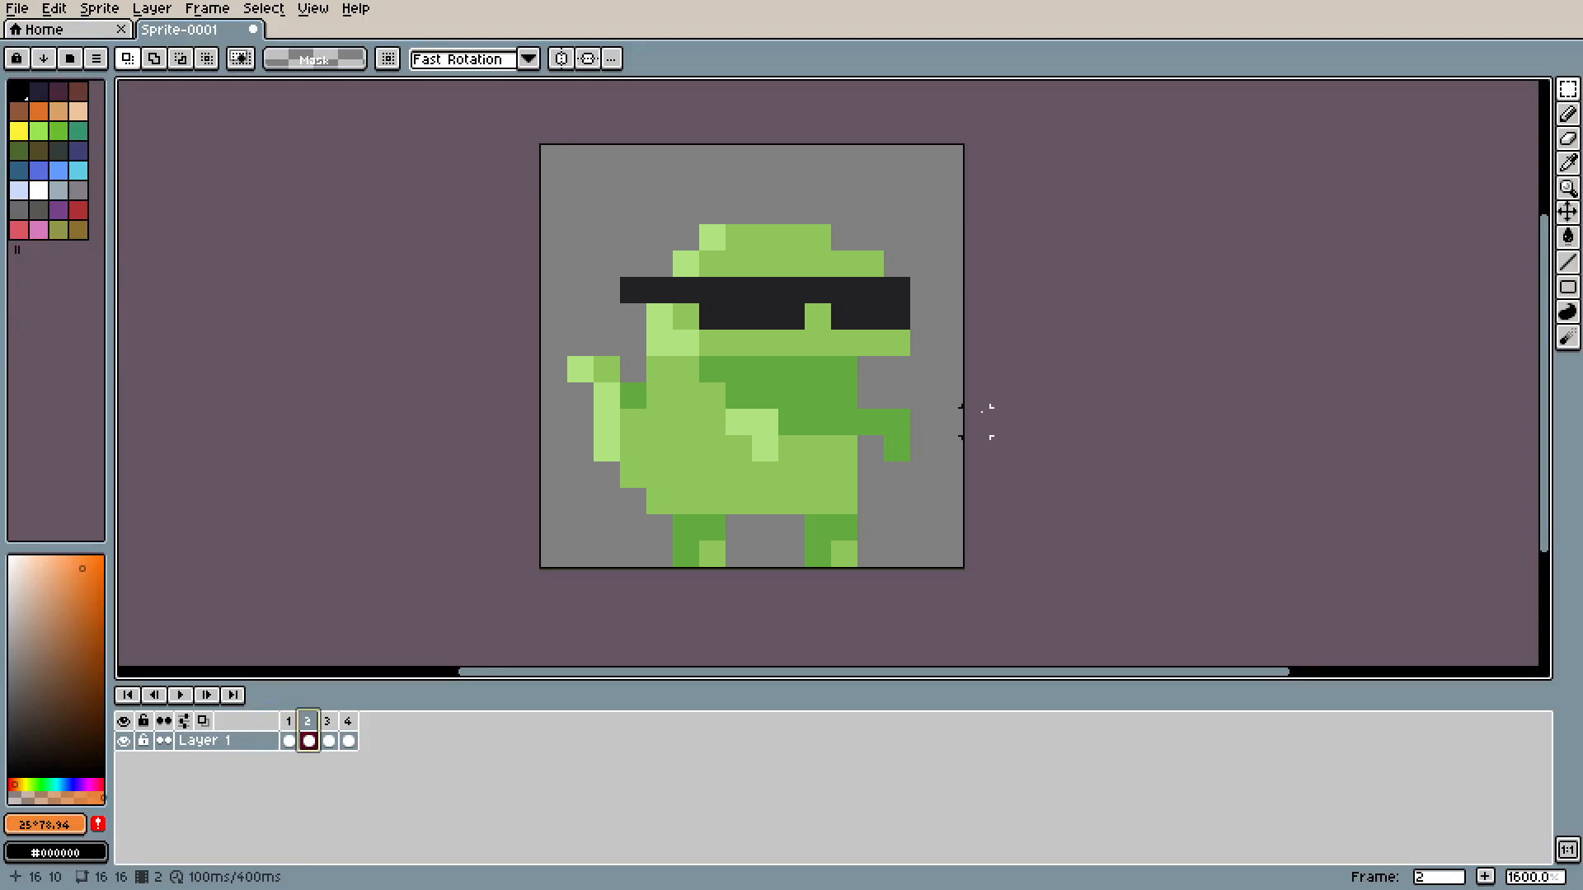
mouse_move(636, 646)
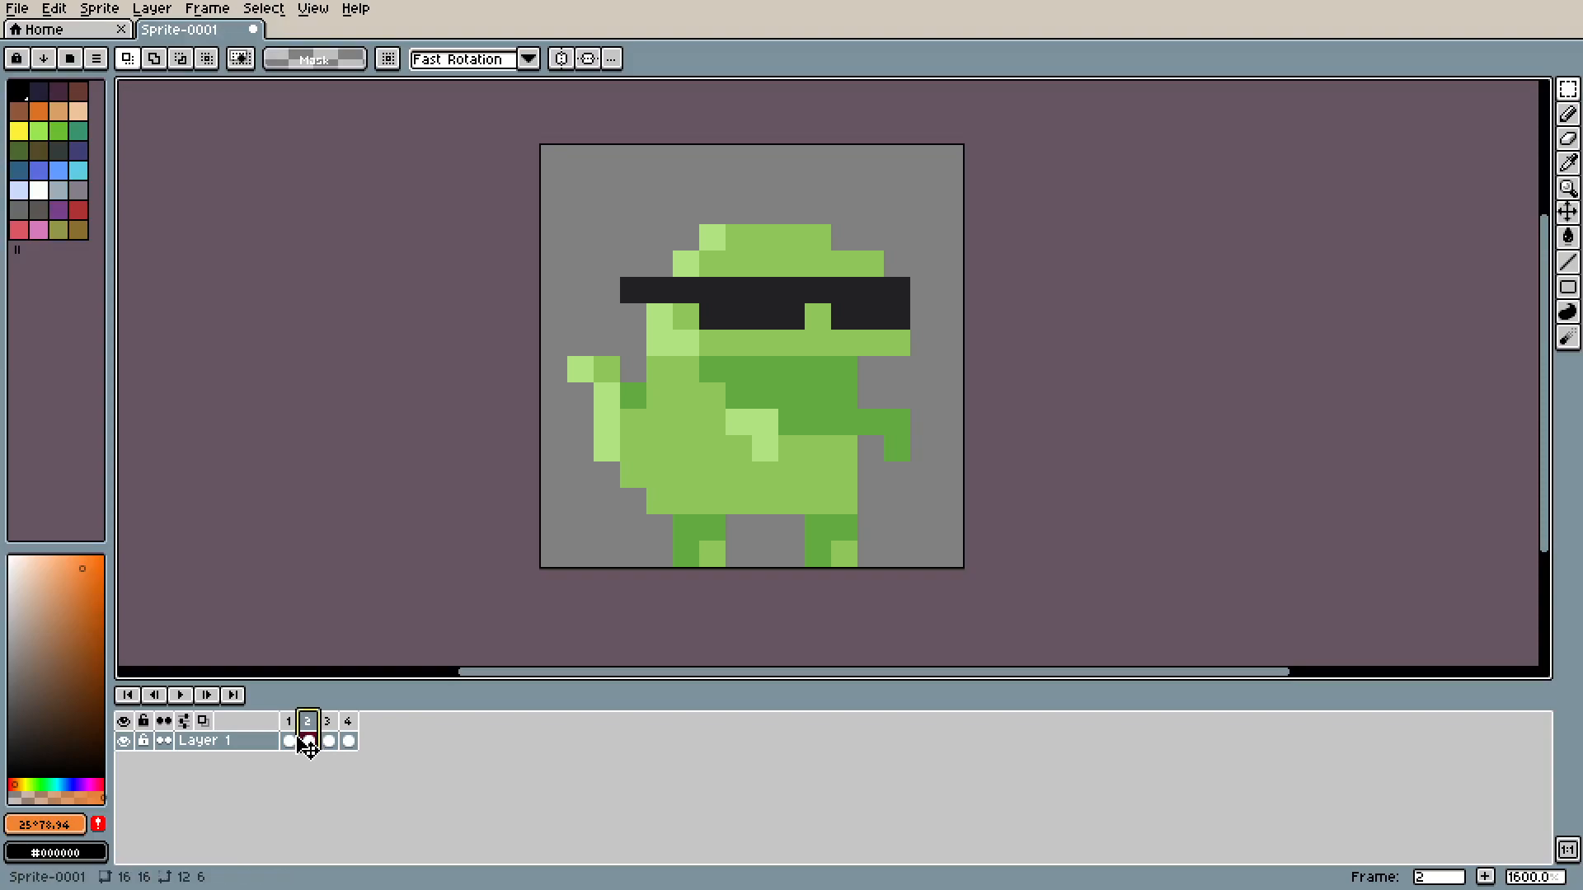
click(287, 721)
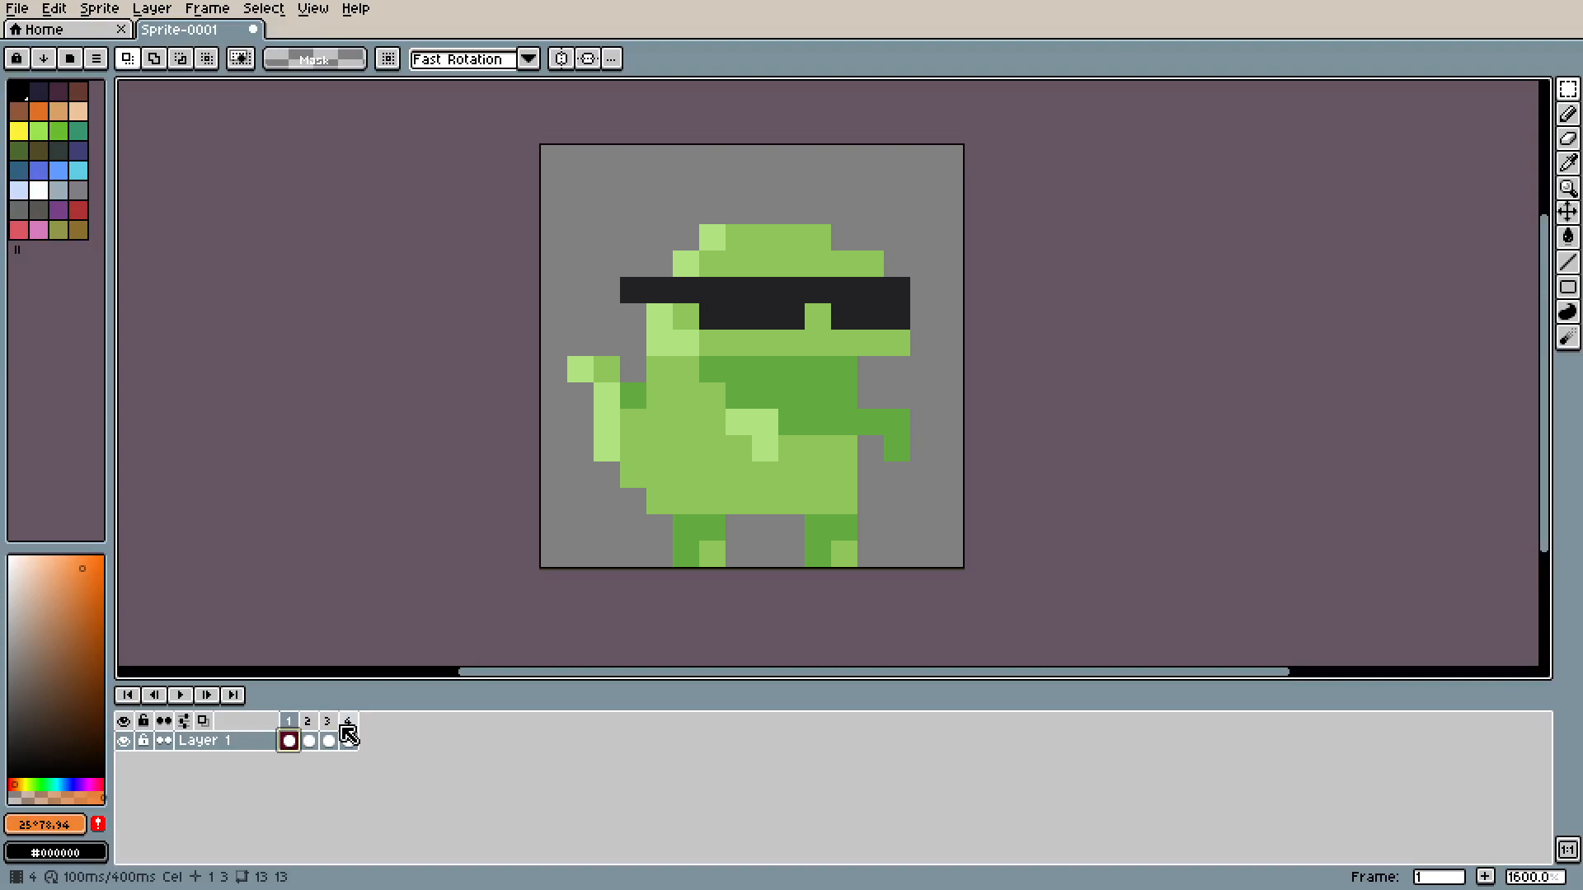
click(309, 741)
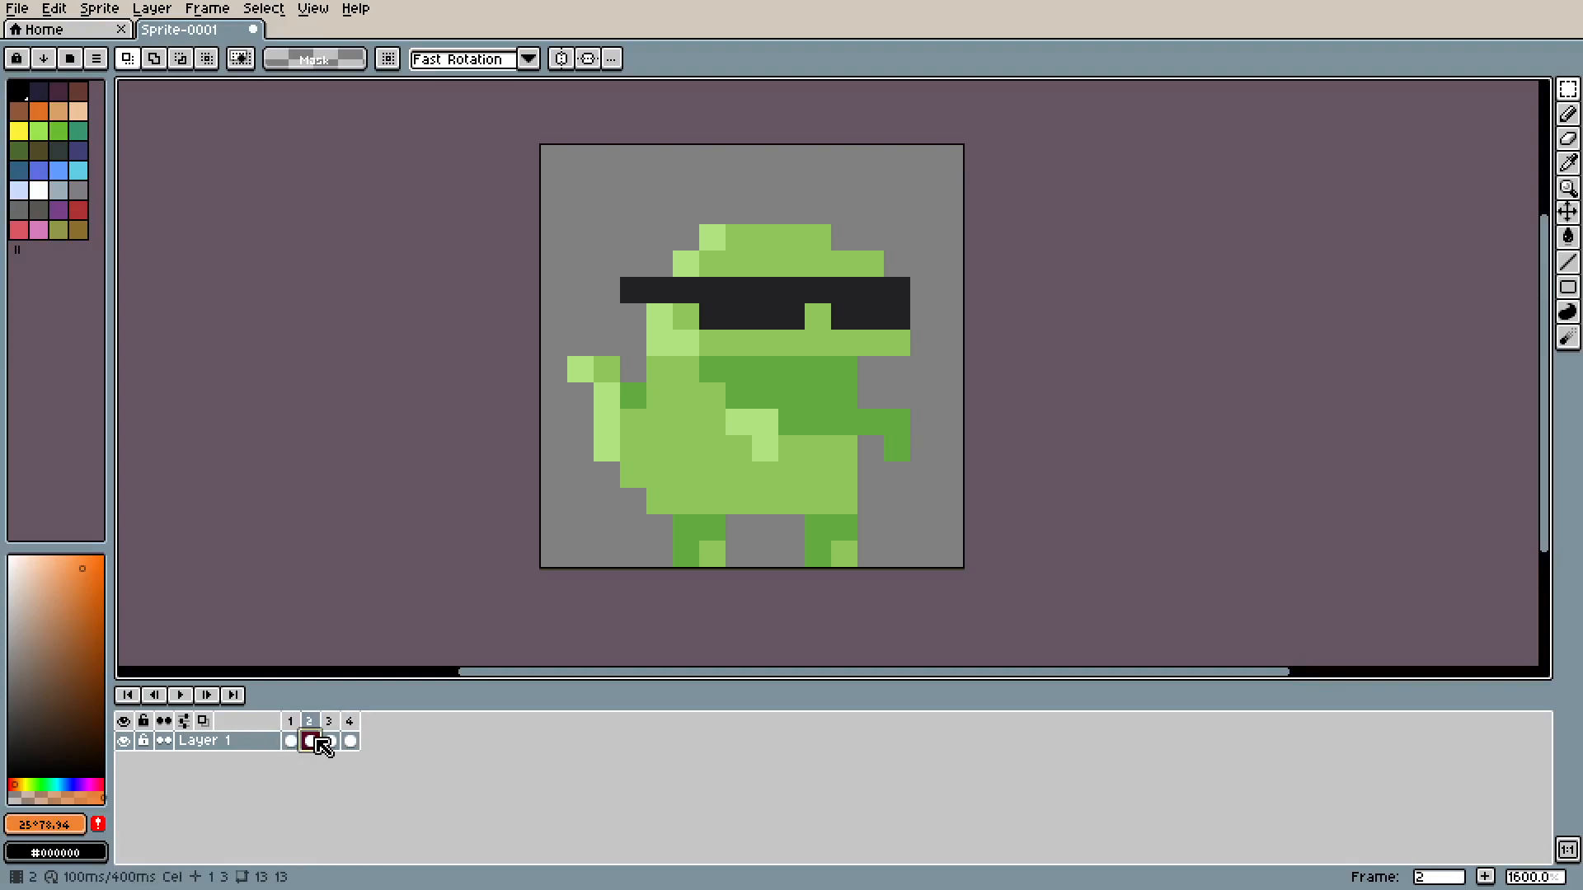
click(350, 742)
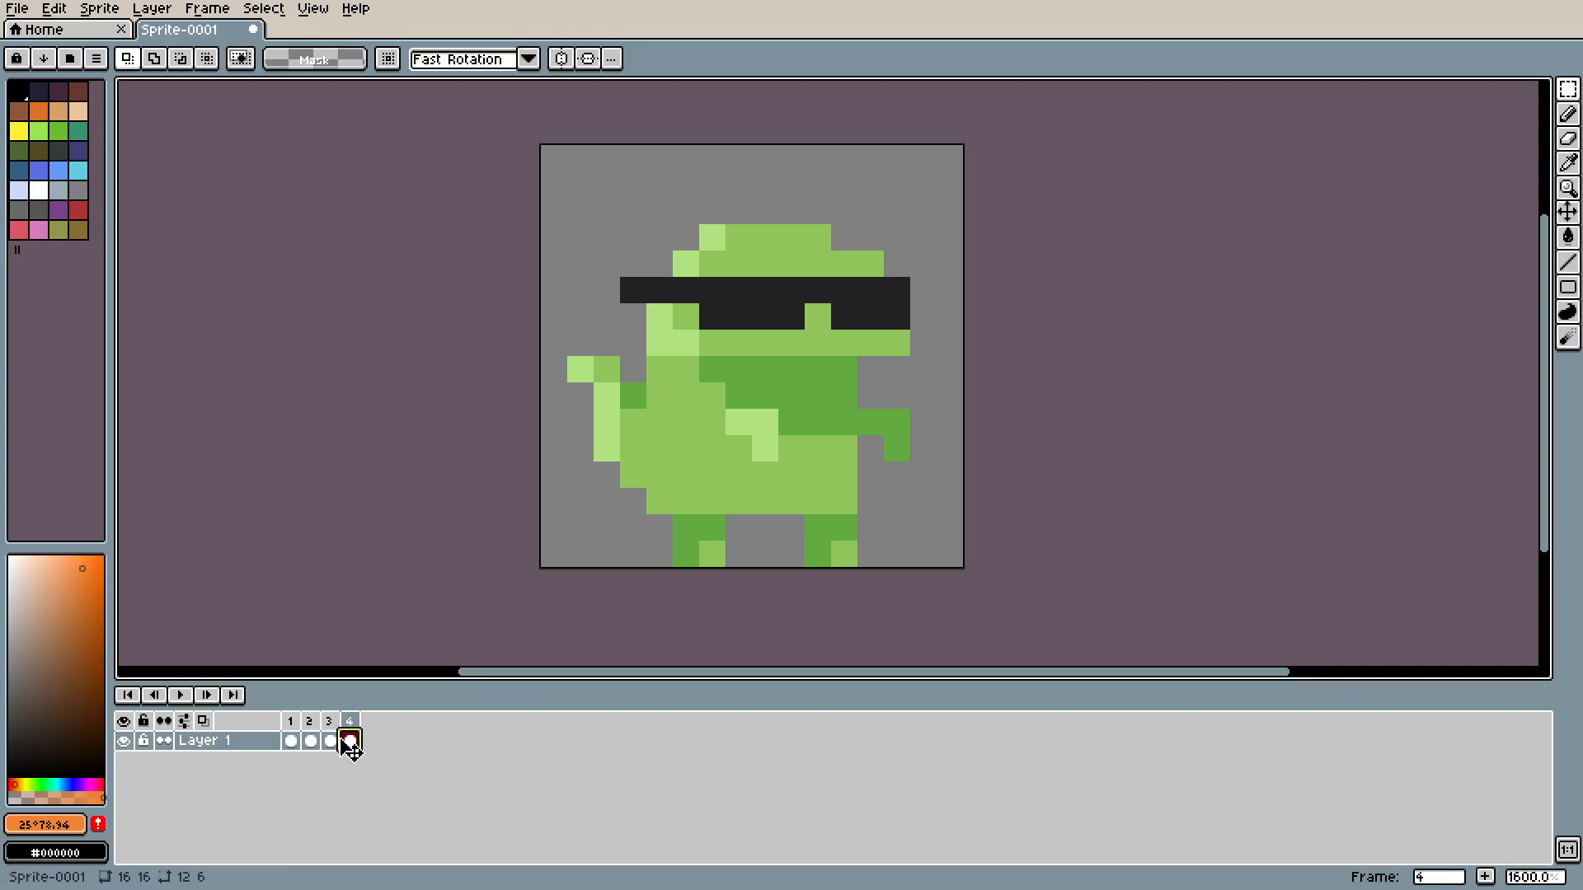
click(308, 741)
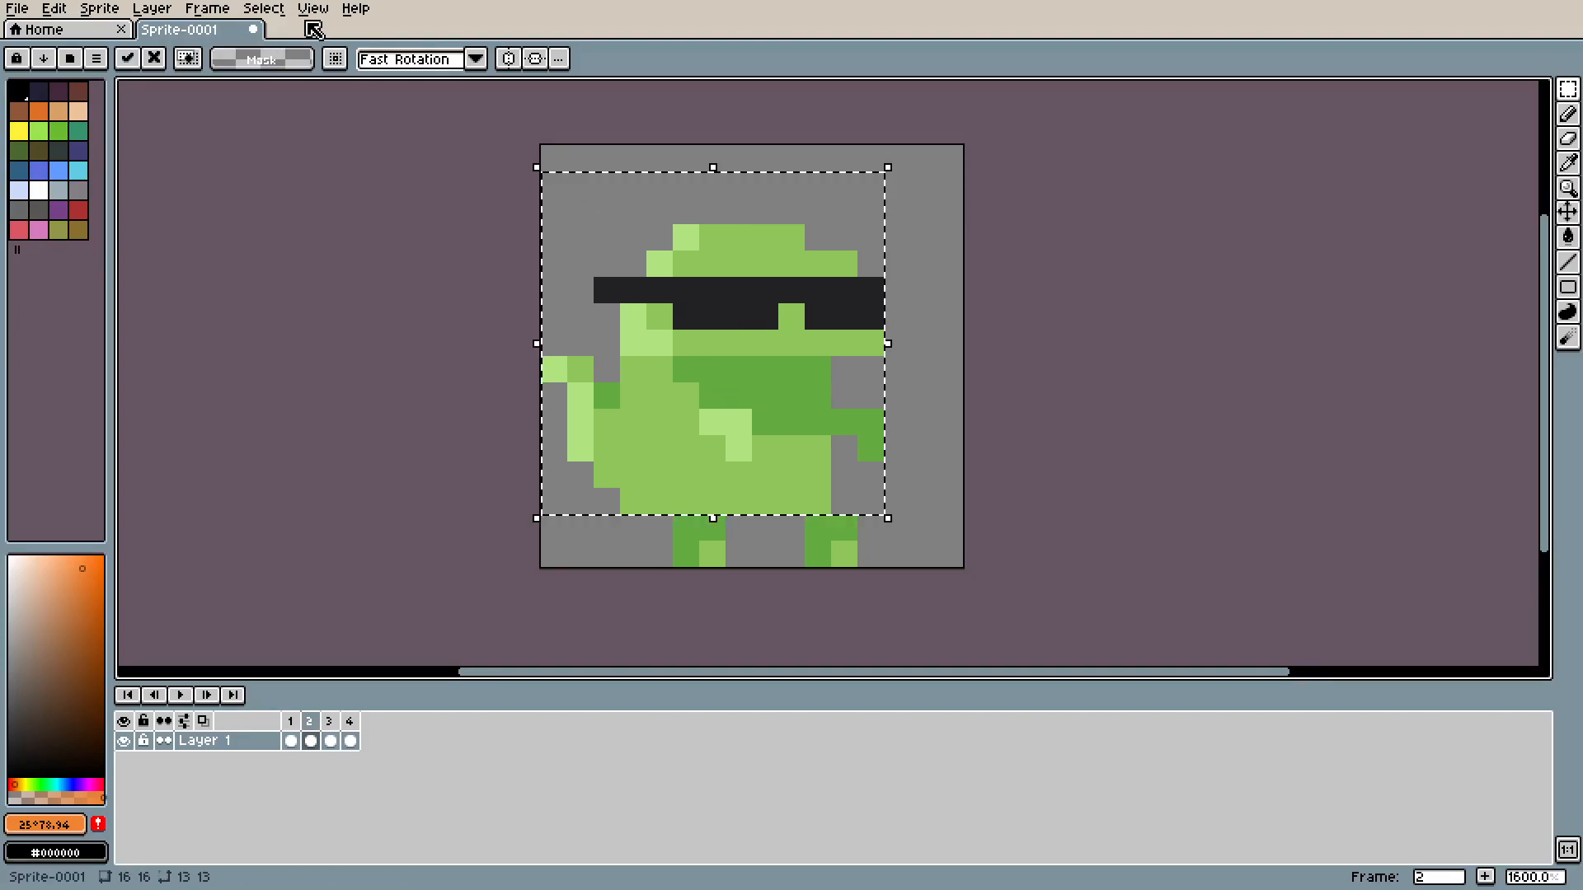
- Nudge frame 2's dinosaur one pixel left and frame 4's one pixel right, then play the animation
click(328, 720)
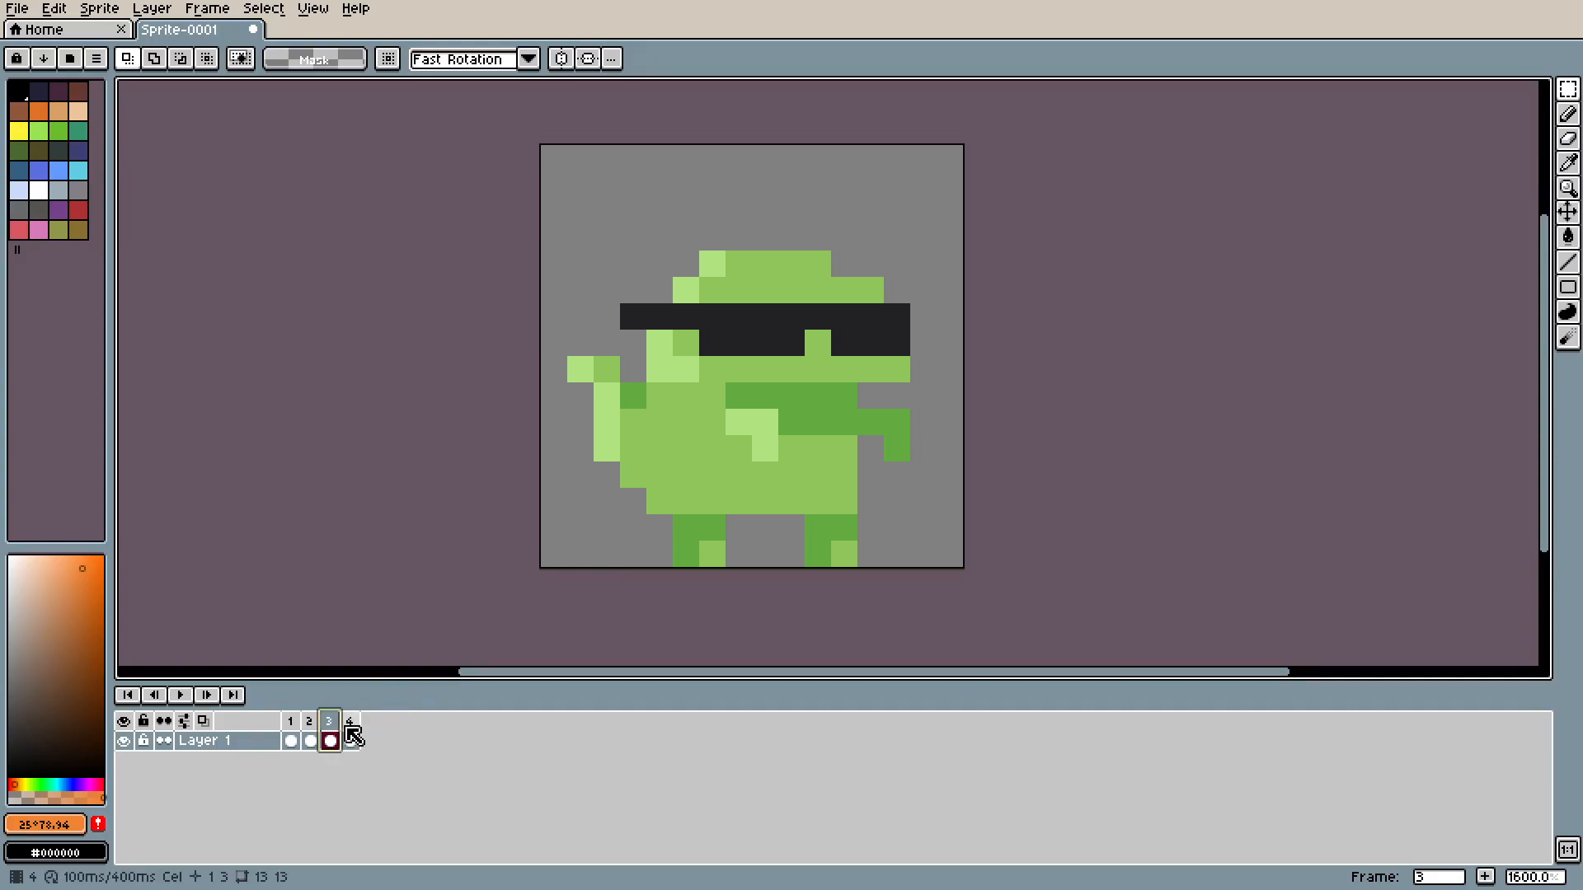
click(348, 721)
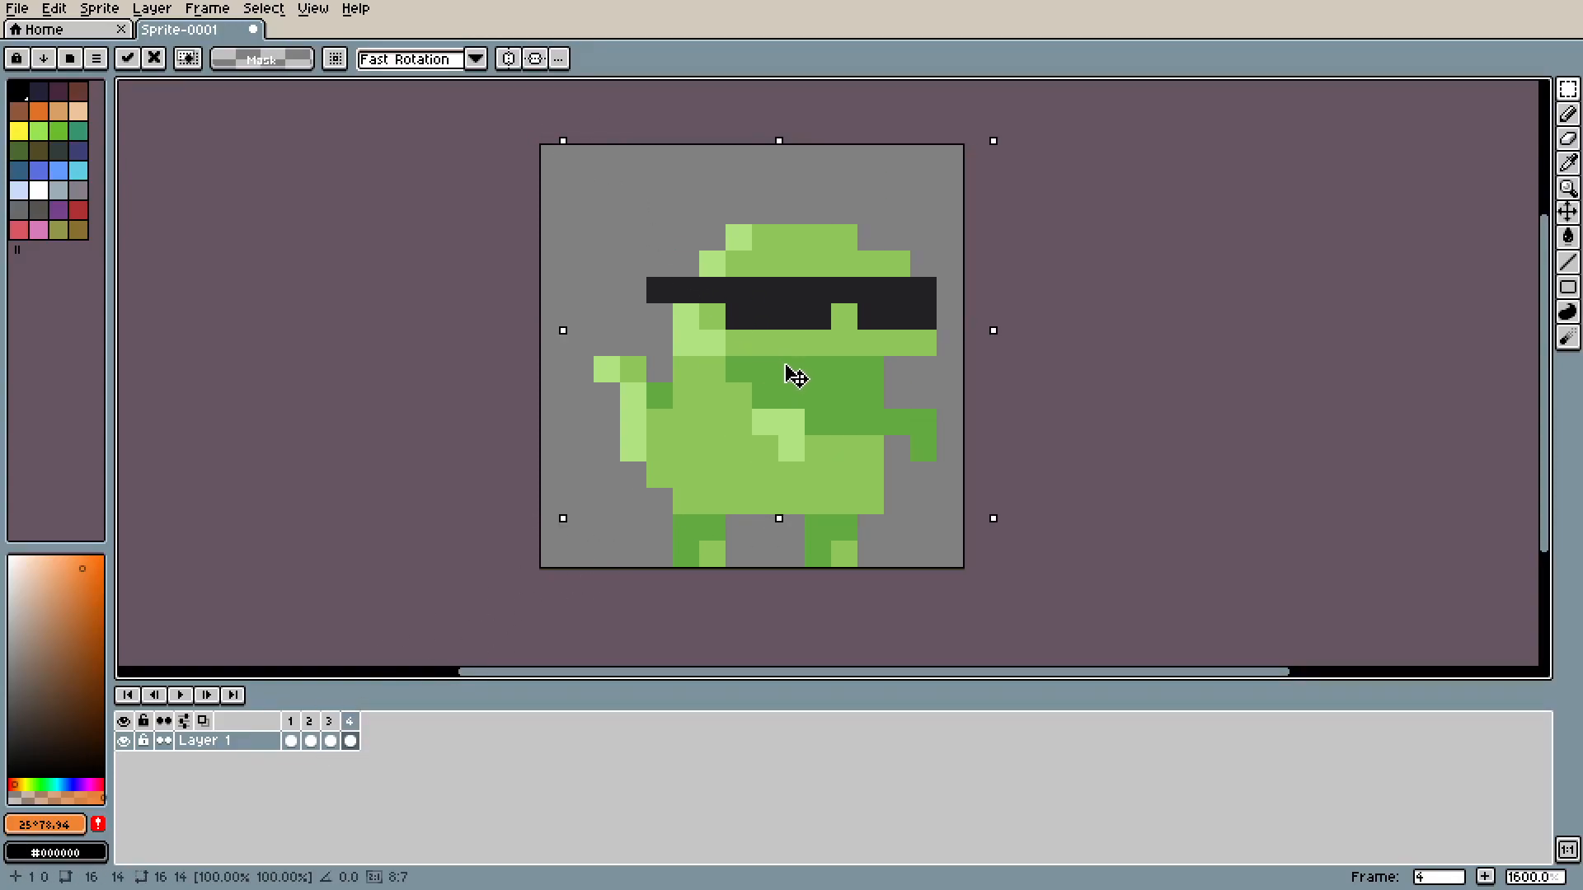
click(180, 695)
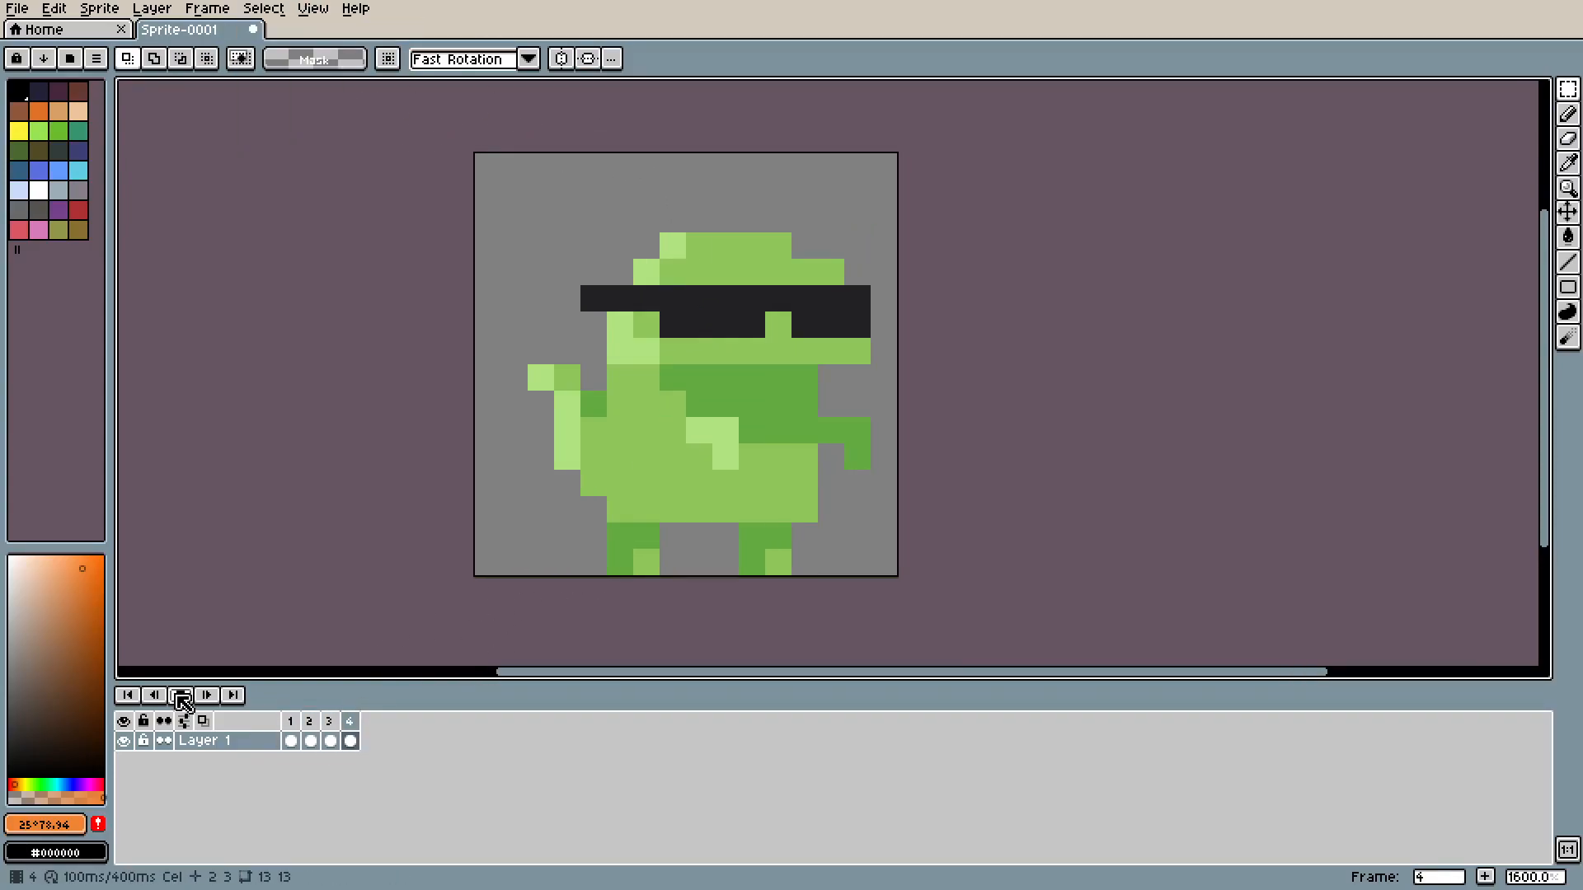
click(180, 694)
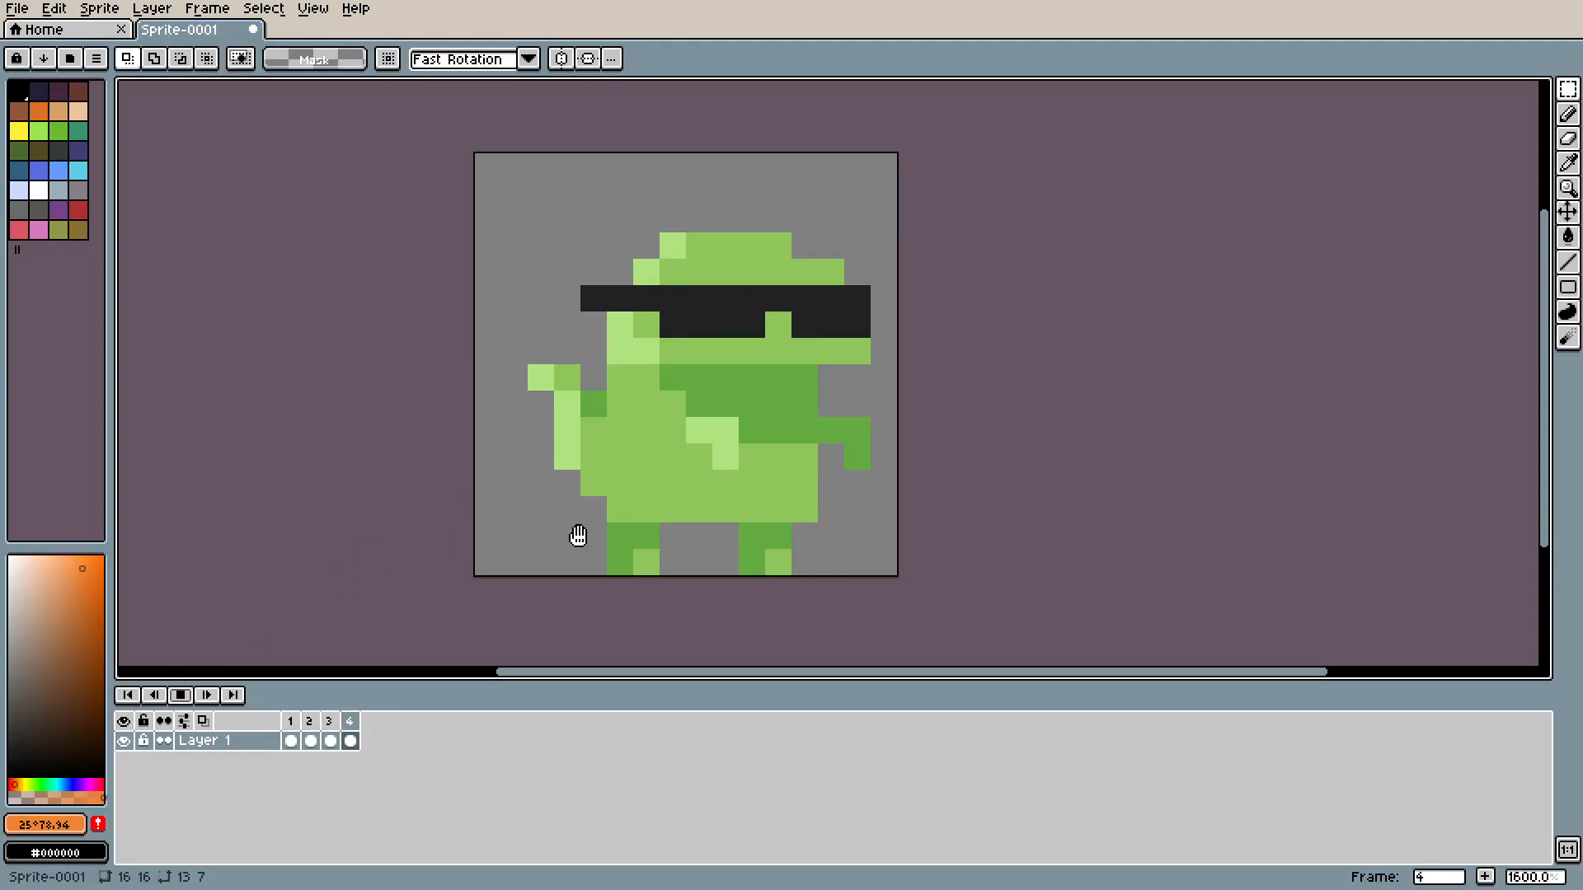
mouse_move(277, 685)
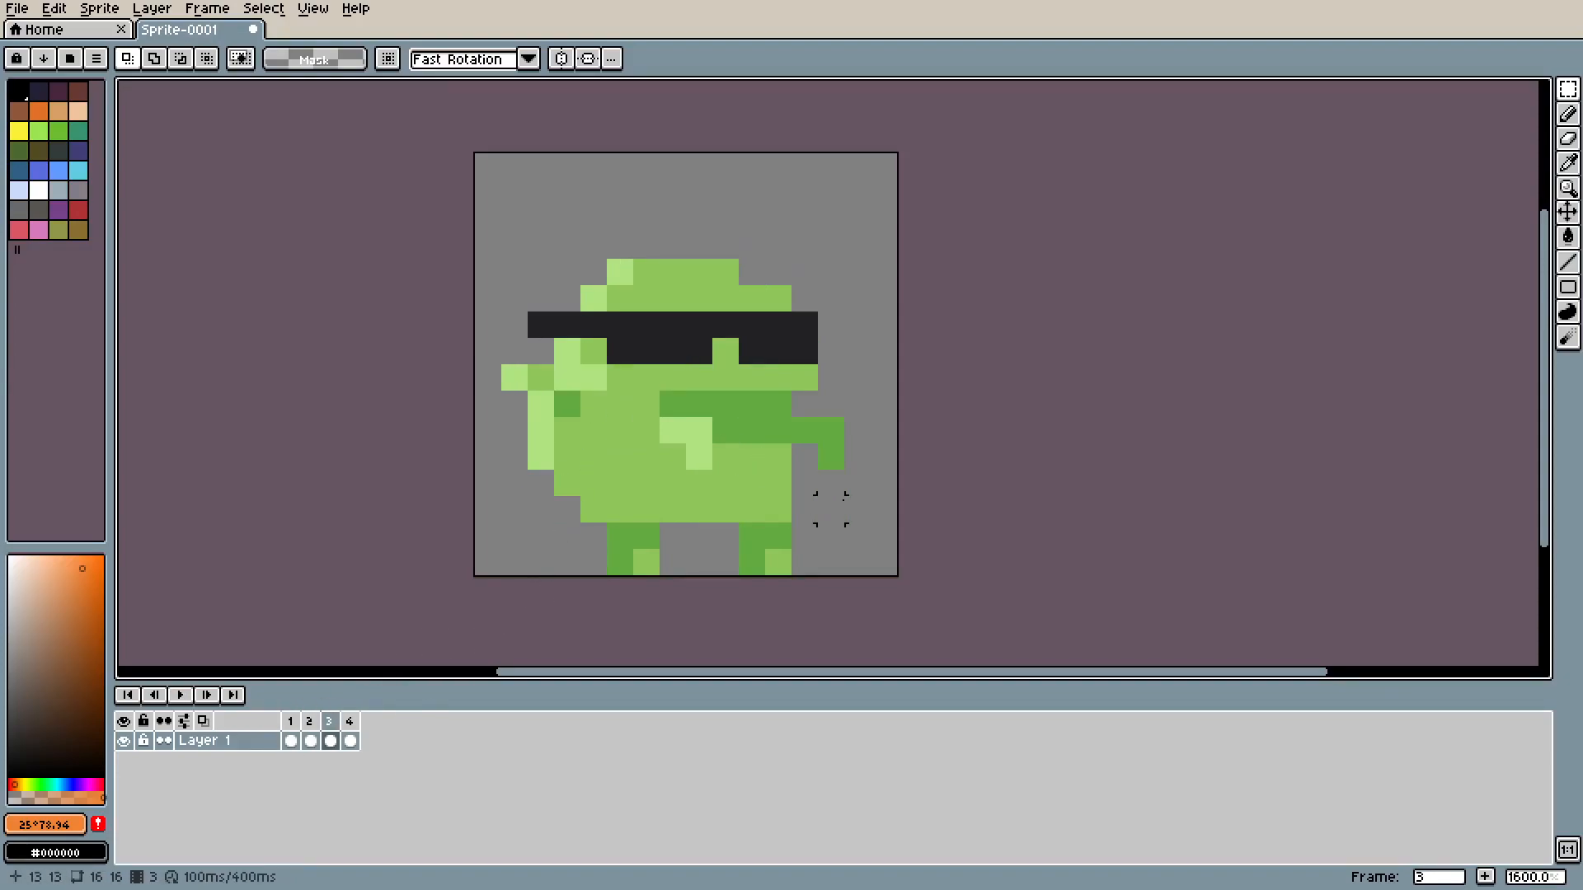
click(264, 8)
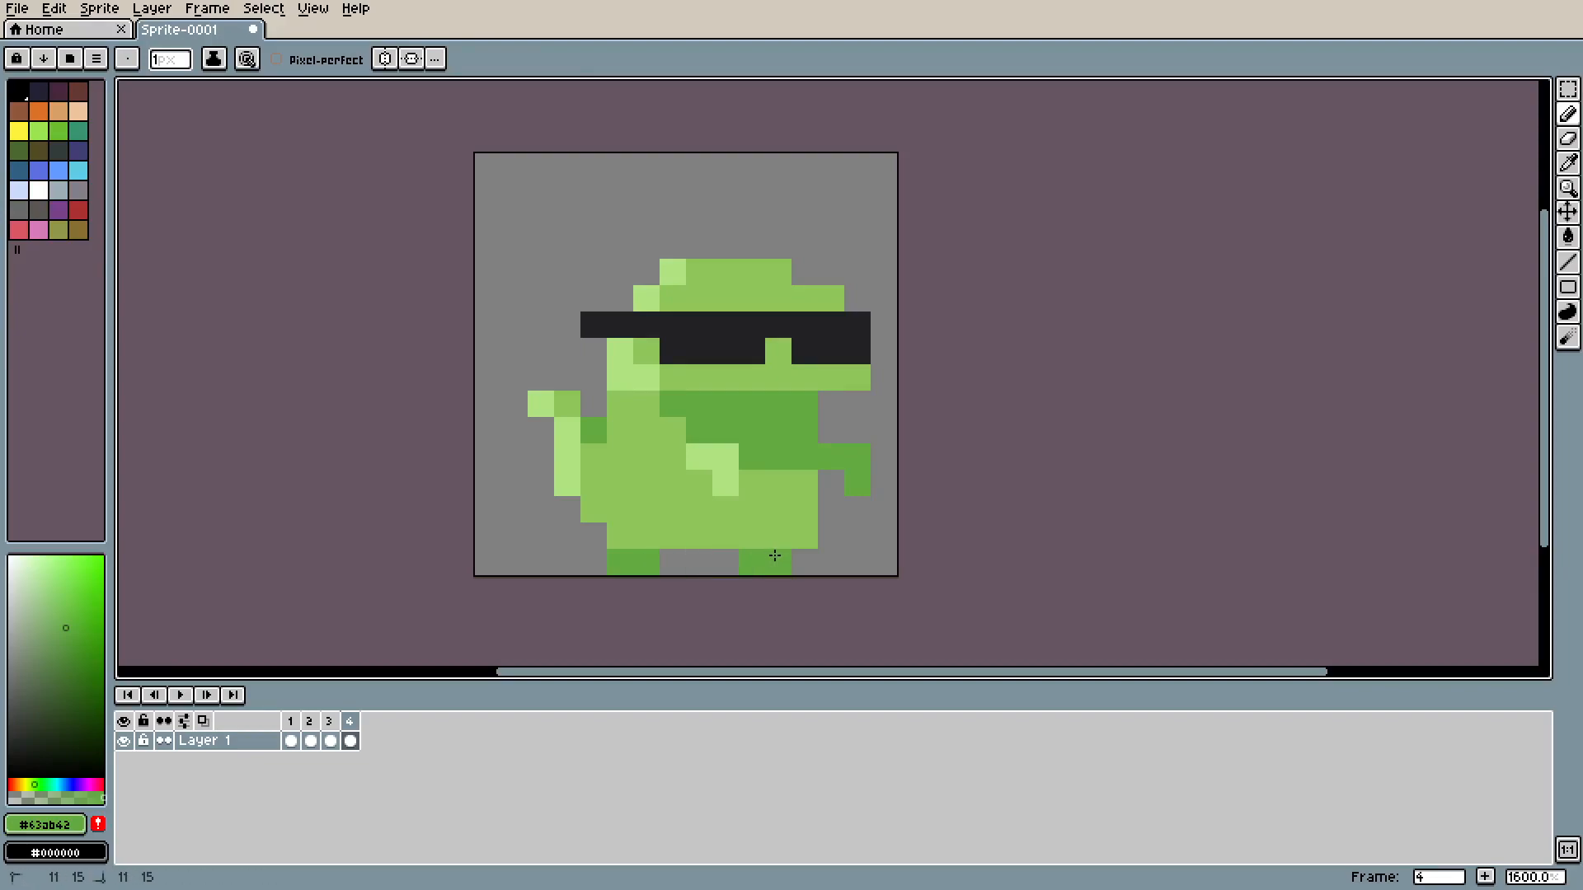
- Move frame 4's dinosaur down one pixel and pick green with the Eyedropper for drawing
click(155, 696)
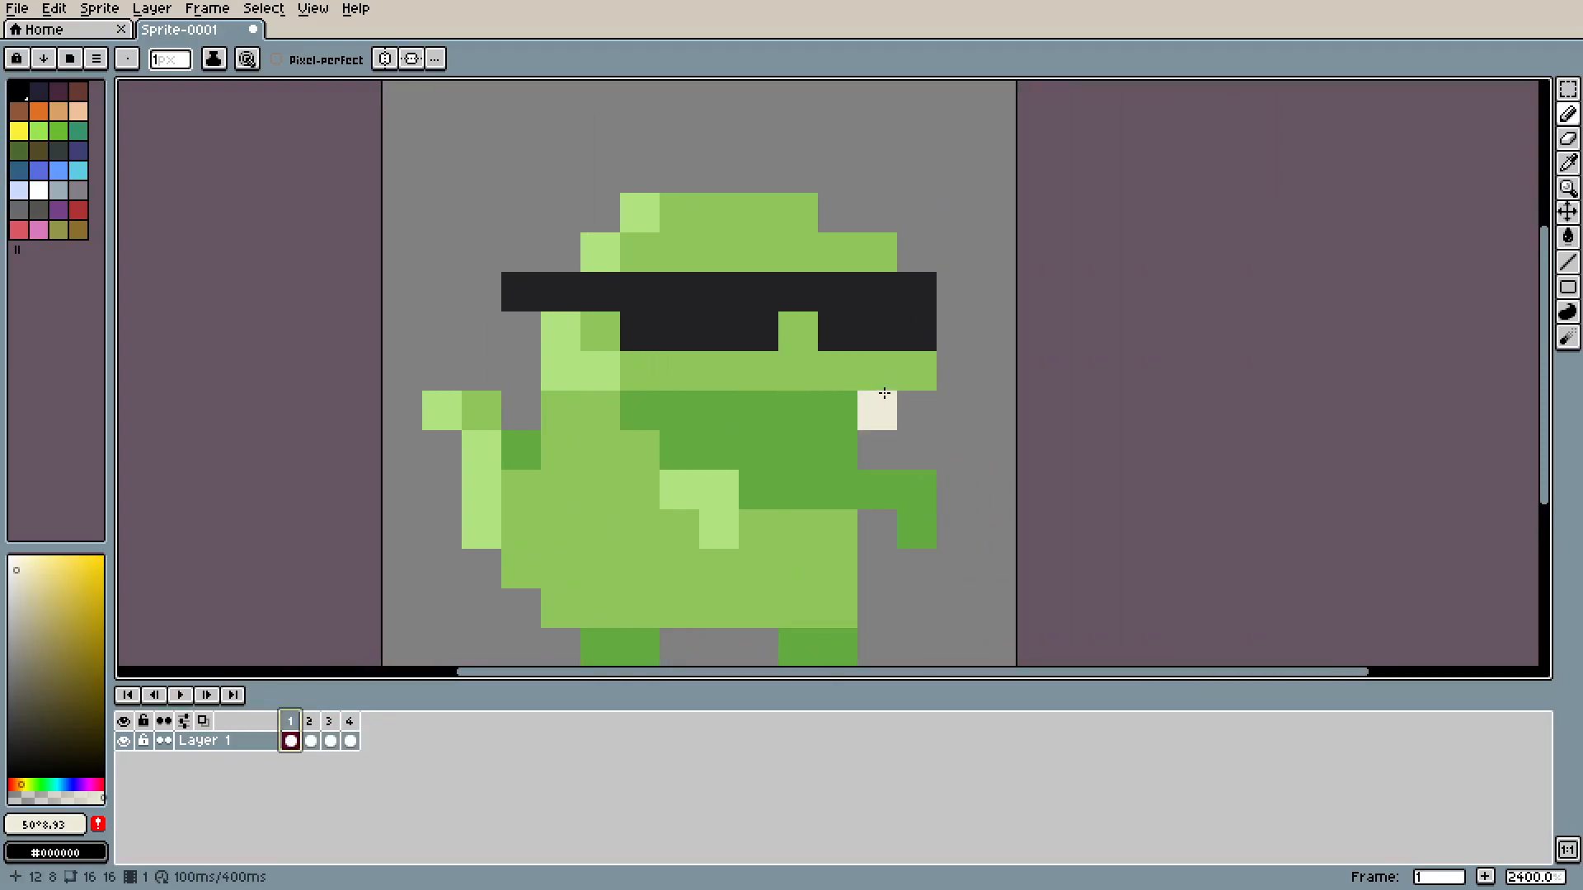
- Paint small white tooth pixels under the sunglasses in frames 1, 2 and 3
click(875, 368)
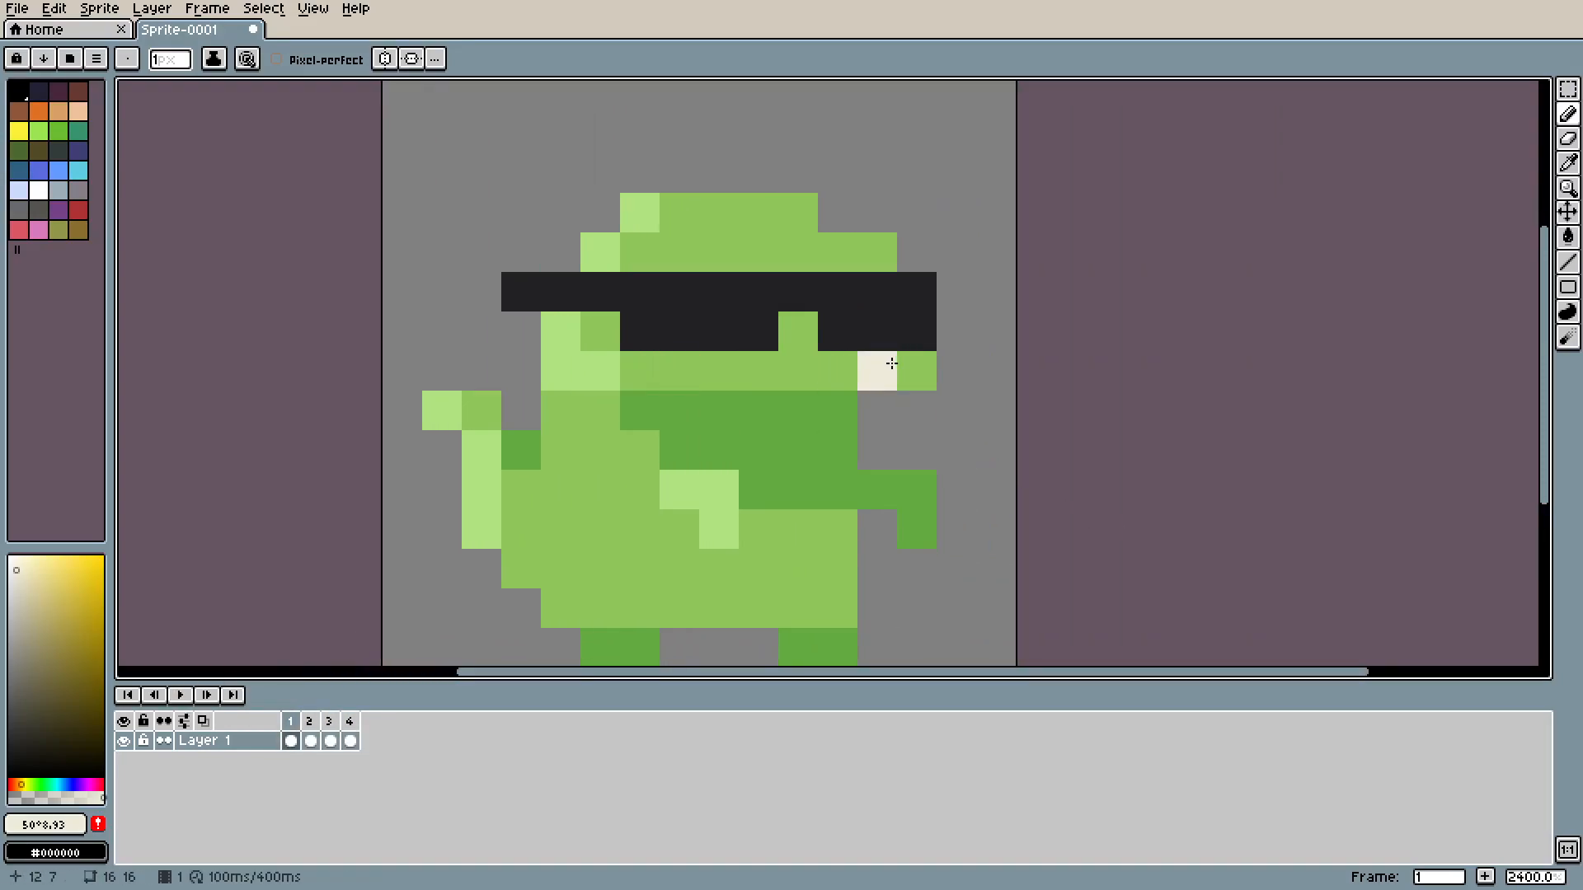
click(309, 720)
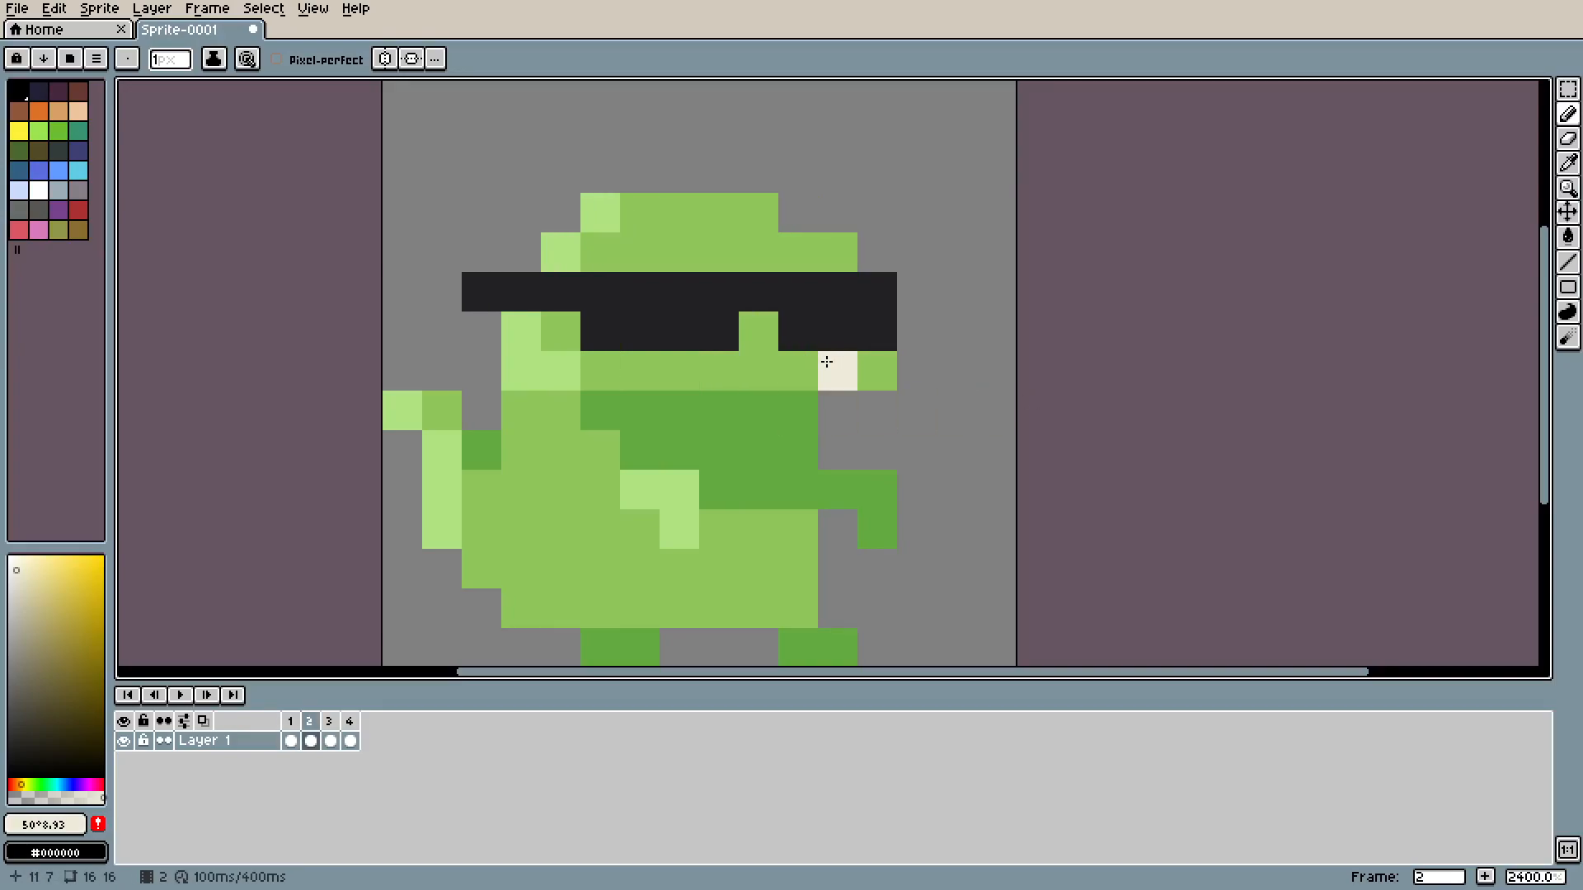
click(348, 720)
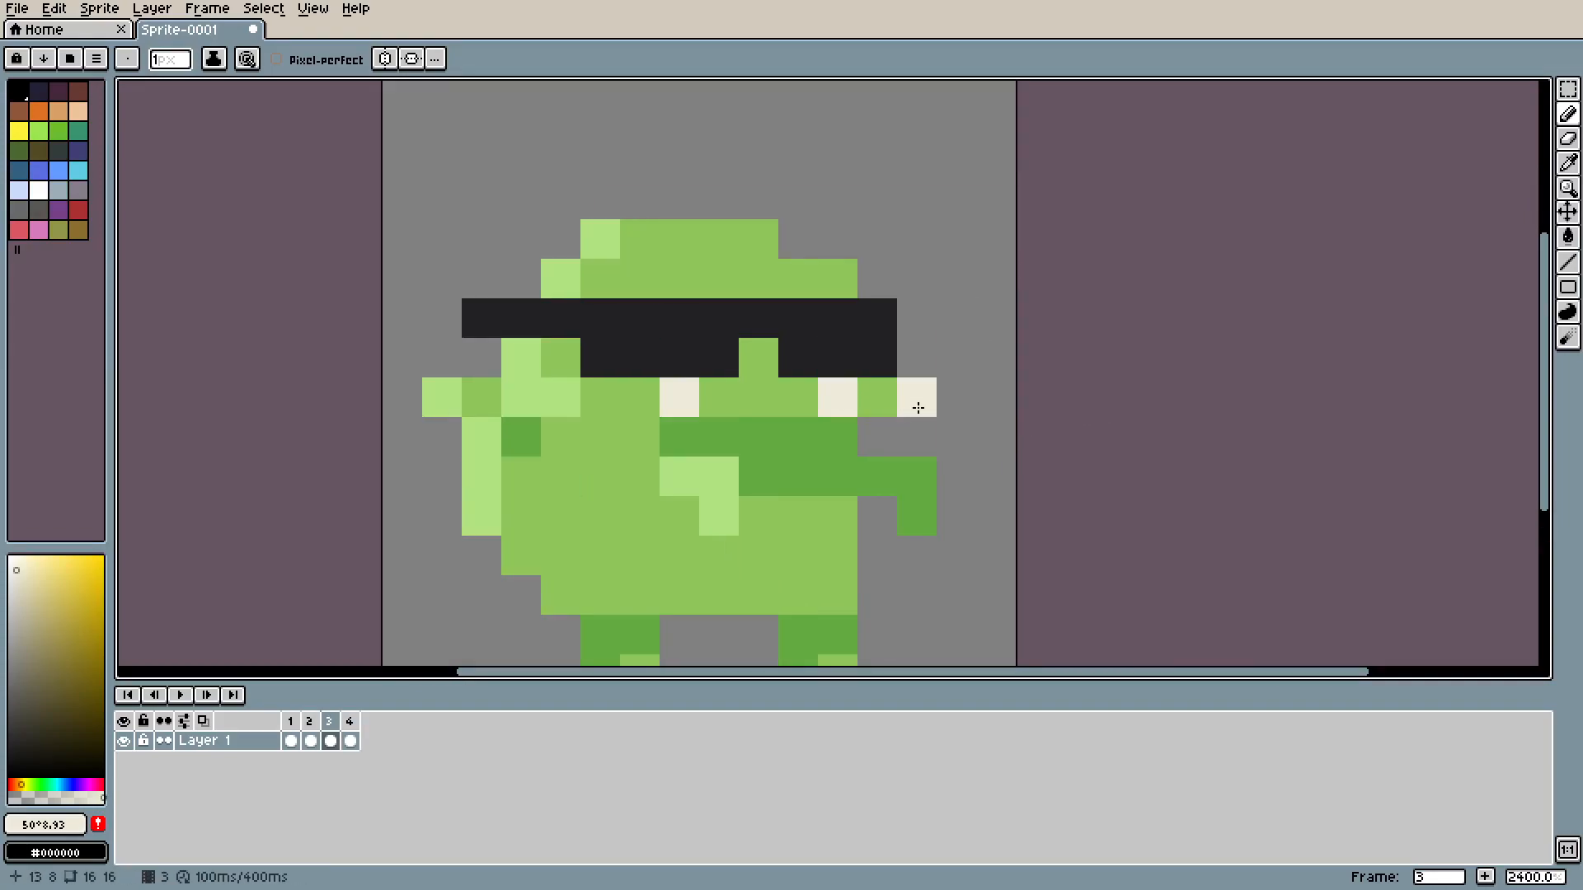
click(348, 720)
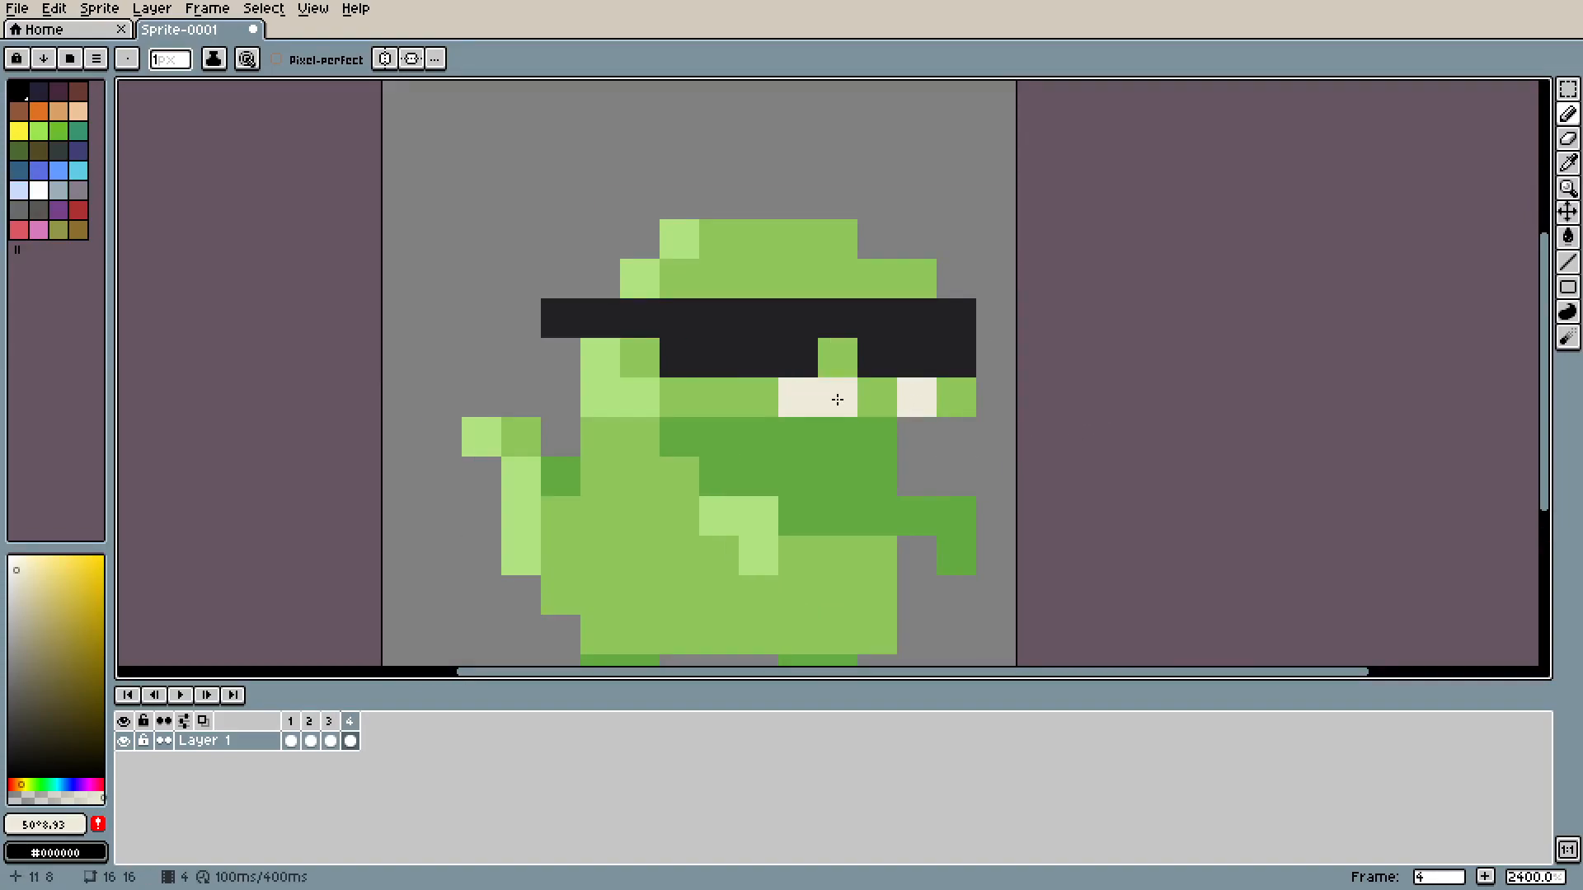